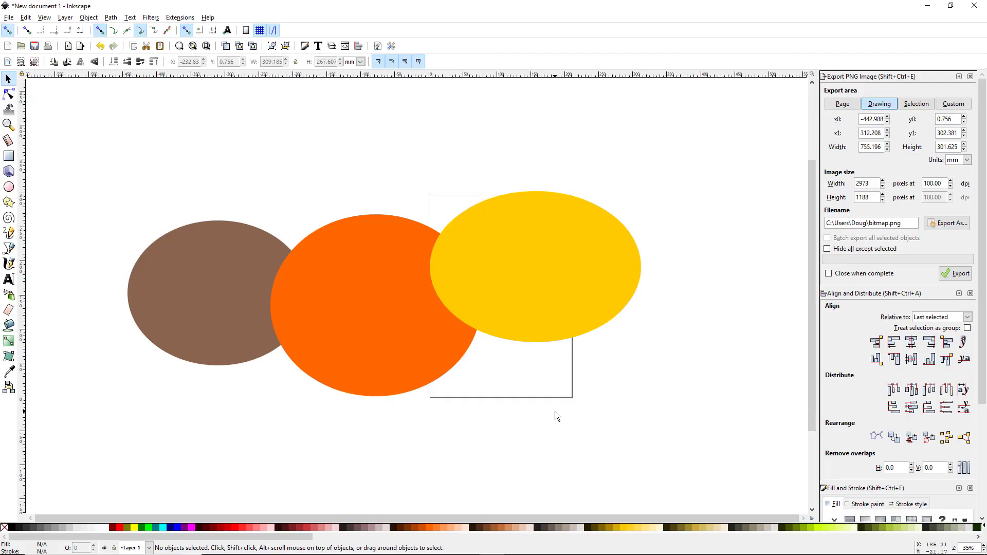
mouse_move(395, 452)
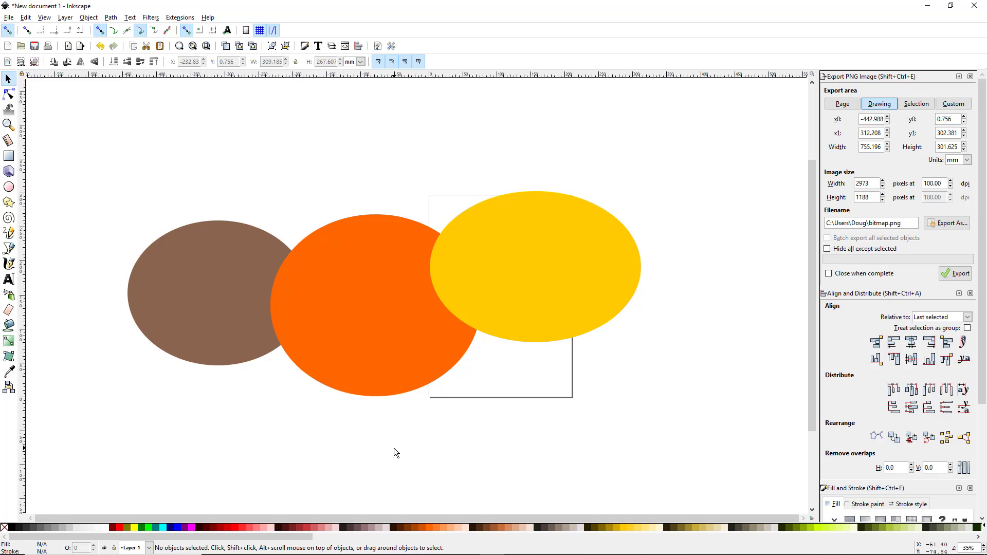
mouse_move(473, 403)
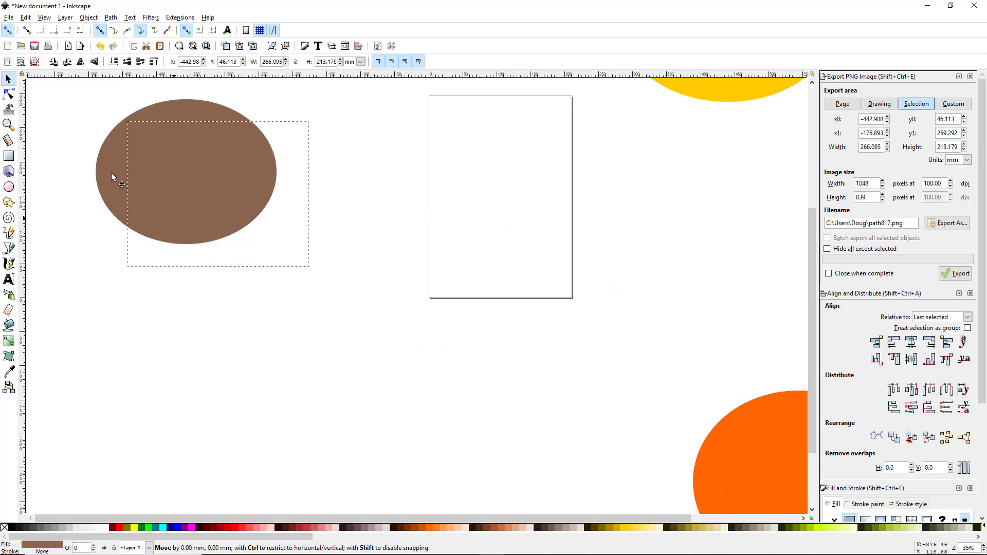
Rubber-band across the canvas toward the ellipses, then clear the selection on empty canvas
left_click_drag(189, 176, 56, 114)
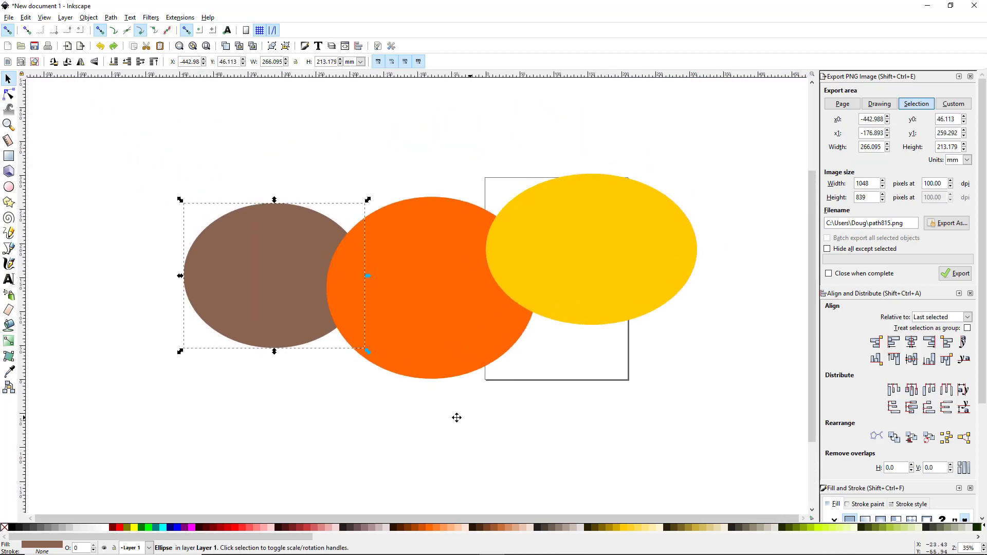
left_click(879, 103)
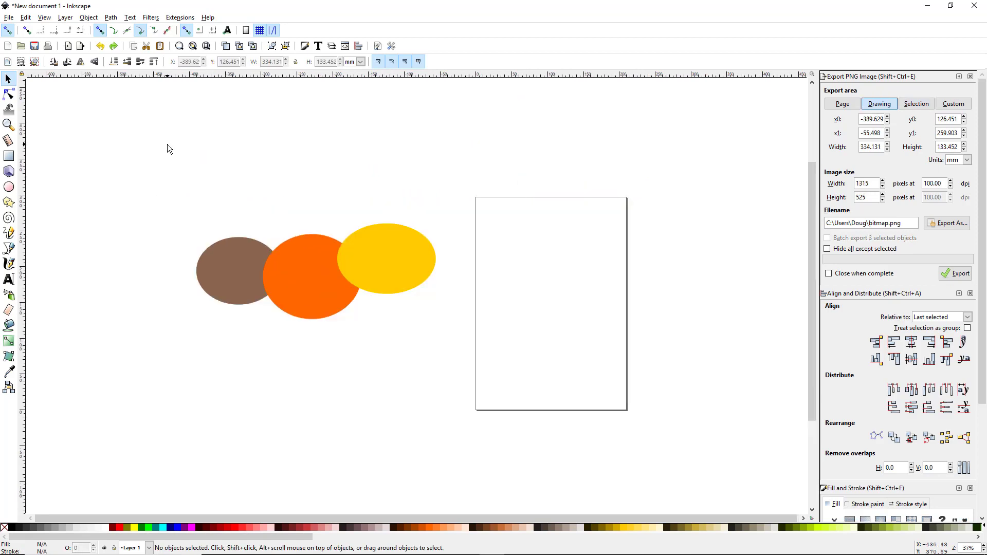
mouse_move(539, 231)
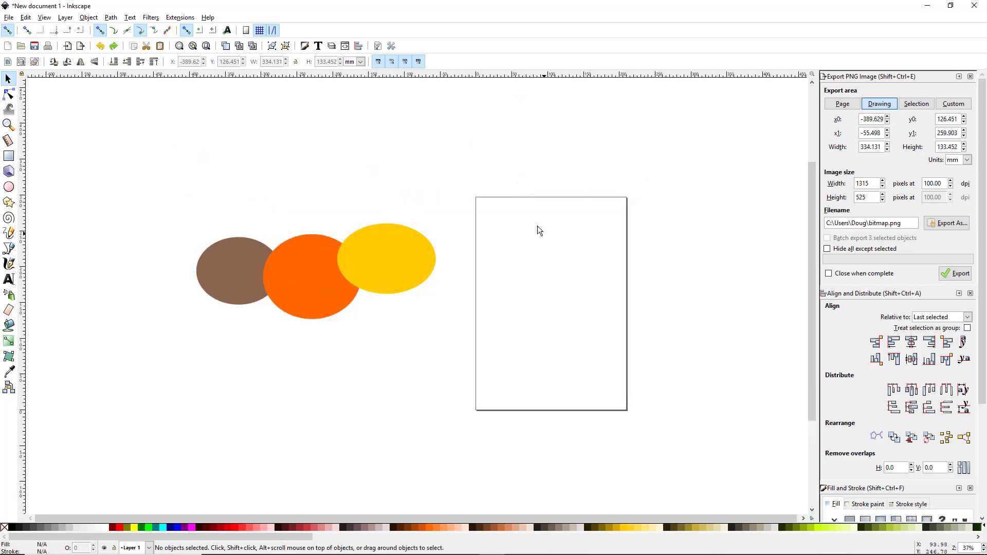
mouse_move(451, 406)
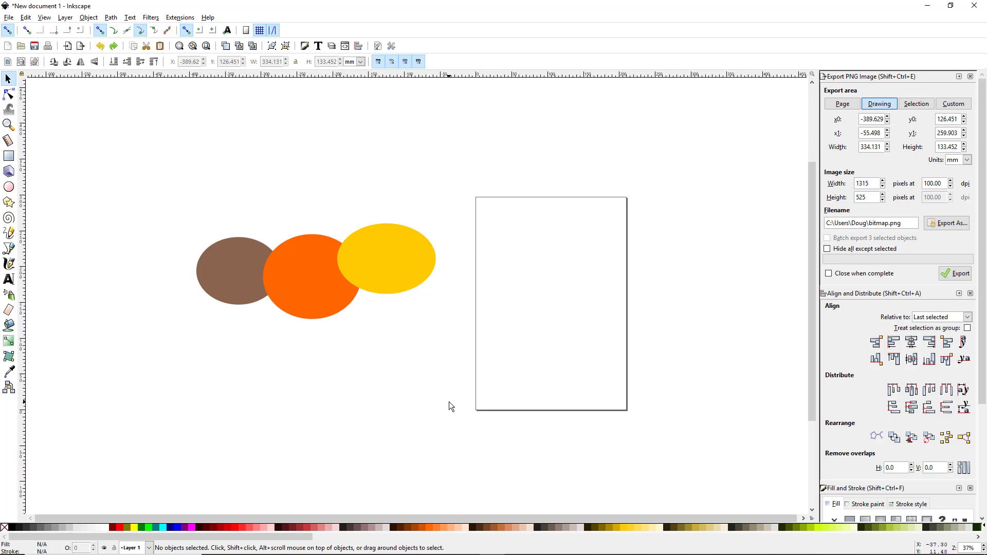
mouse_move(482, 305)
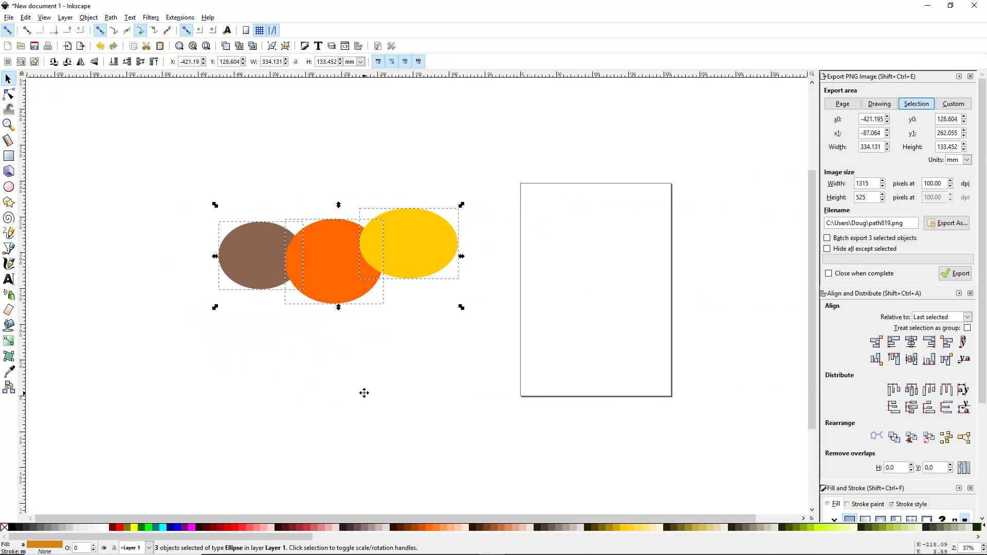
scroll("up", 3)
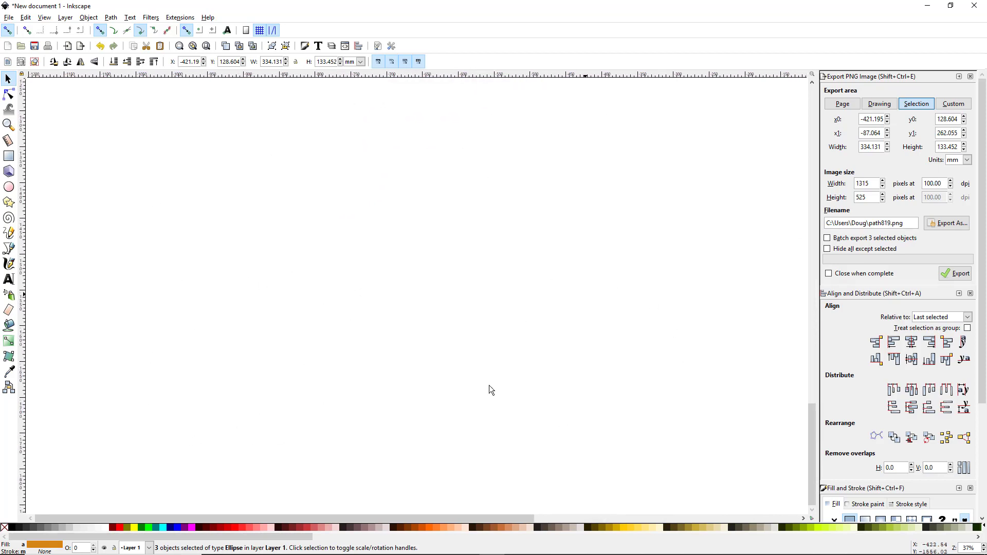
mouse_move(639, 436)
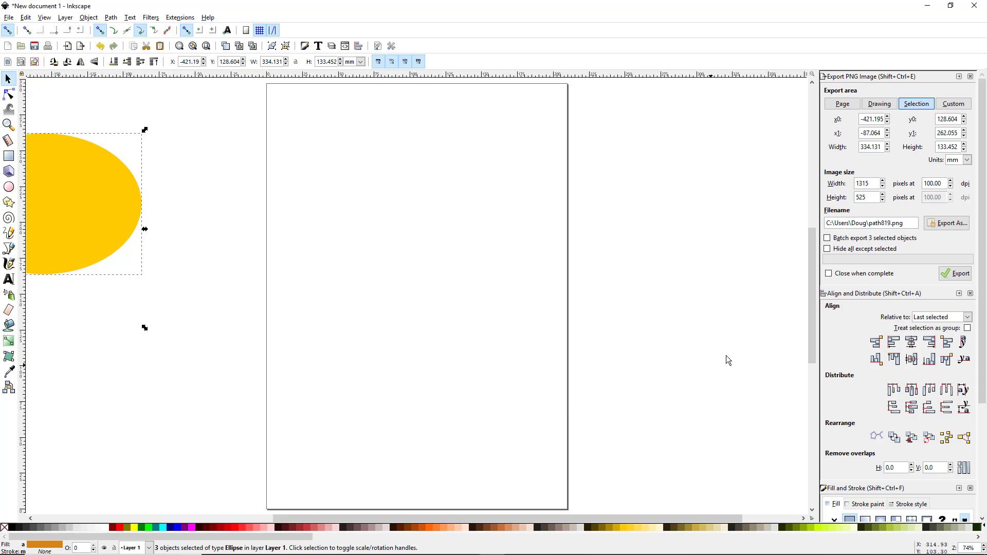
mouse_move(496, 94)
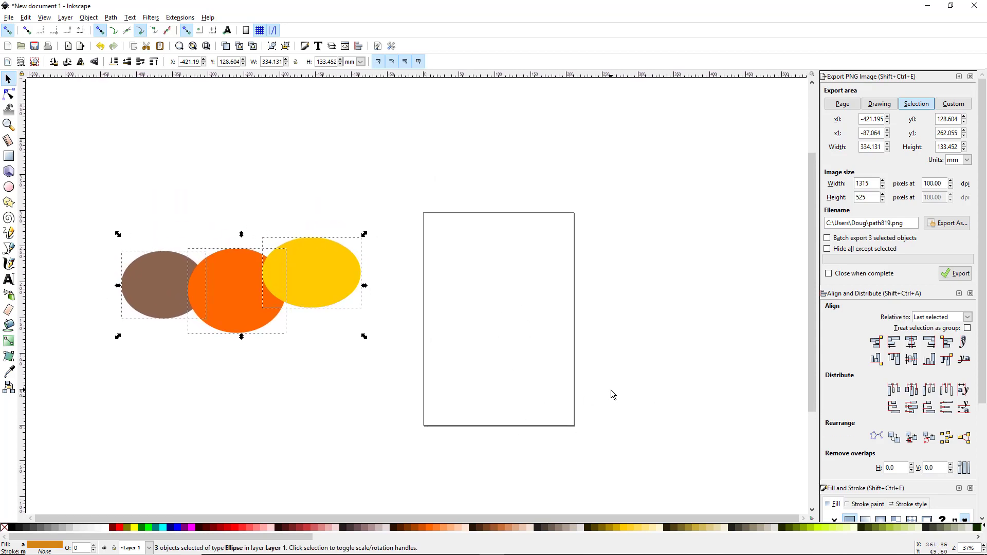
mouse_move(518, 206)
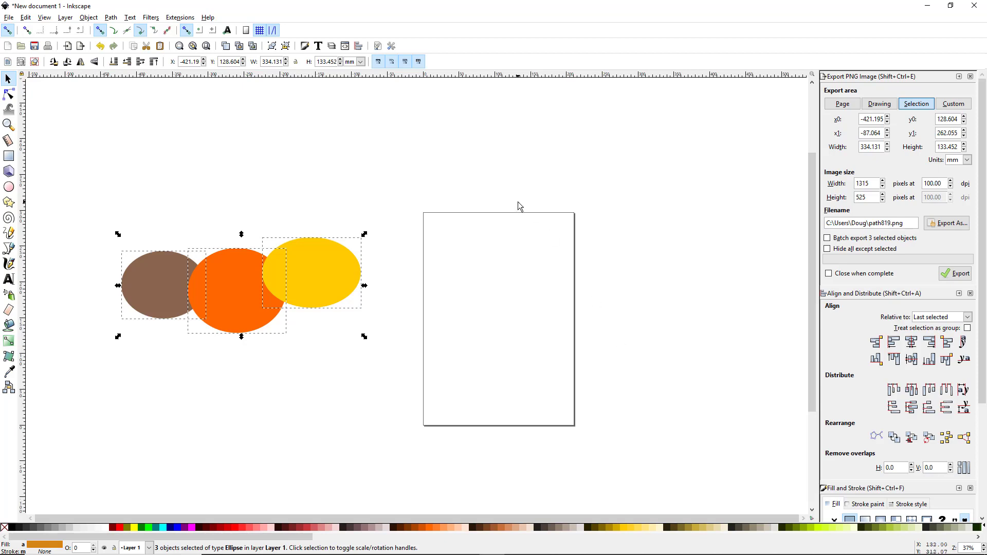
mouse_move(531, 206)
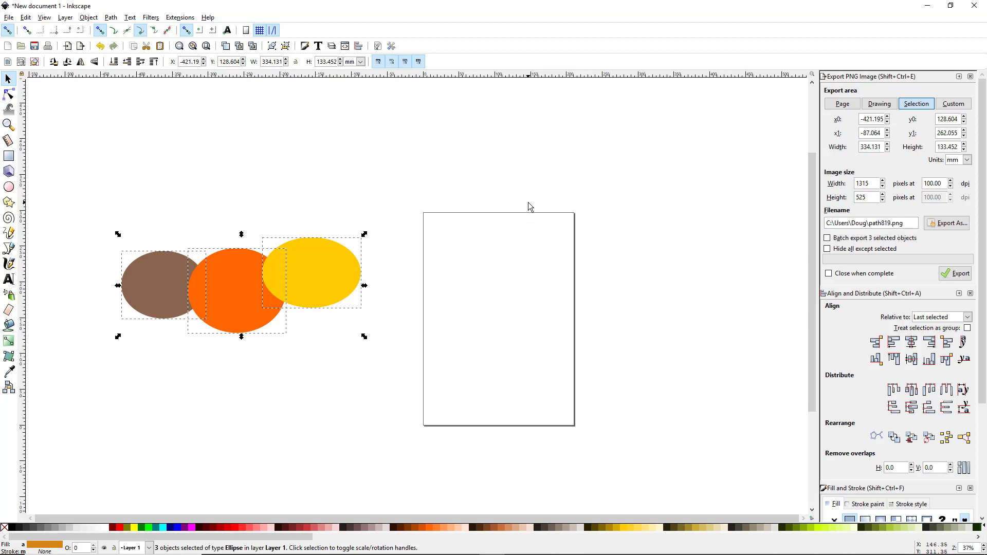
mouse_move(617, 229)
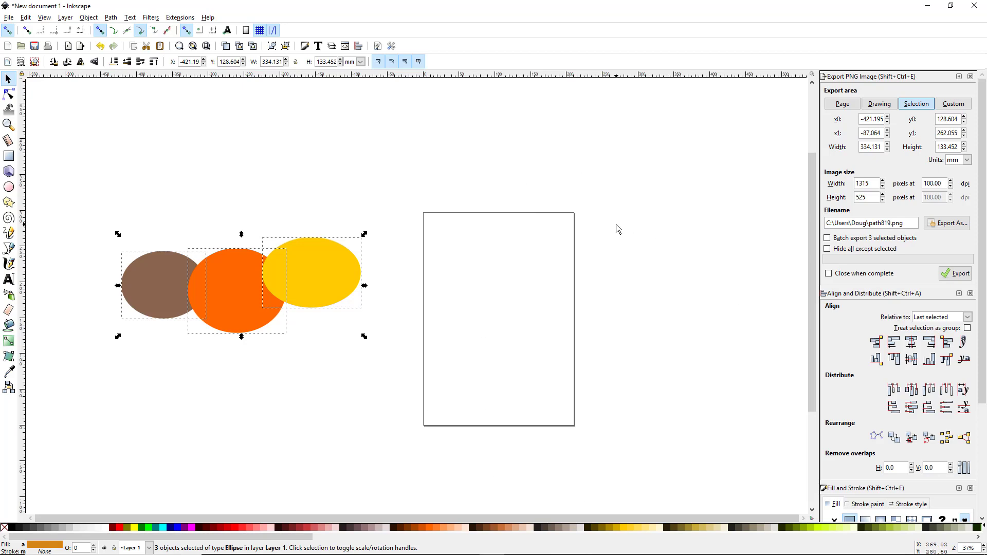
mouse_move(432, 213)
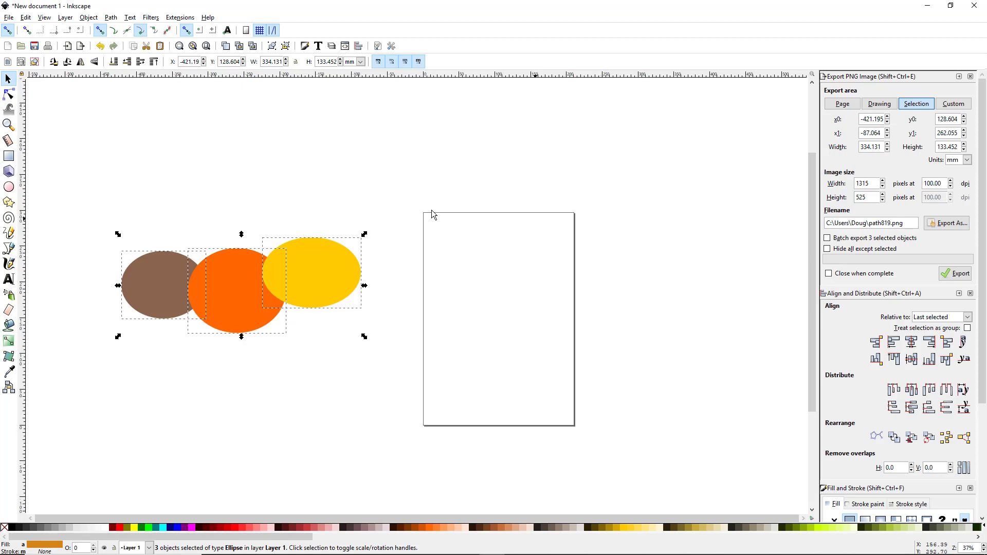
mouse_move(579, 549)
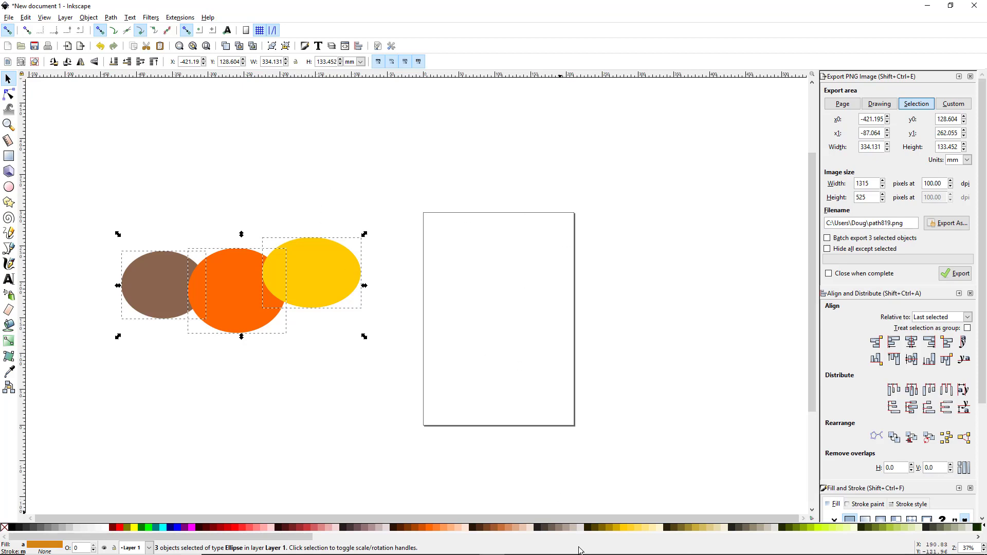
mouse_move(9, 21)
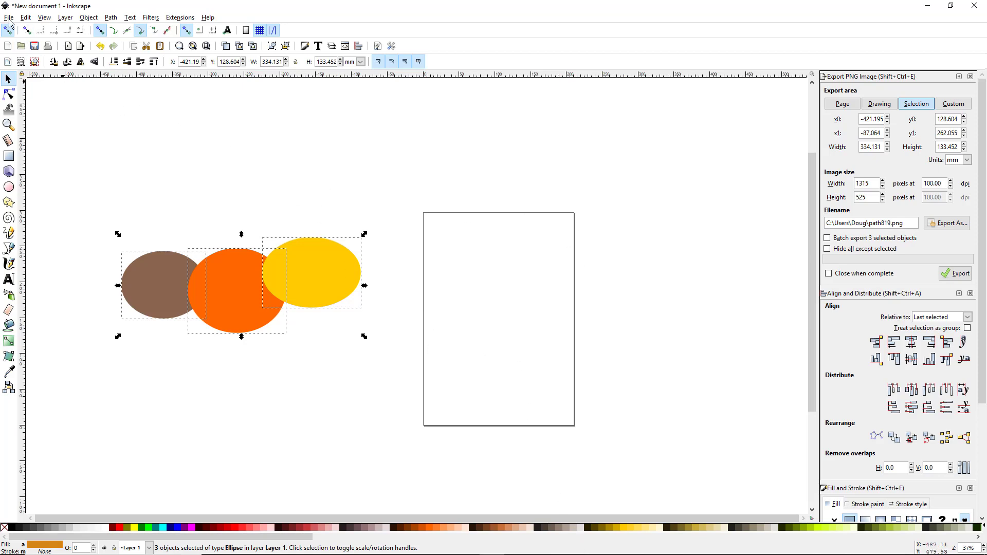
Bring up Document Properties from the File menu to reach the page border setting
left_click(9, 18)
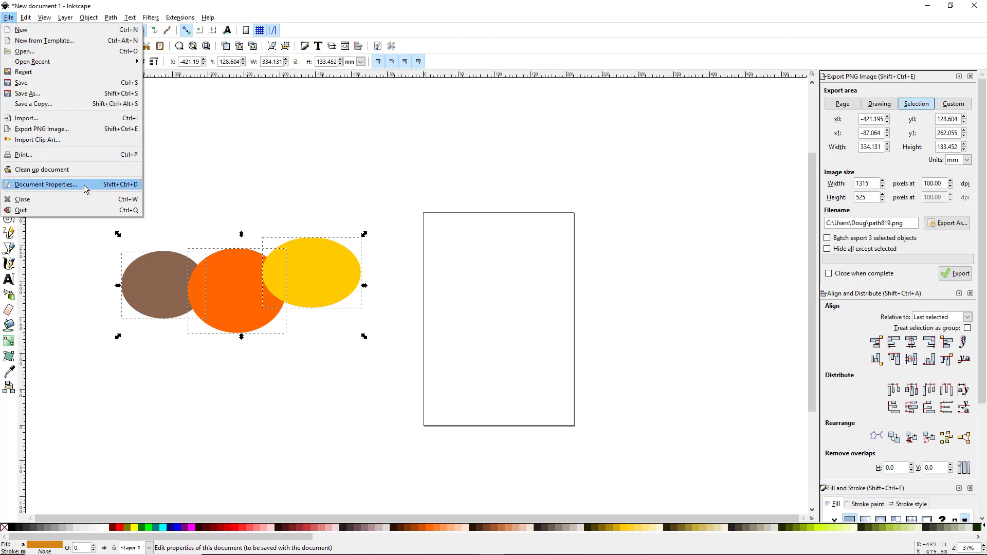
mouse_move(134, 193)
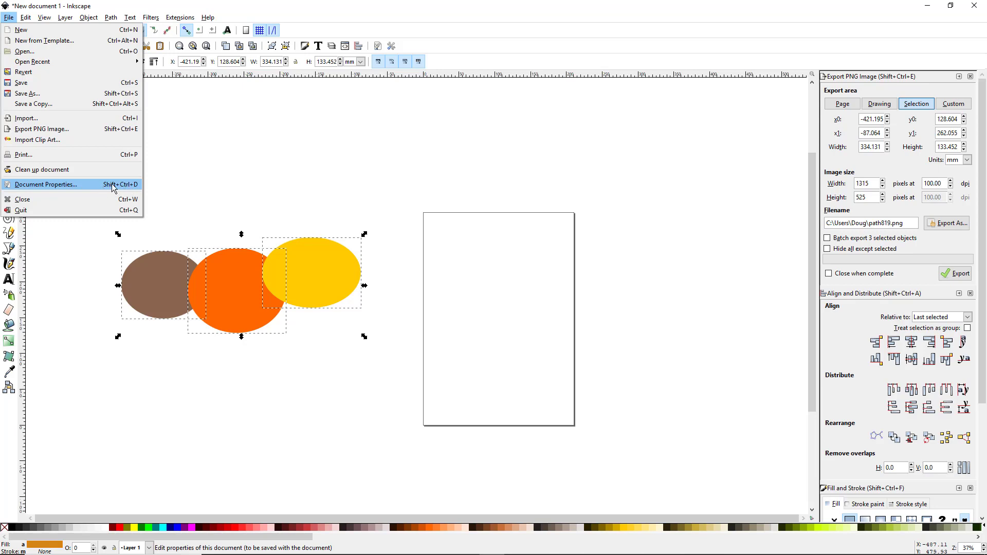
mouse_move(125, 191)
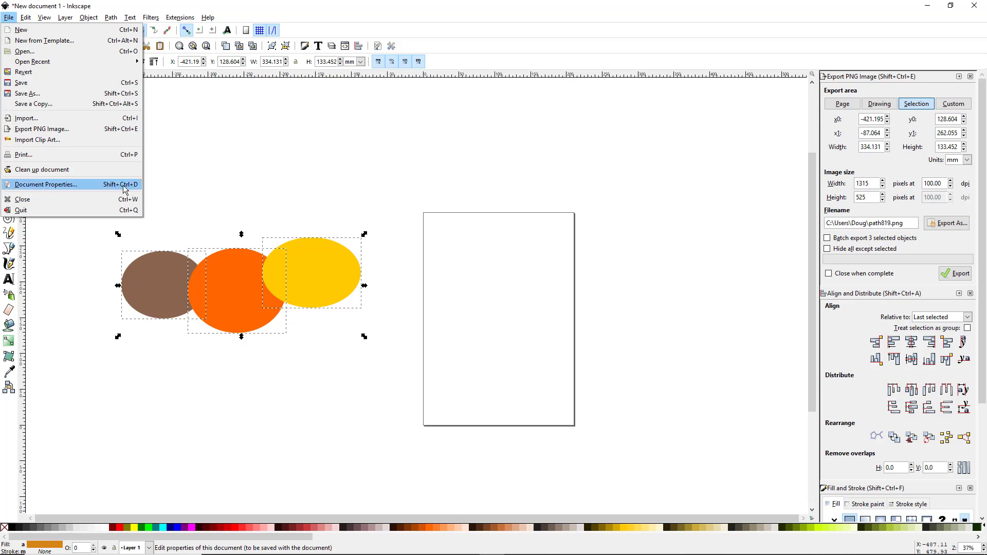
left_click(45, 184)
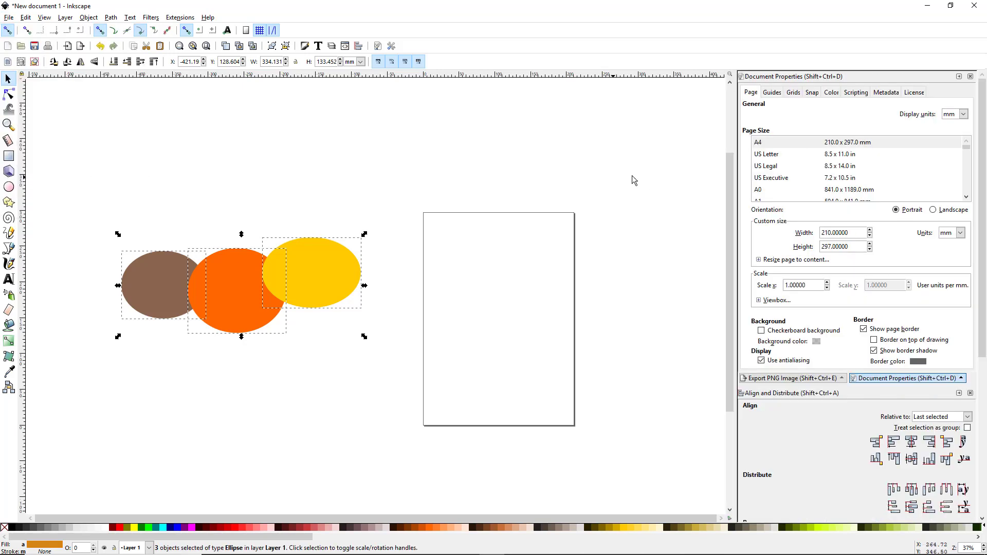
mouse_move(840, 268)
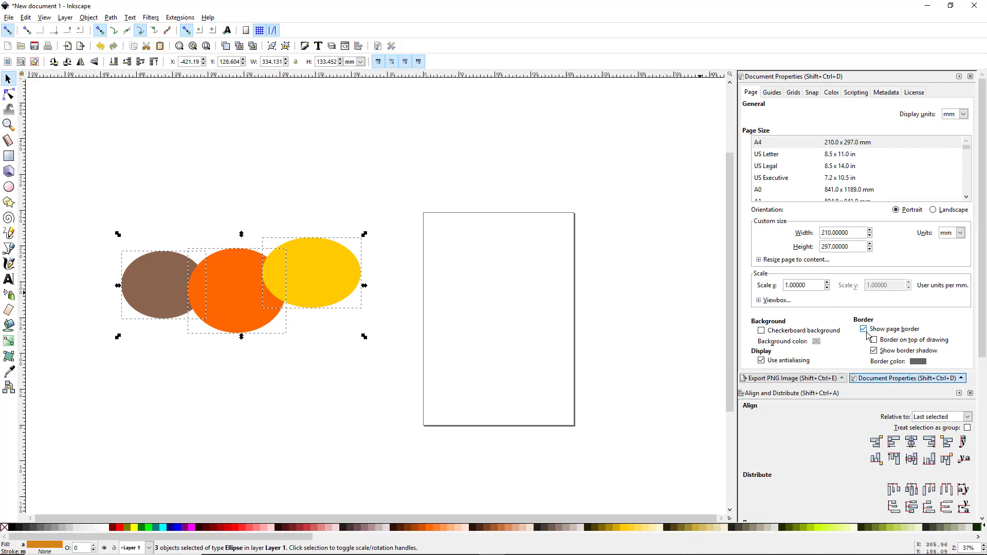
mouse_move(865, 329)
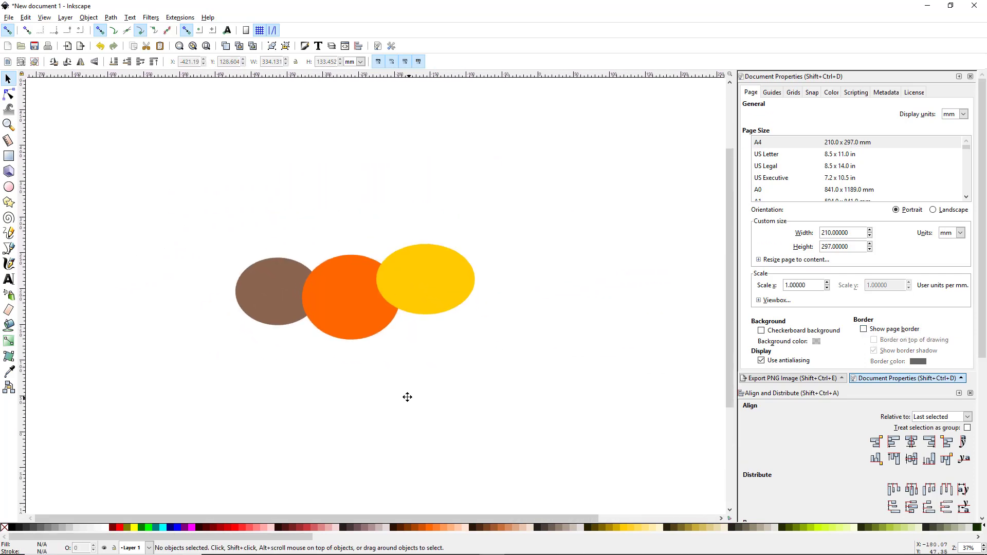
mouse_move(431, 395)
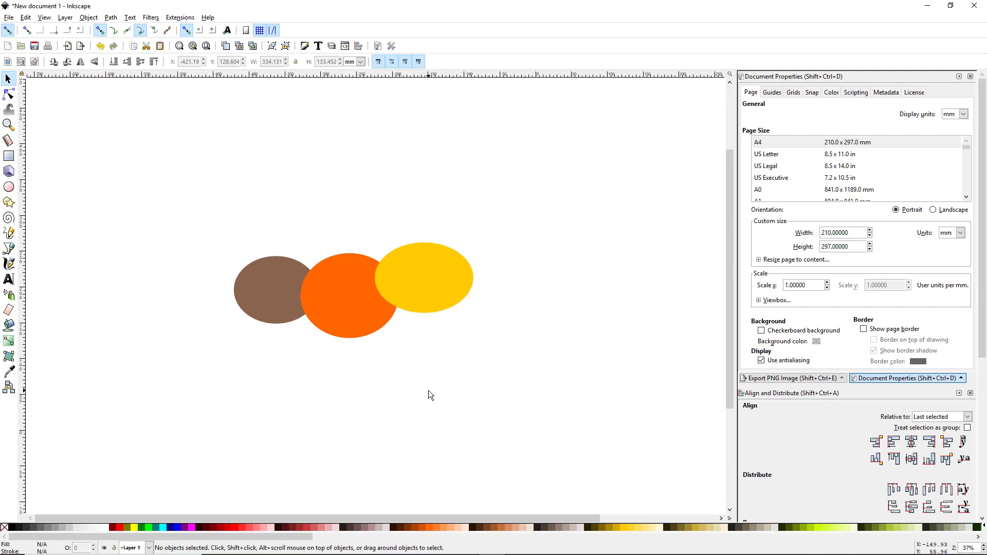
mouse_move(491, 352)
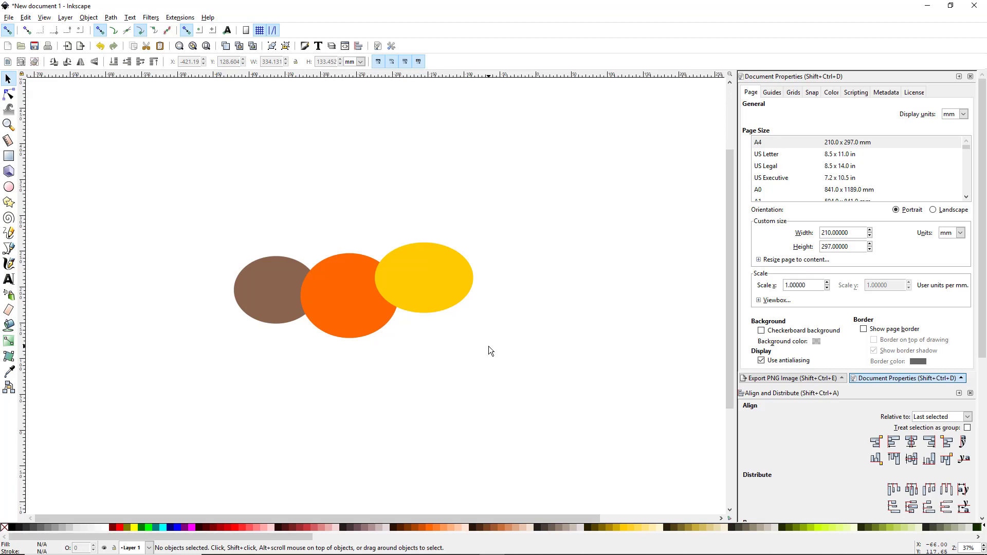
mouse_move(439, 290)
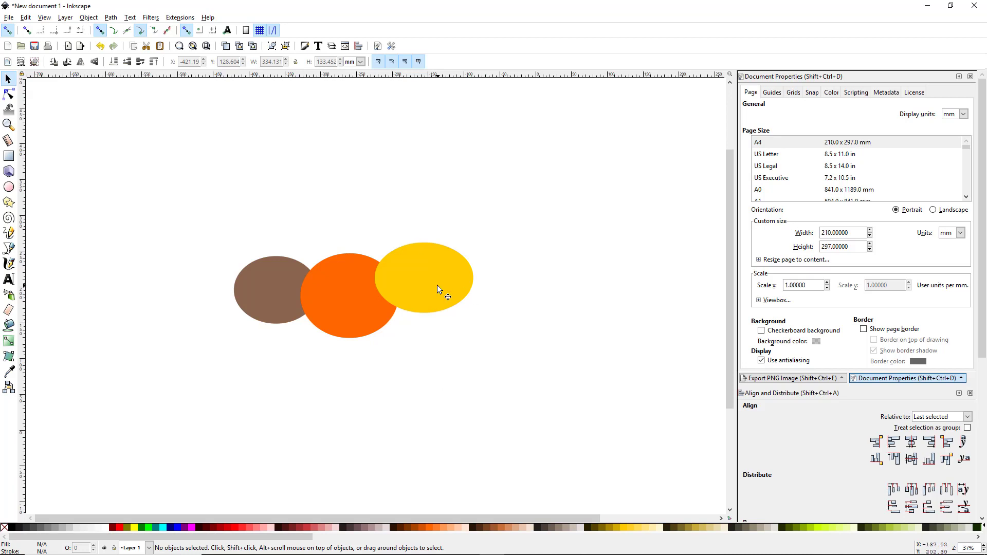
mouse_move(204, 216)
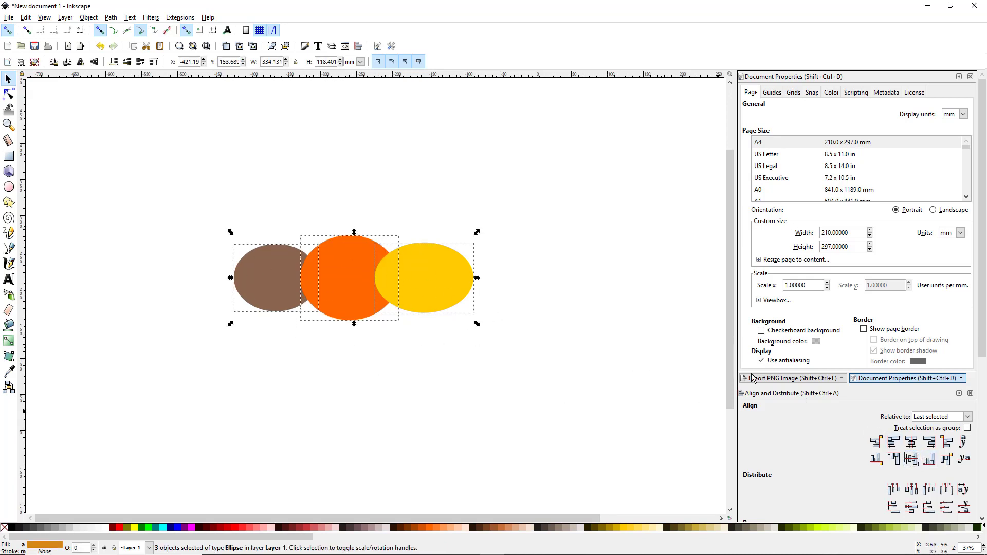
Select the yellow ellipse on the right of the row
left_click(377, 279)
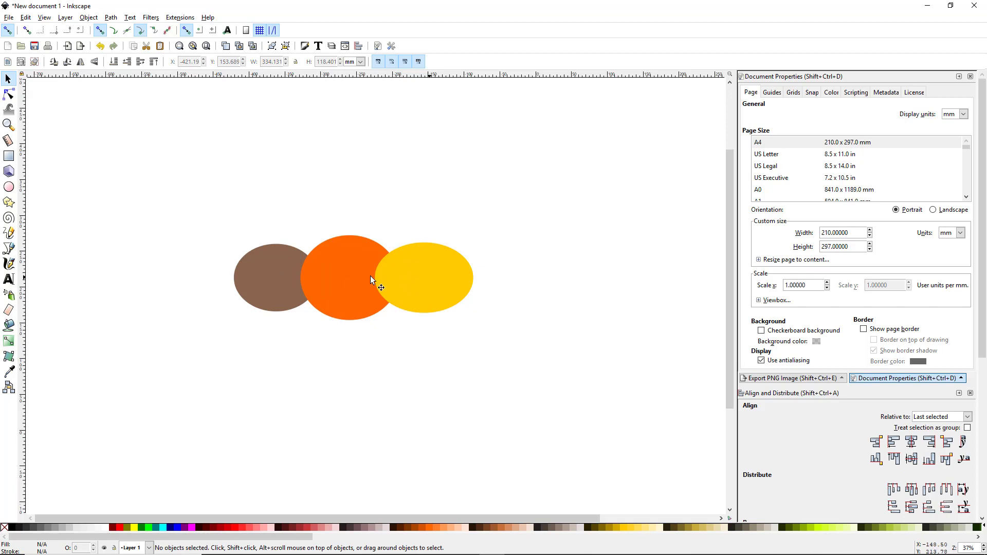
mouse_move(343, 279)
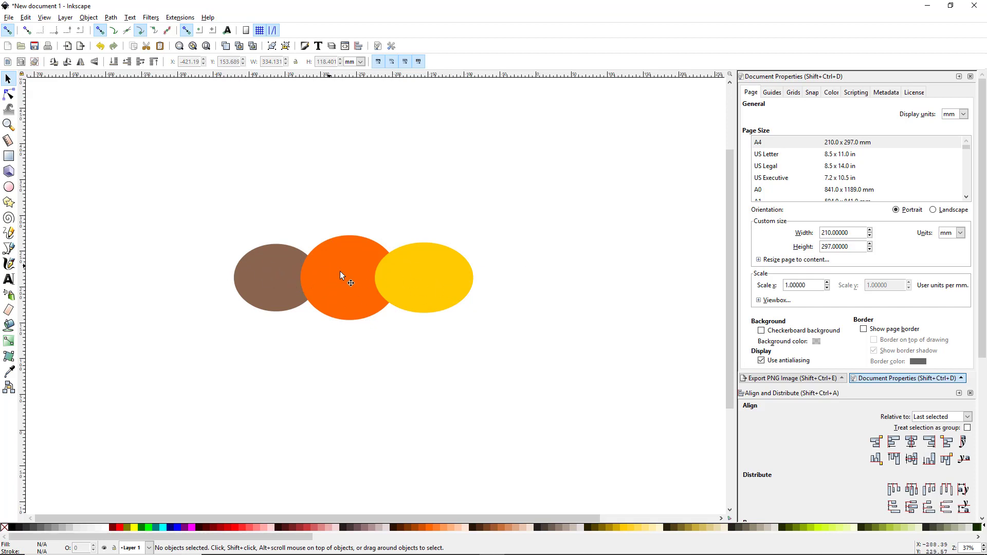
mouse_move(465, 286)
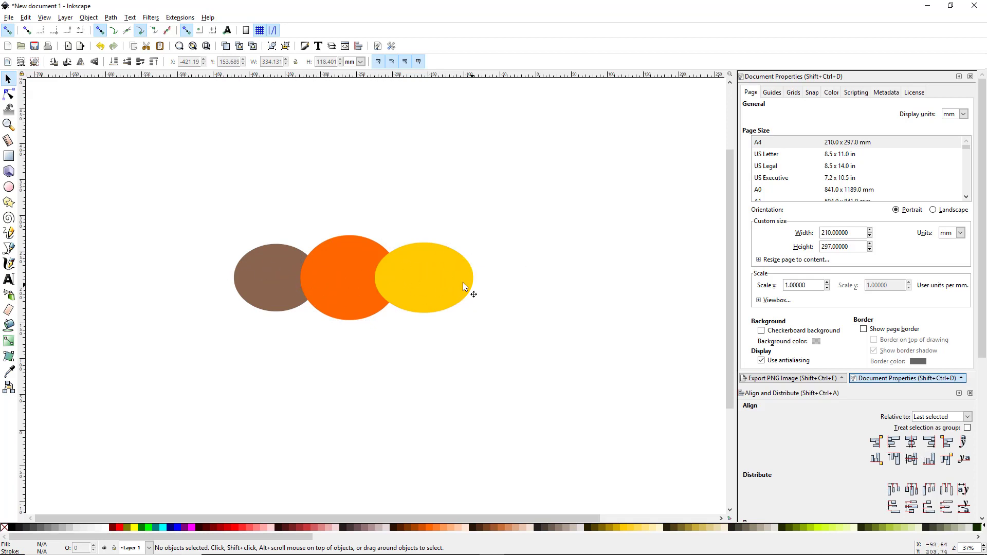
left_click(424, 279)
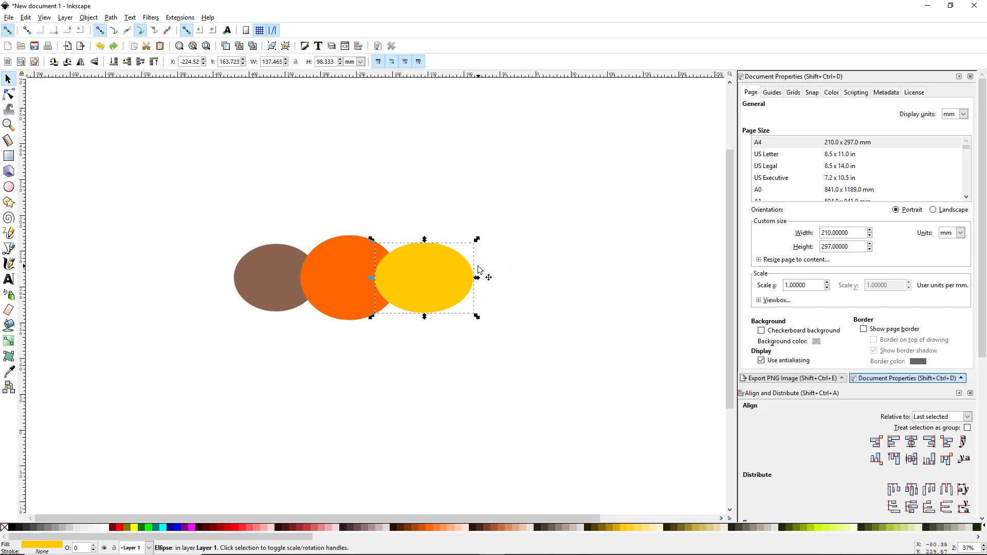
mouse_move(351, 363)
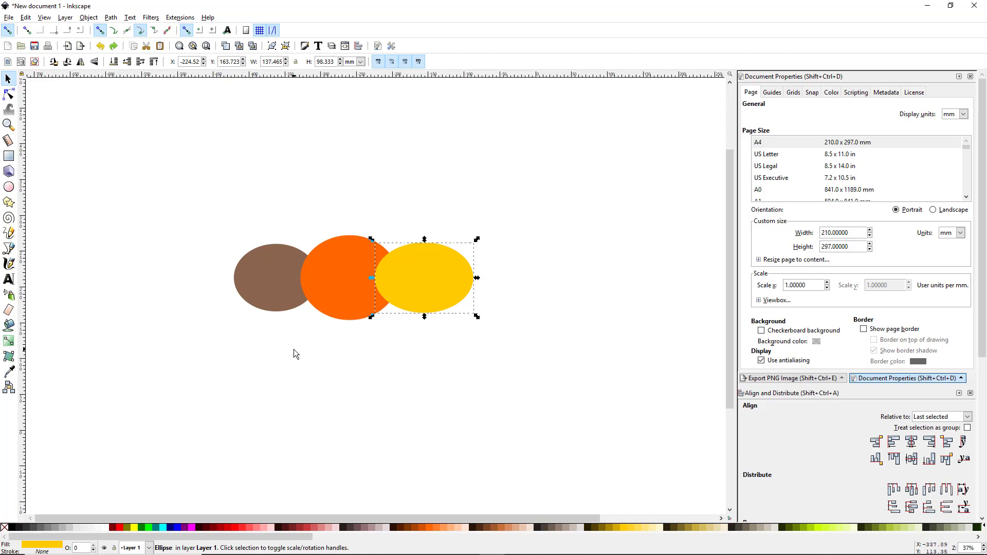
Clear the selection so nothing is picked before adding the guide
left_click(351, 374)
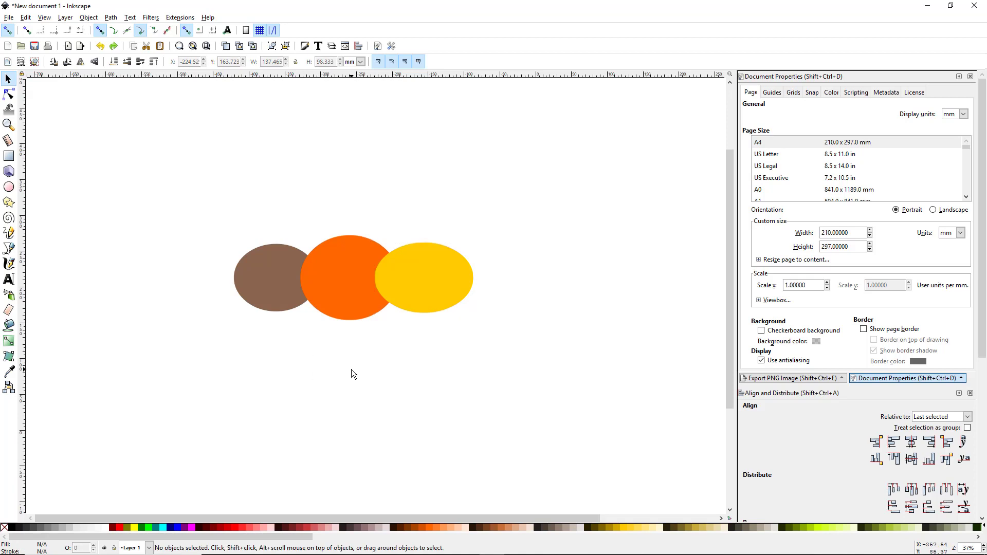
mouse_move(274, 364)
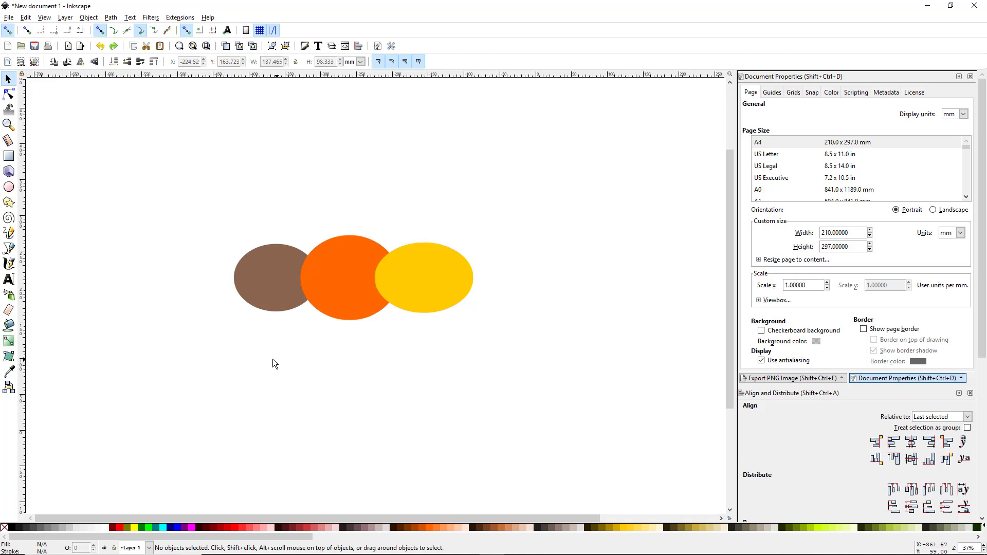
mouse_move(246, 333)
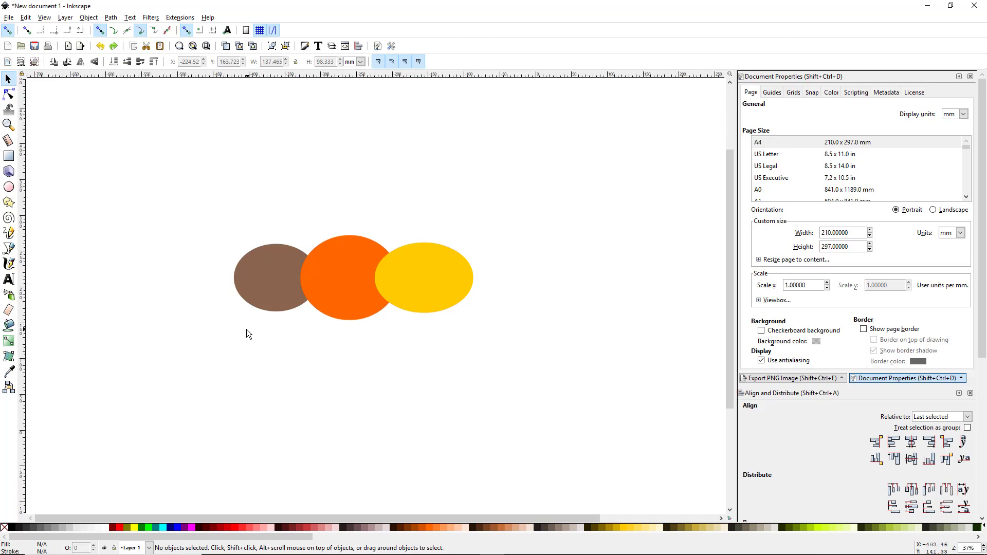
mouse_move(145, 282)
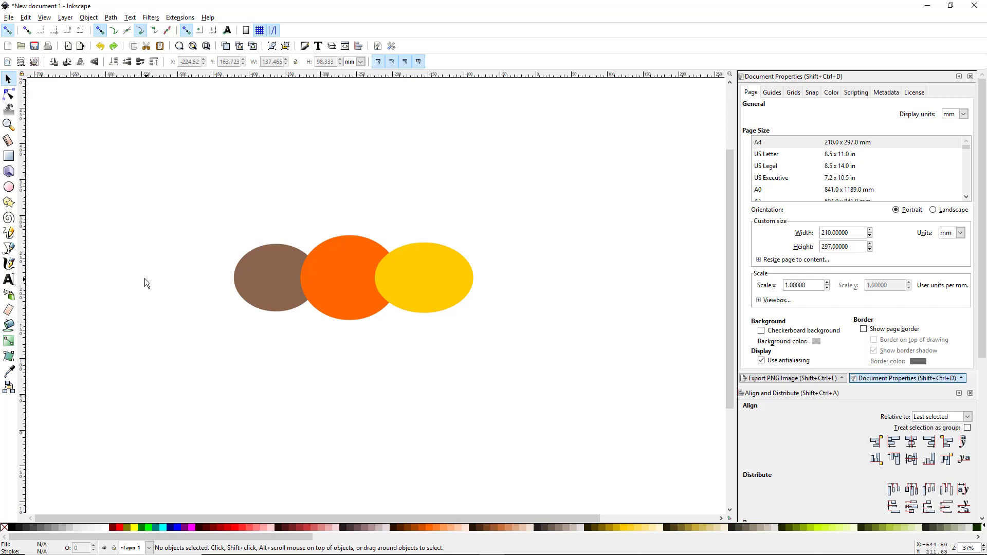
mouse_move(27, 231)
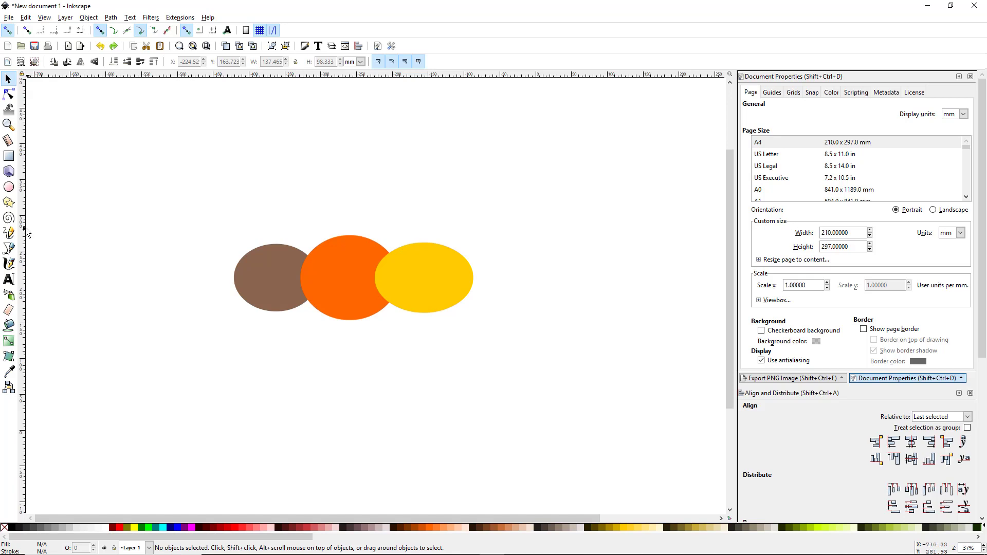
mouse_move(25, 229)
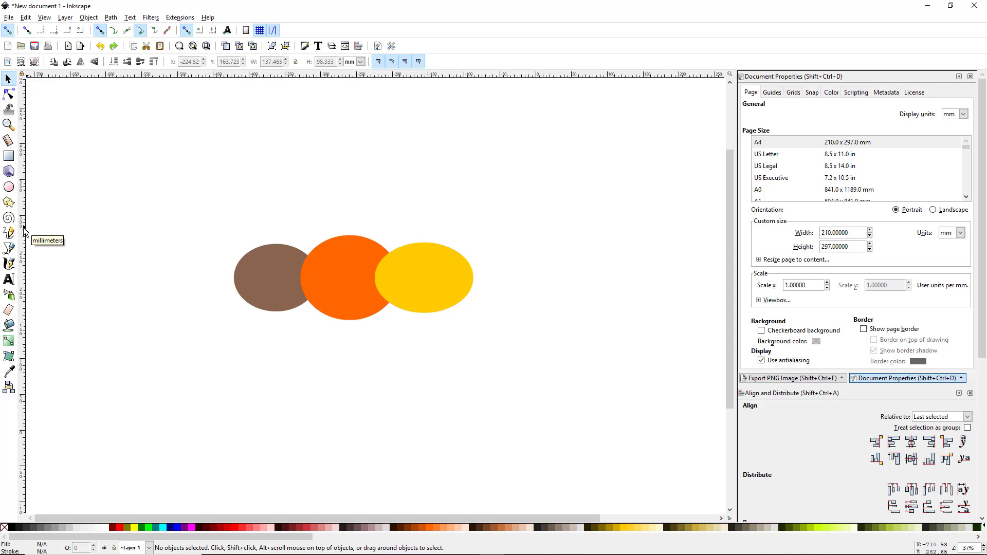
mouse_move(500, 318)
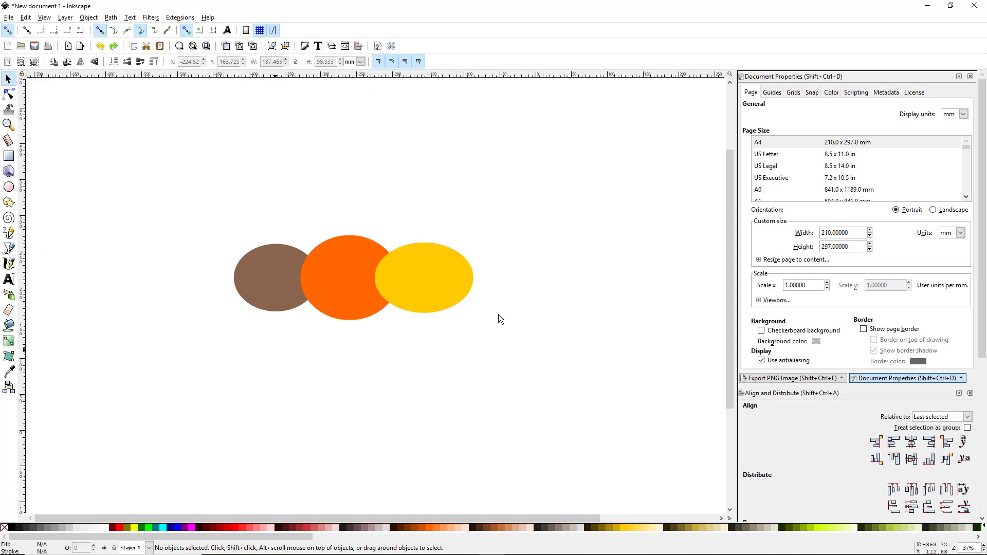
mouse_move(351, 78)
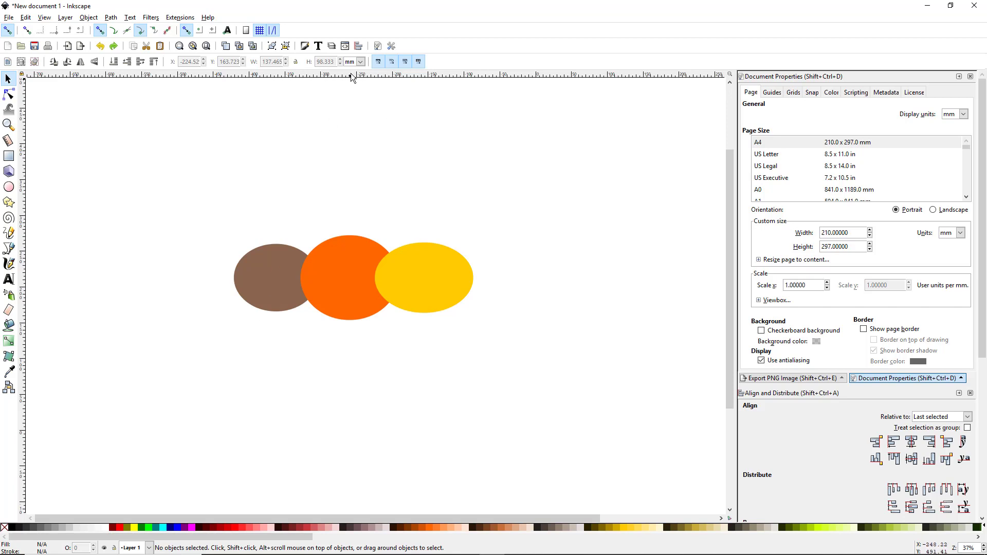
mouse_move(24, 296)
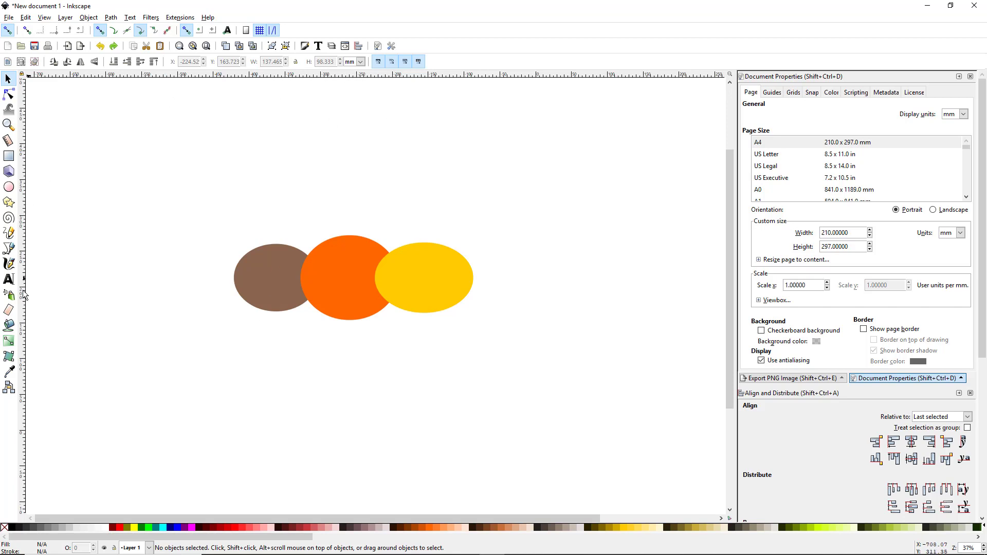
mouse_move(28, 261)
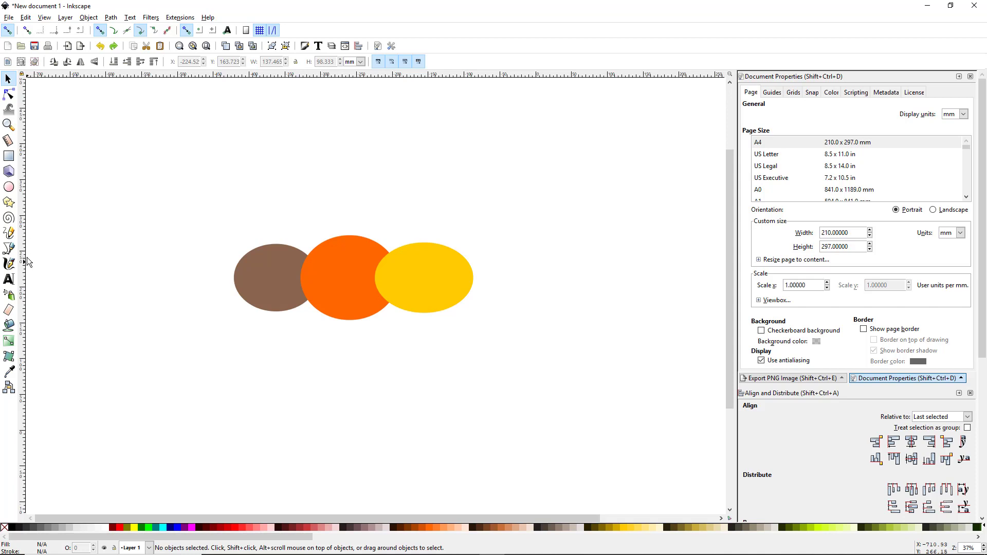
mouse_move(25, 257)
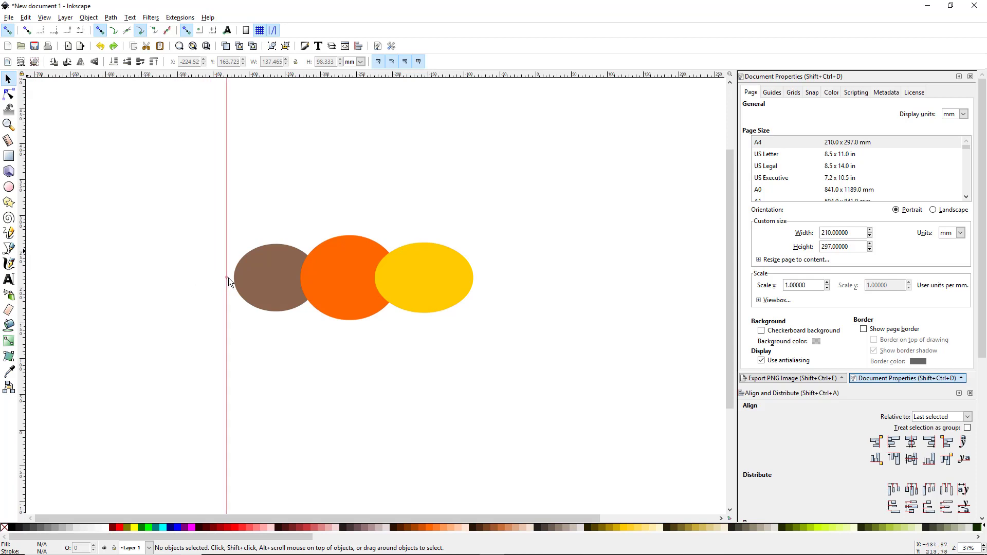
mouse_move(209, 291)
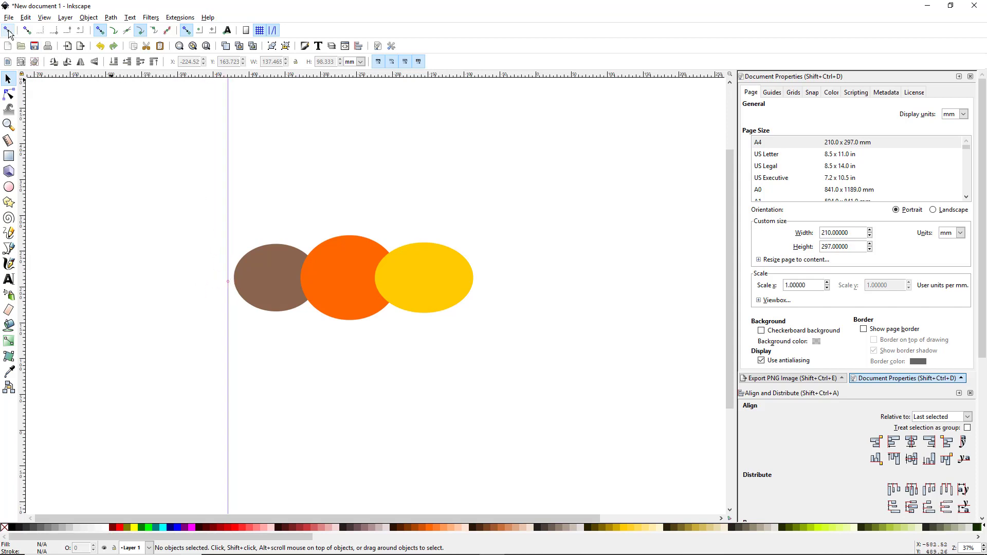
mouse_move(214, 275)
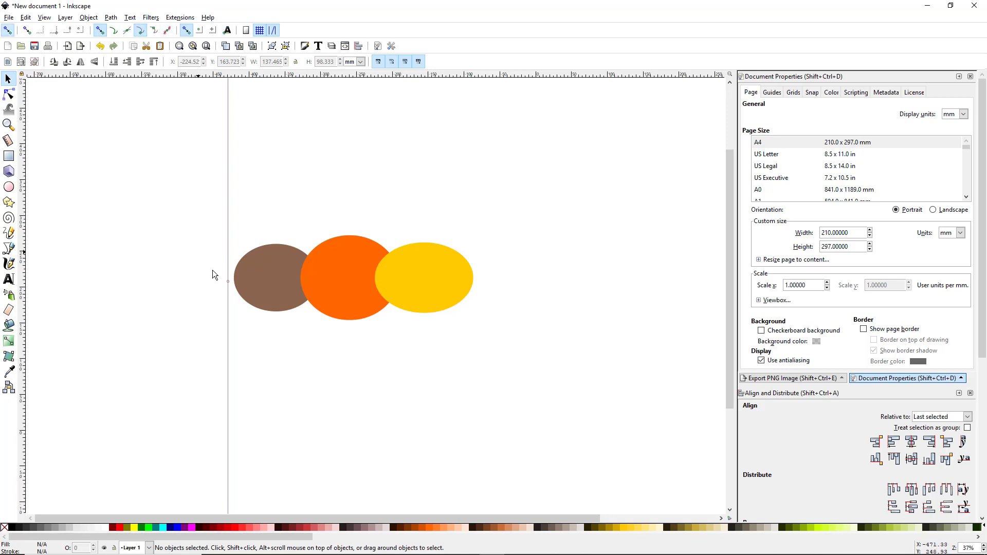
mouse_move(227, 213)
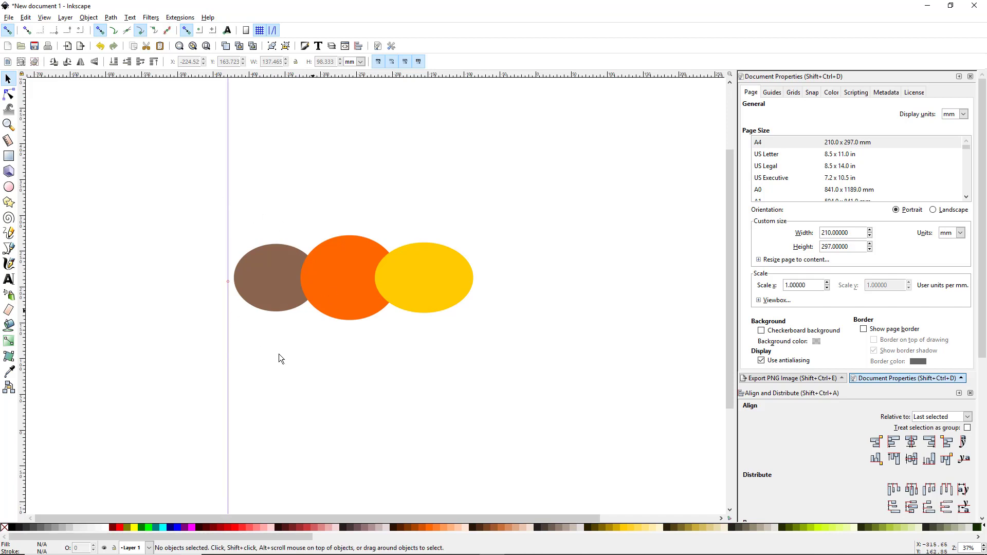
mouse_move(302, 87)
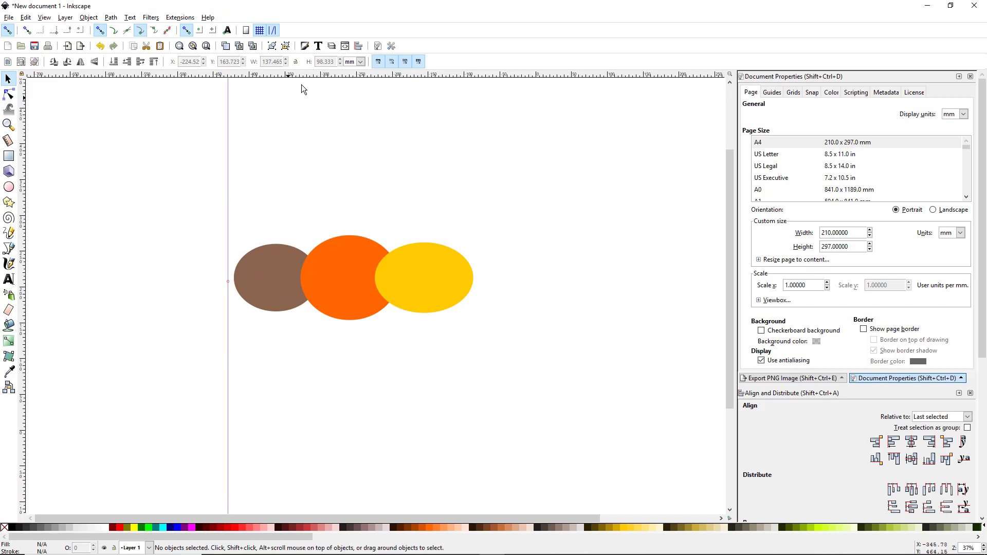
mouse_move(24, 235)
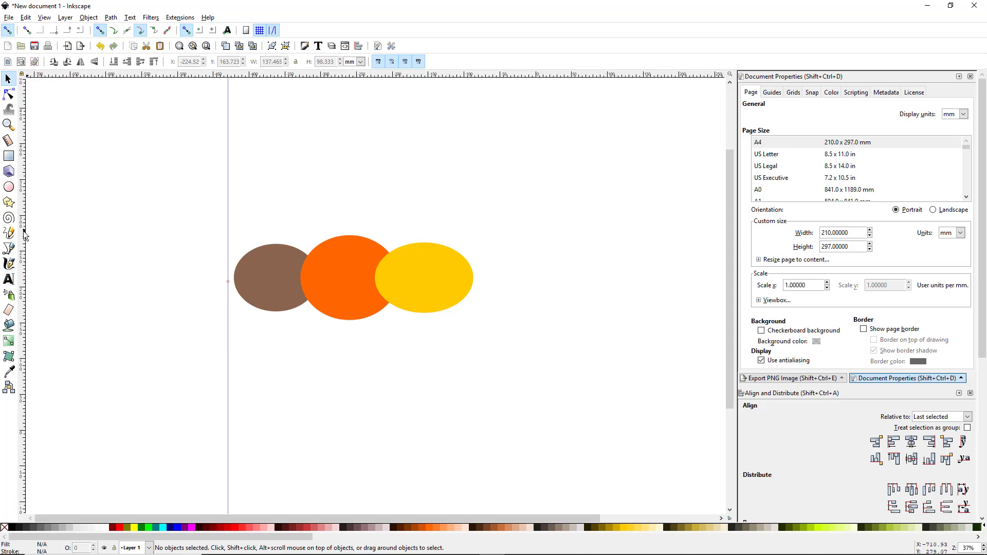
mouse_move(330, 80)
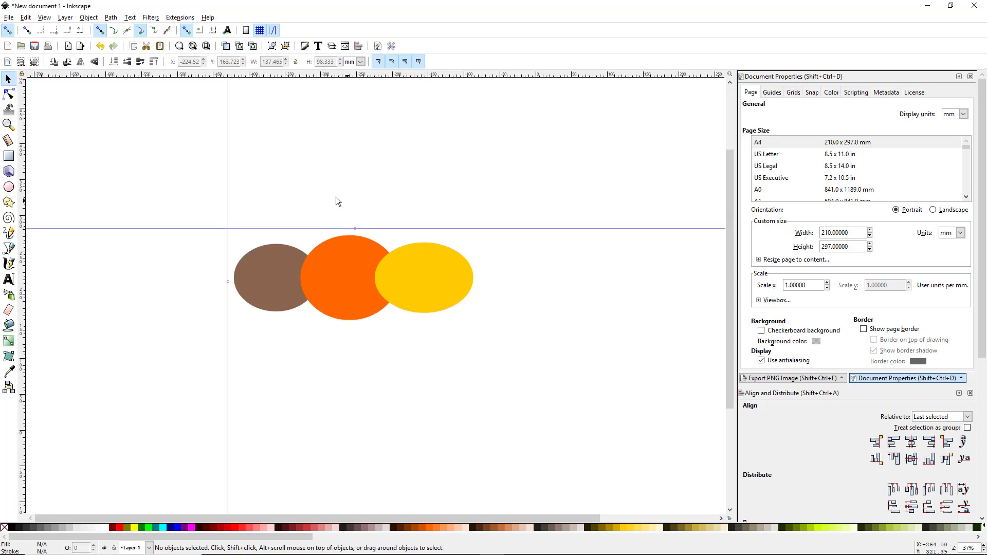
mouse_move(222, 164)
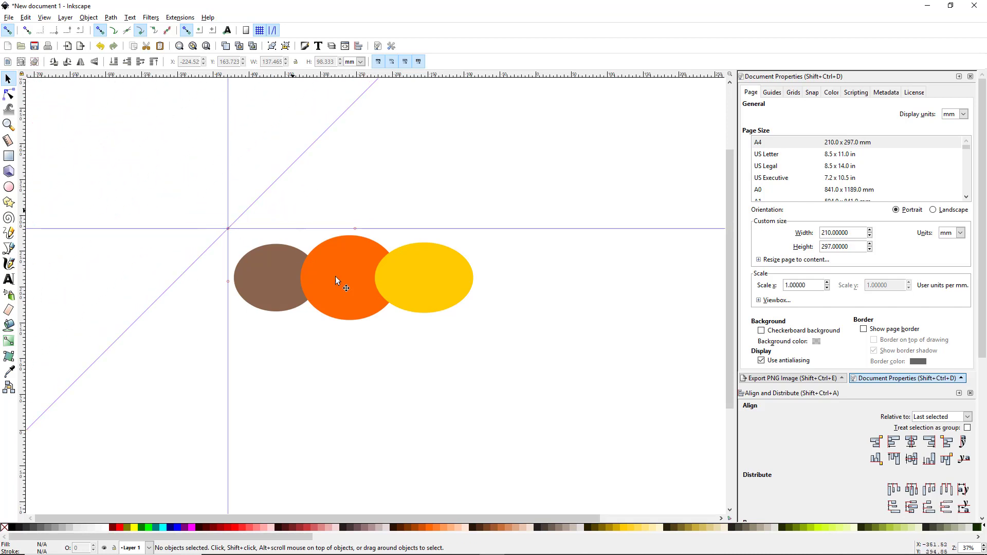
mouse_move(713, 79)
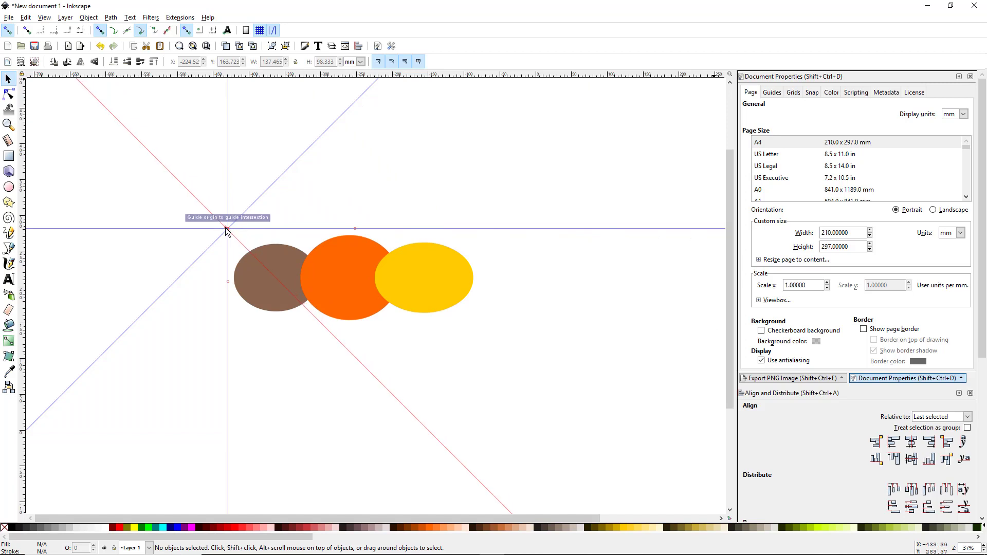
mouse_move(590, 352)
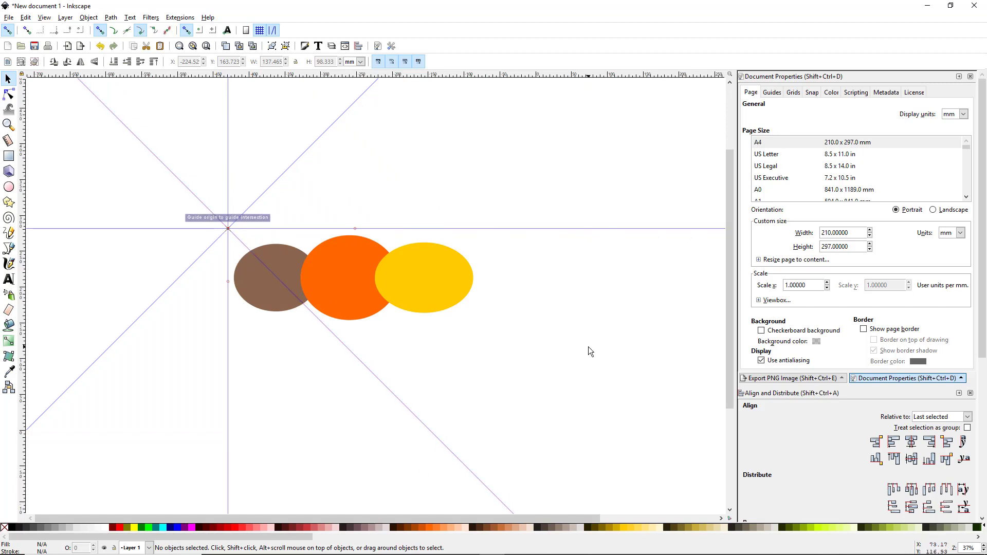
mouse_move(568, 353)
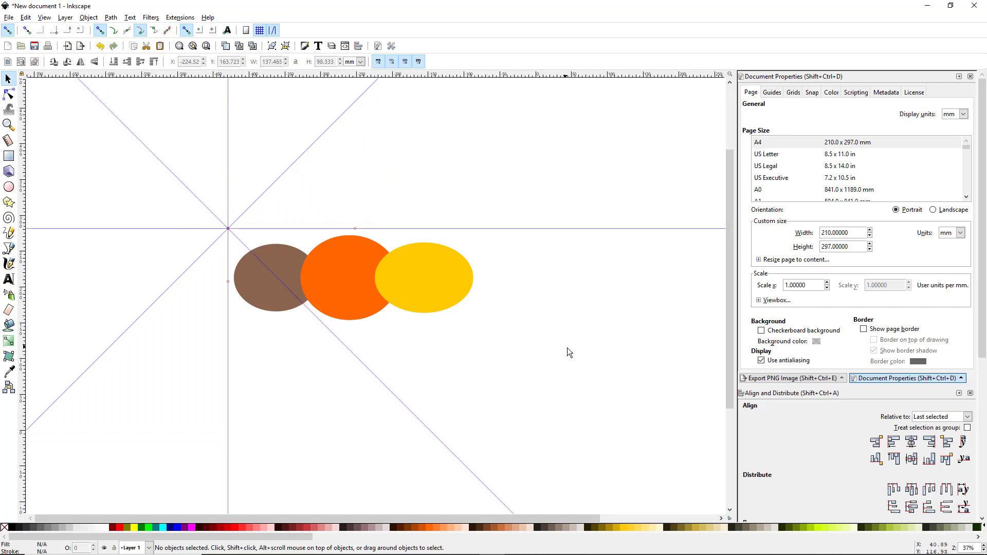
mouse_move(562, 346)
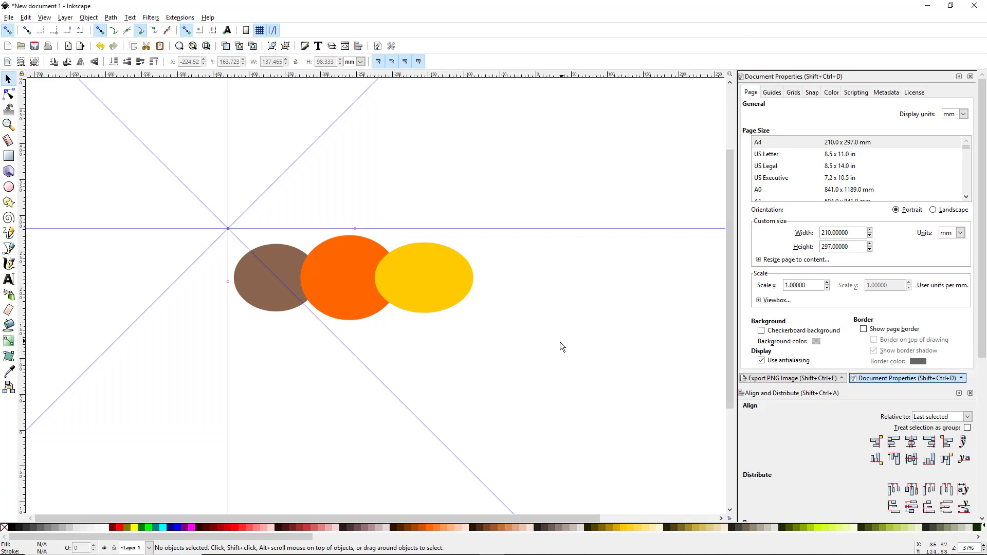
mouse_move(267, 195)
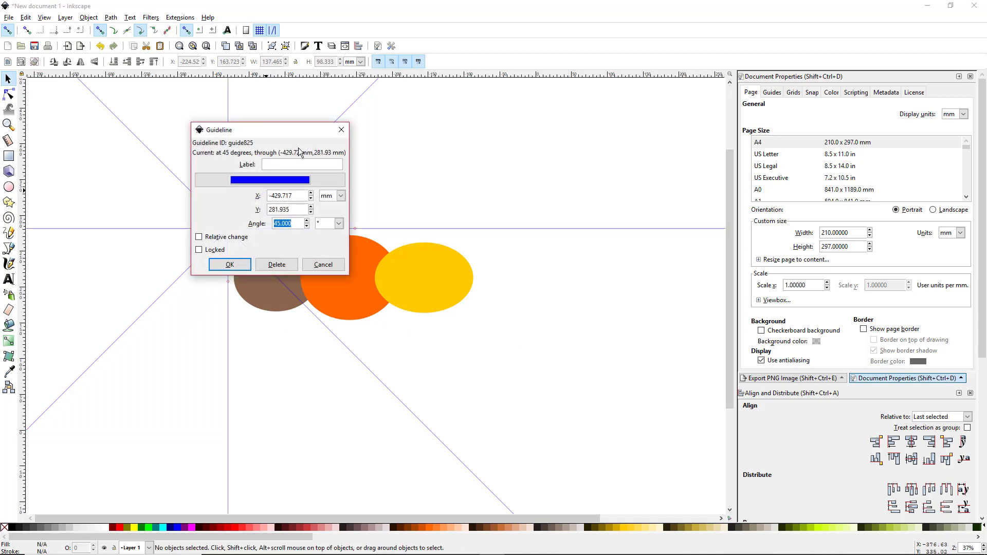
mouse_move(281, 253)
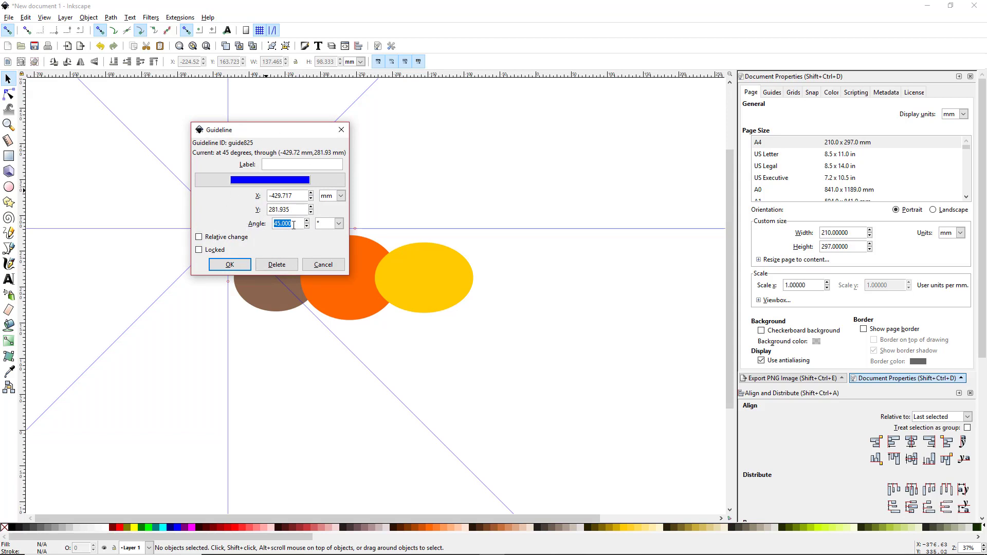
mouse_move(287, 239)
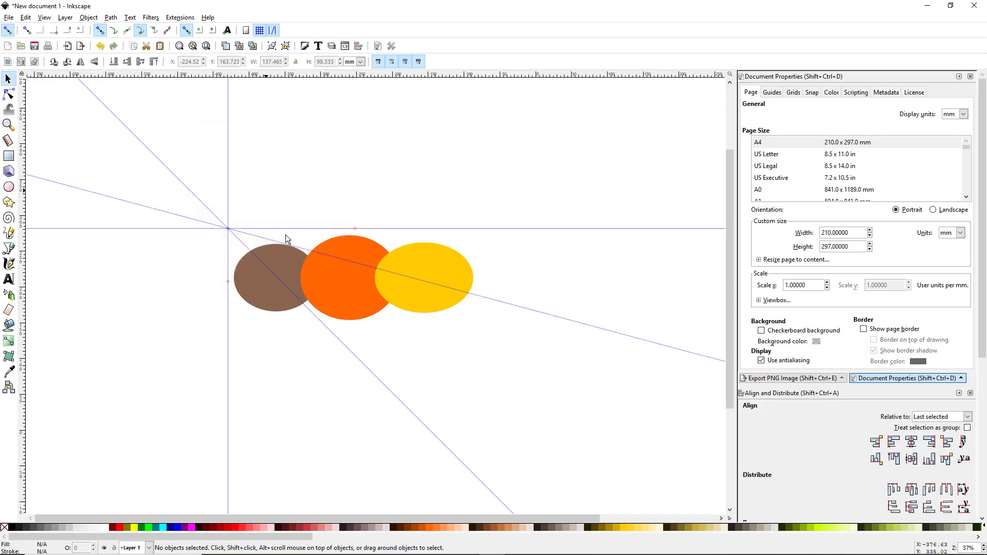
Reopen the angled guide's Guideline dialog after setting it to 60 degrees
double_click(228, 228)
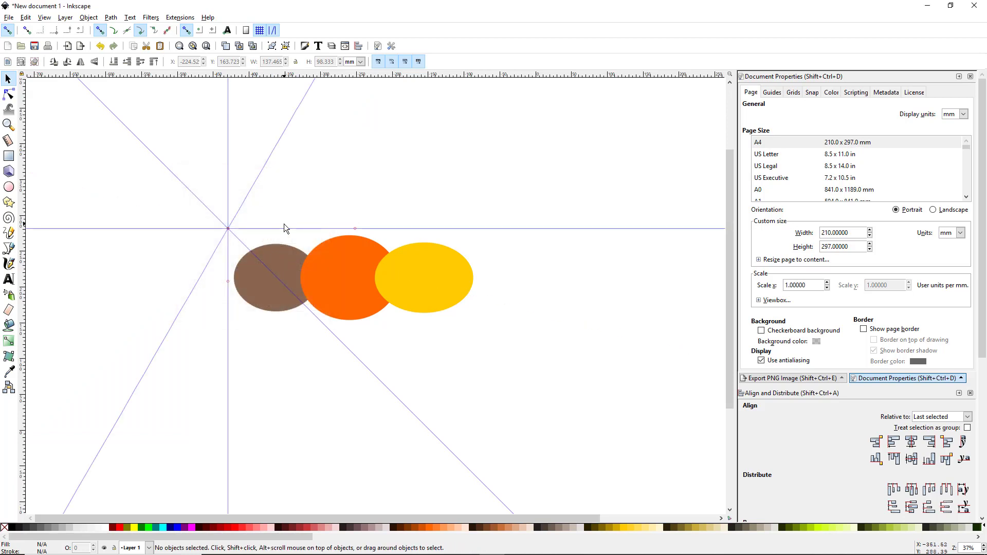
mouse_move(255, 192)
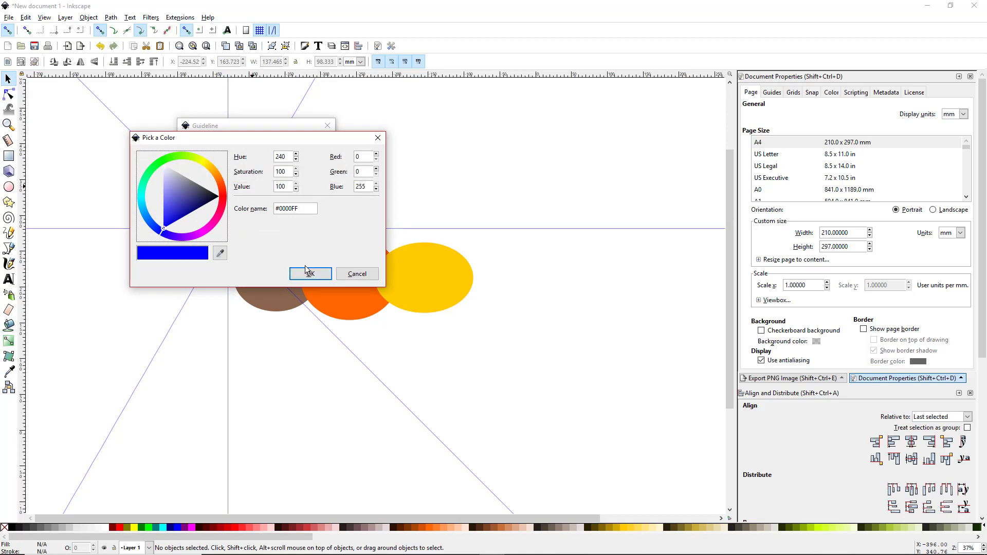
mouse_move(278, 119)
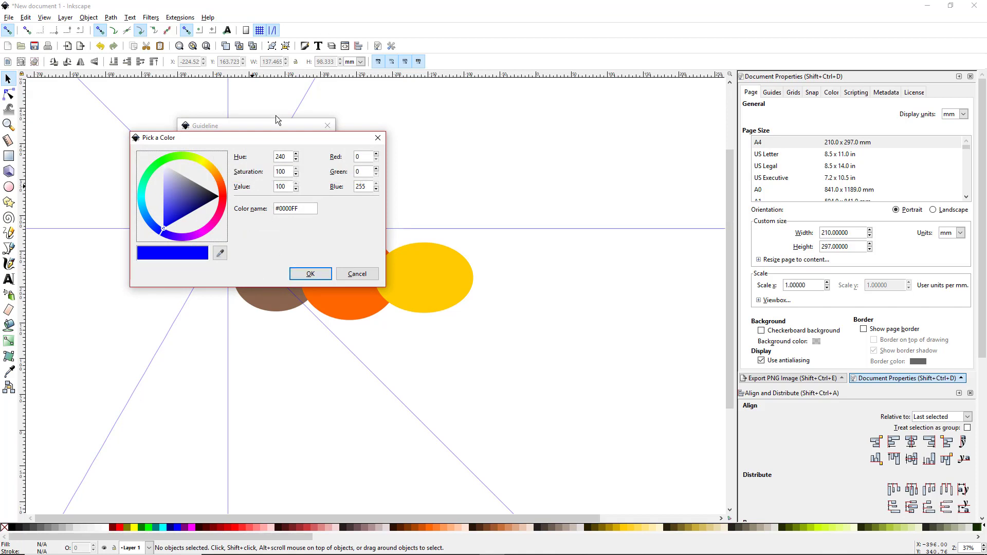
Pick a light yellow-green colour for the 60° guide and apply it
left_click(168, 162)
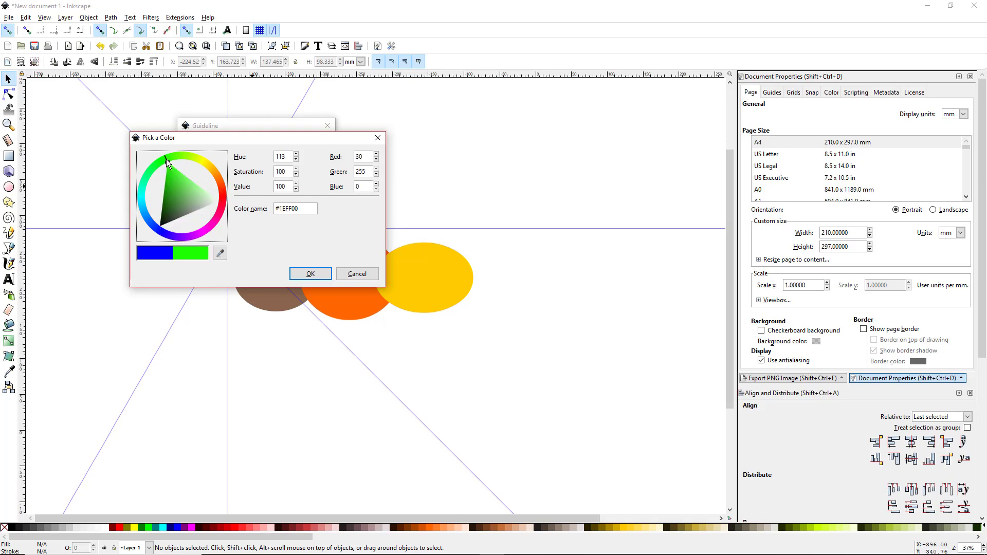
left_click(151, 172)
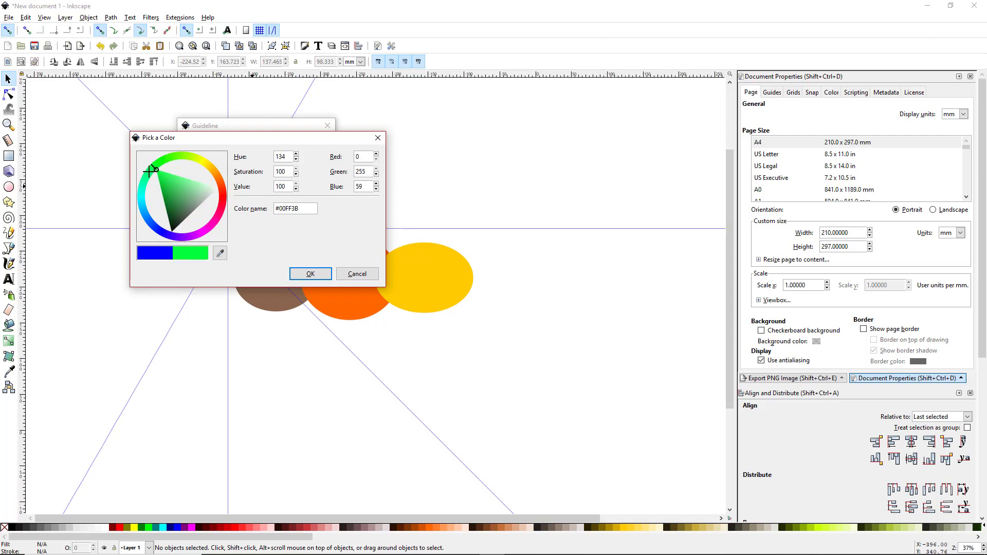
left_click(178, 159)
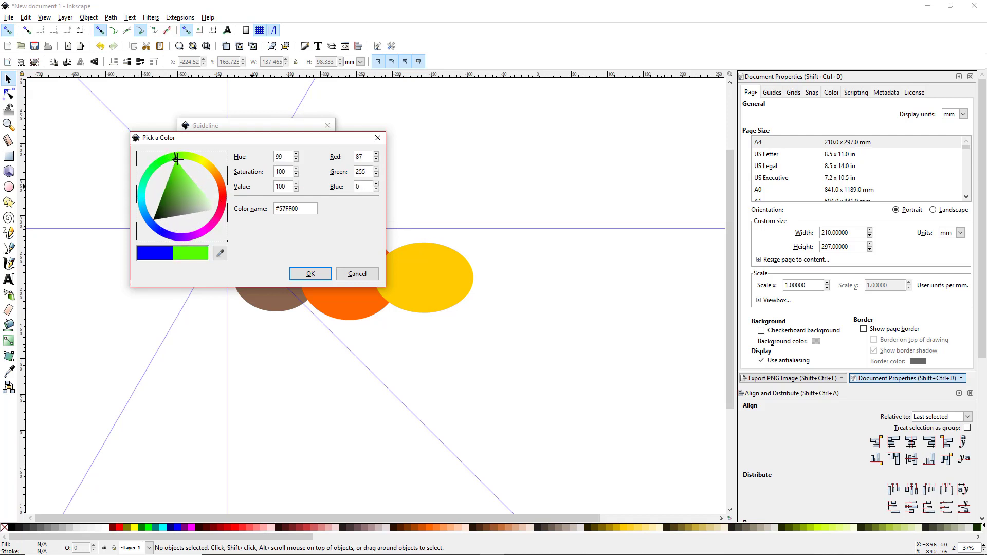
left_click(179, 155)
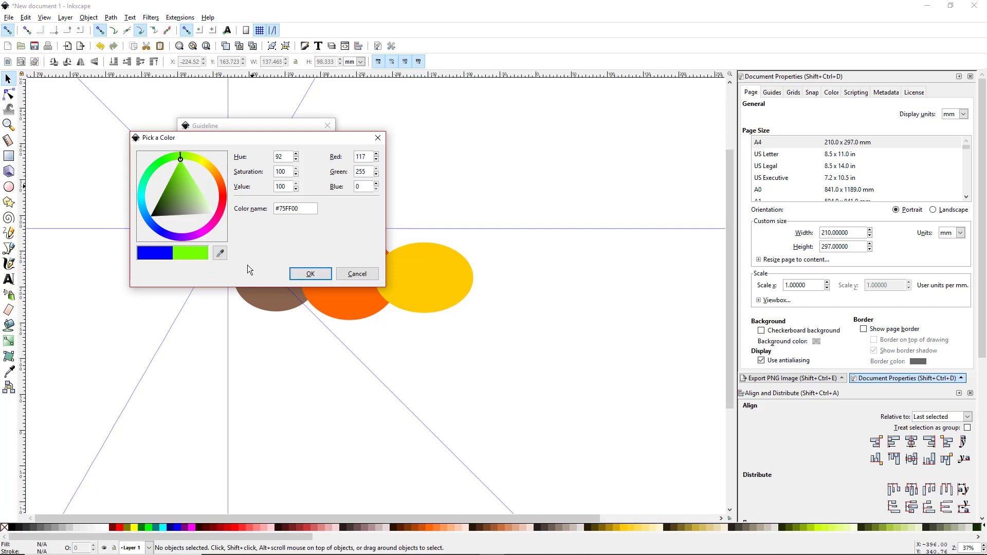
left_click(310, 273)
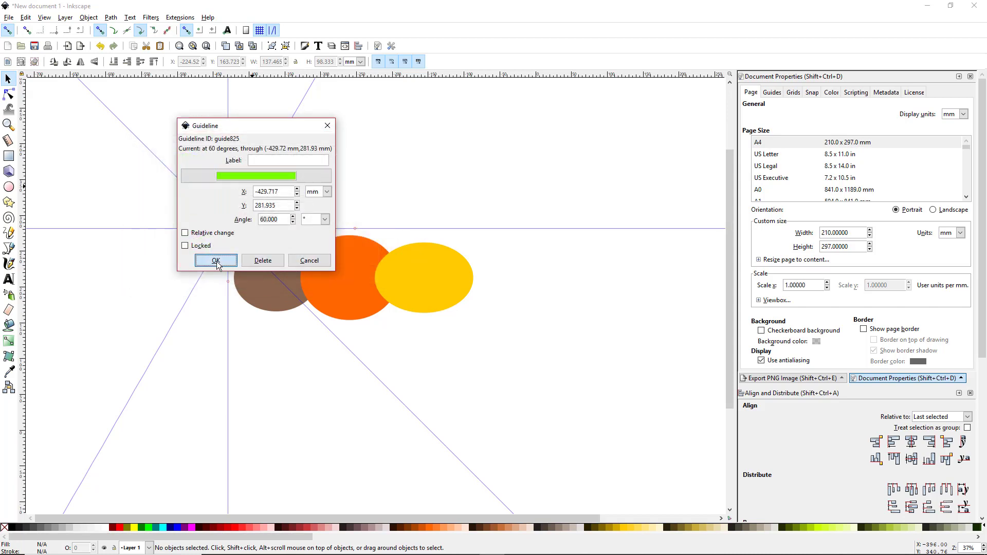
left_click(215, 261)
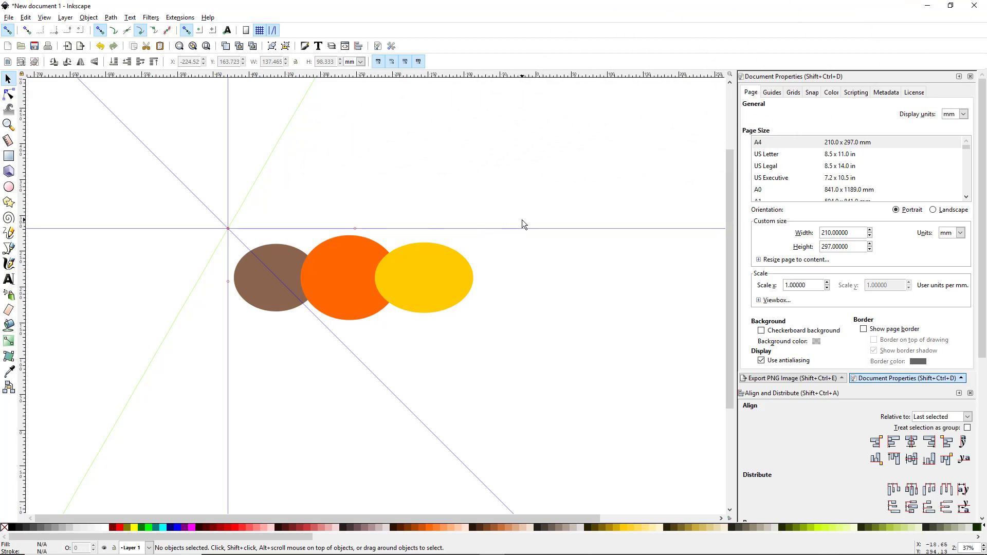
mouse_move(500, 297)
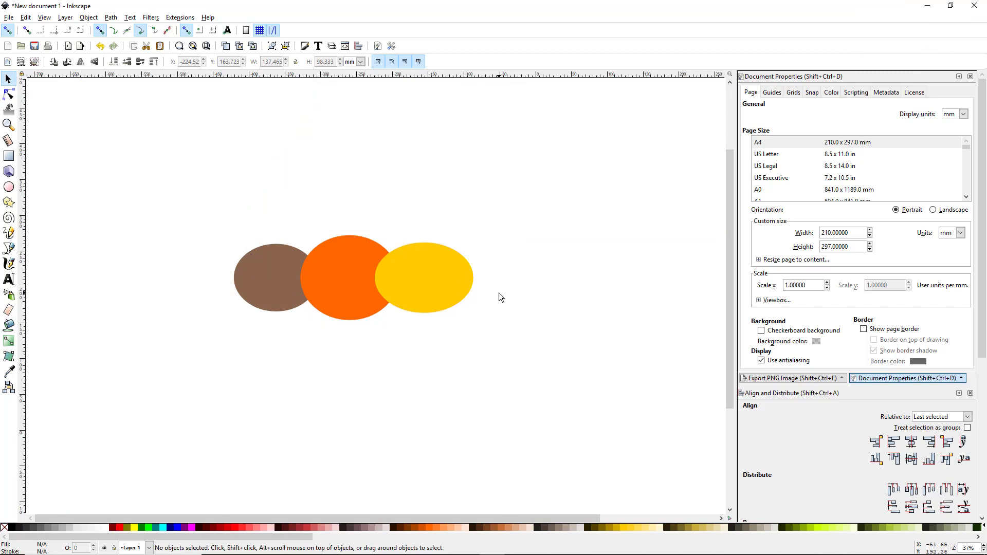
mouse_move(421, 287)
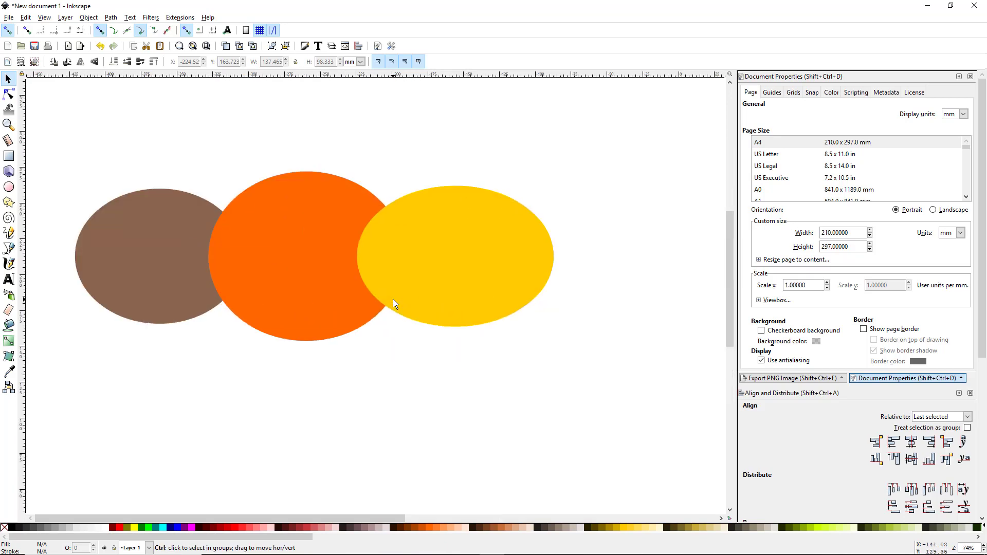
Select the yellow ellipse ready to flatten it over the orange circle
scroll("down", 3)
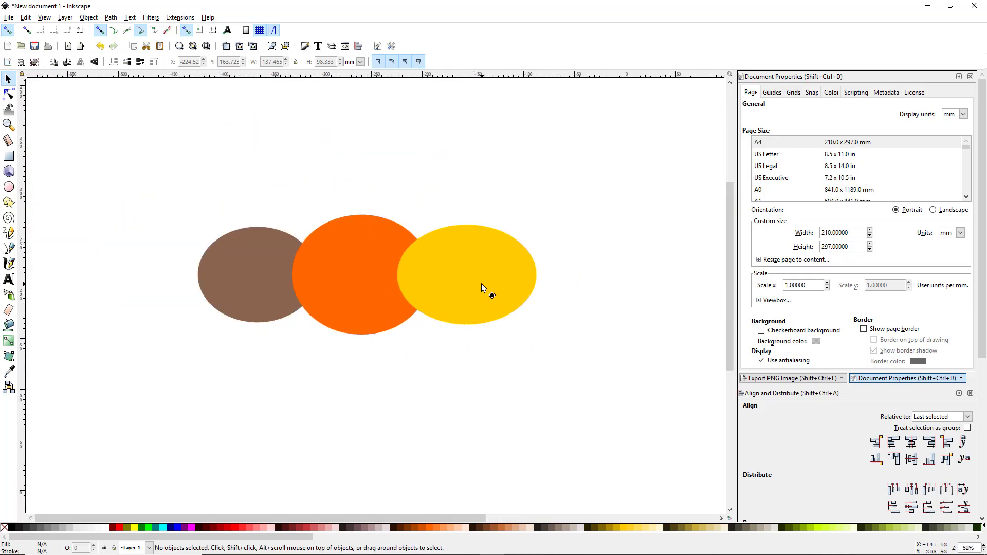
left_click(468, 274)
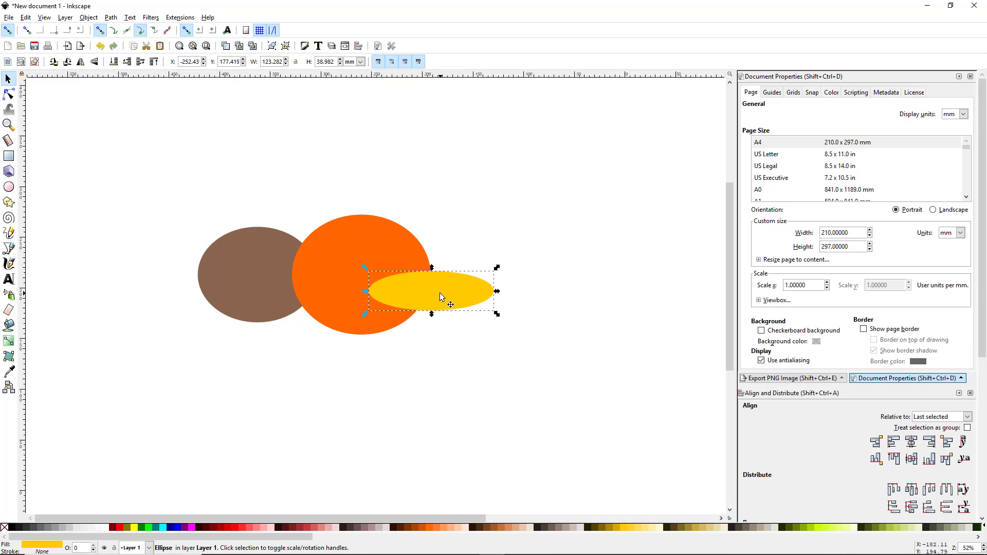
mouse_move(409, 308)
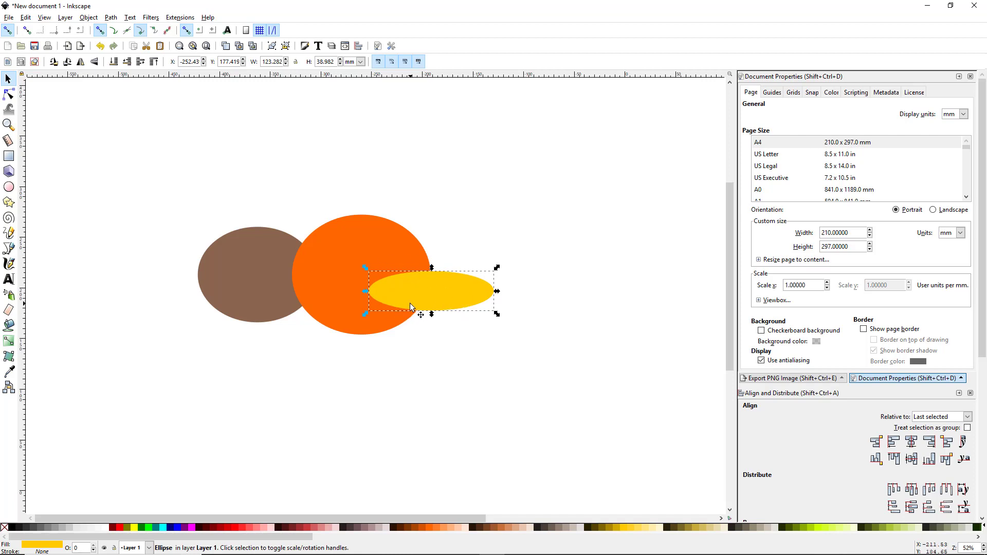
mouse_move(401, 247)
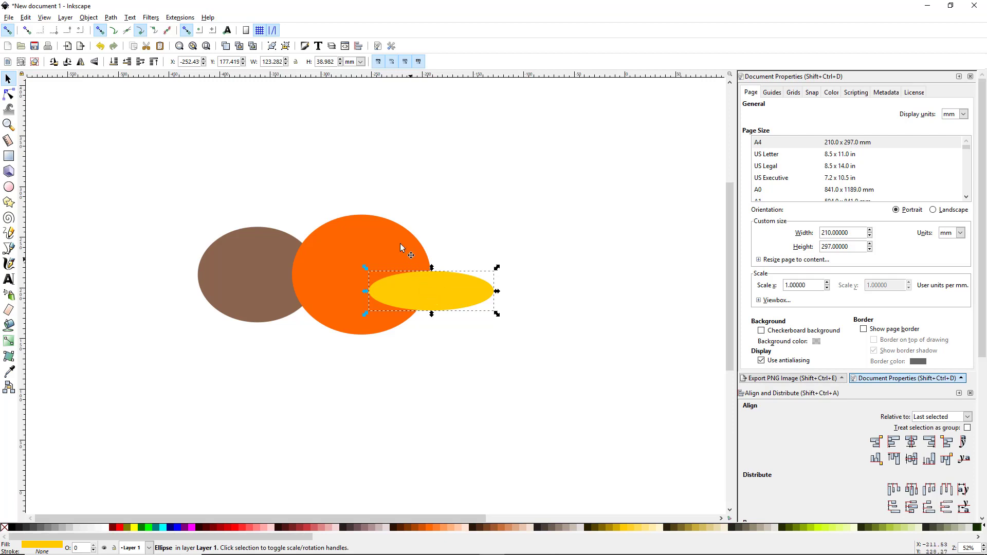
mouse_move(345, 290)
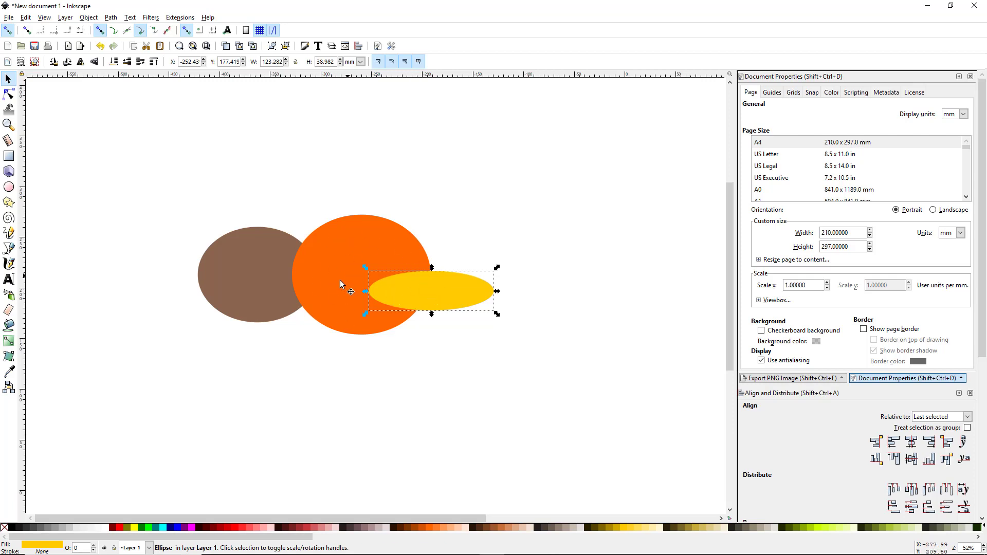
left_click(356, 276)
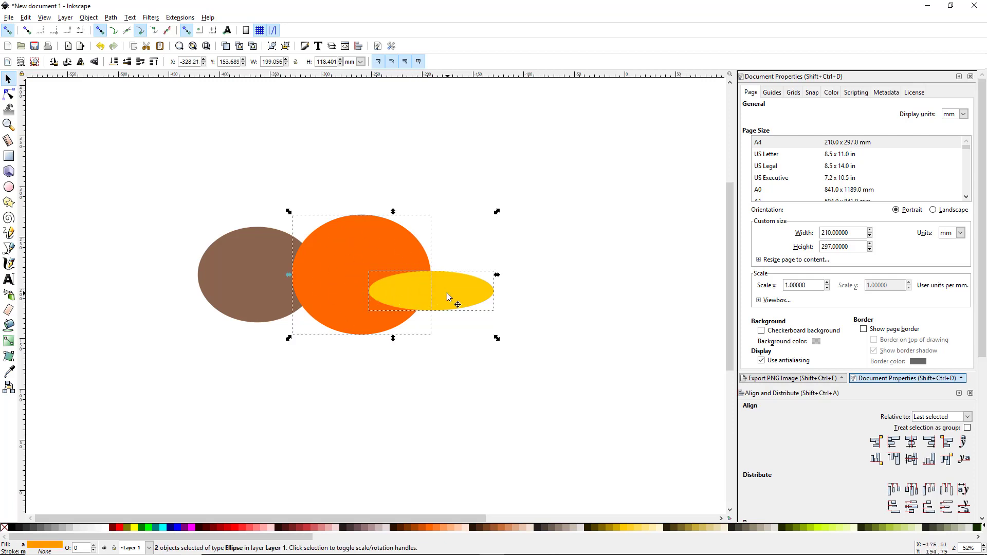
mouse_move(416, 259)
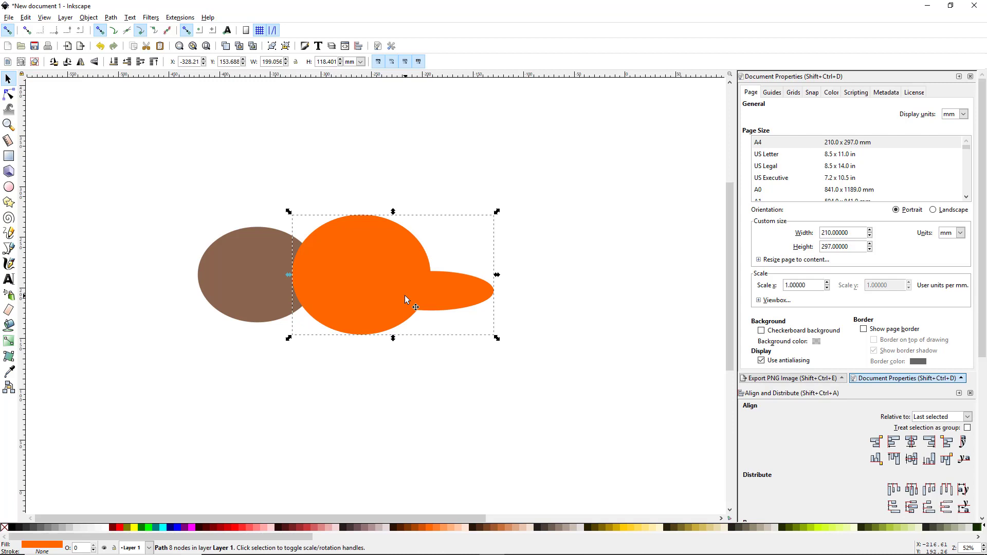
mouse_move(599, 308)
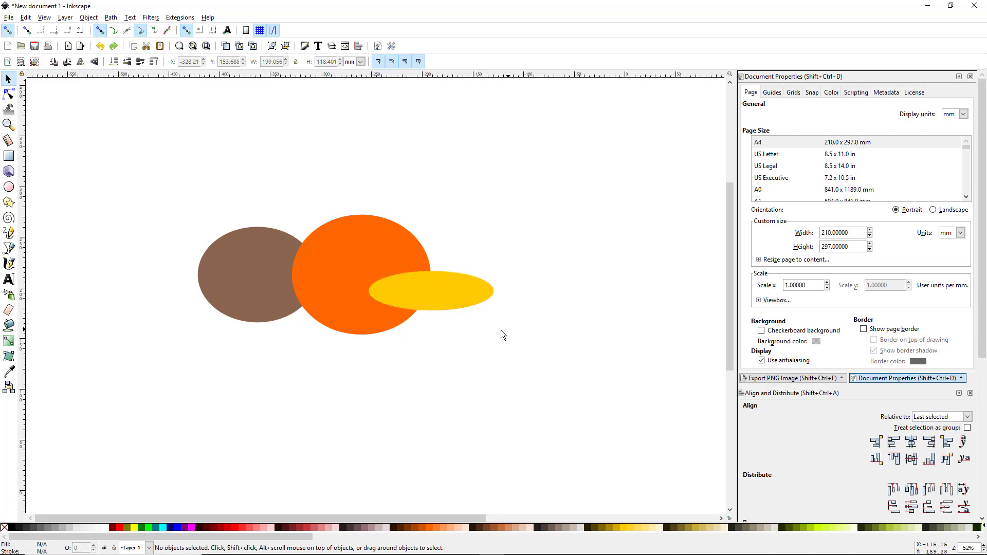
mouse_move(448, 303)
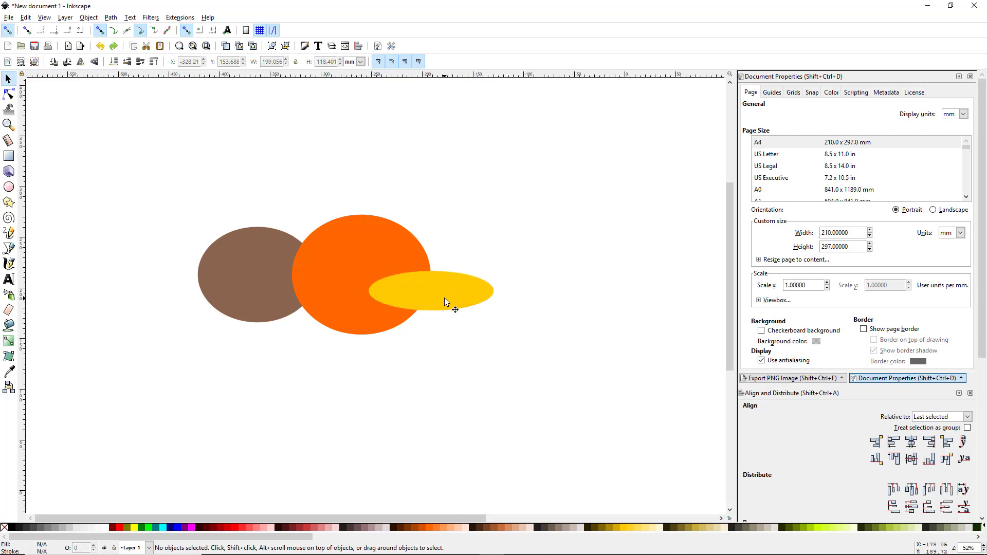
mouse_move(269, 348)
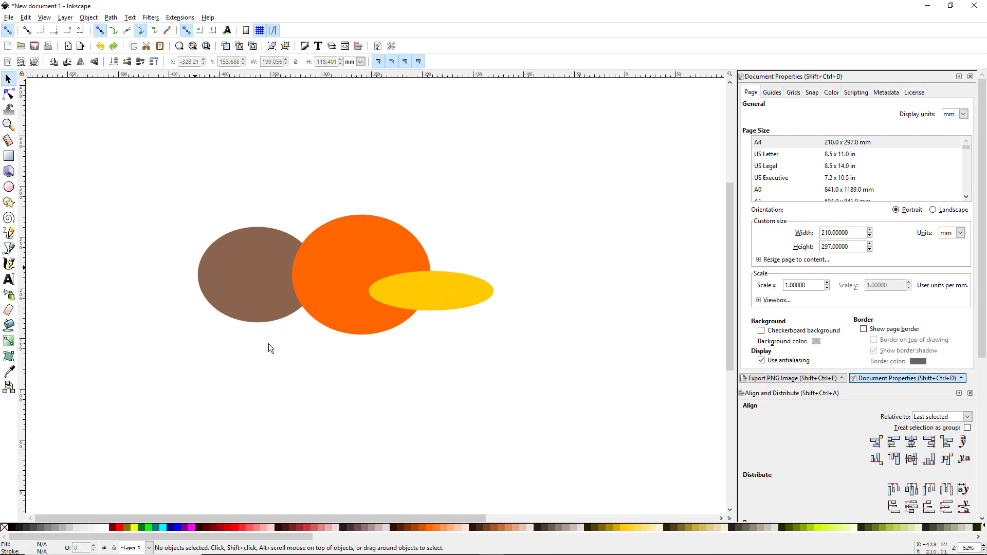
mouse_move(263, 283)
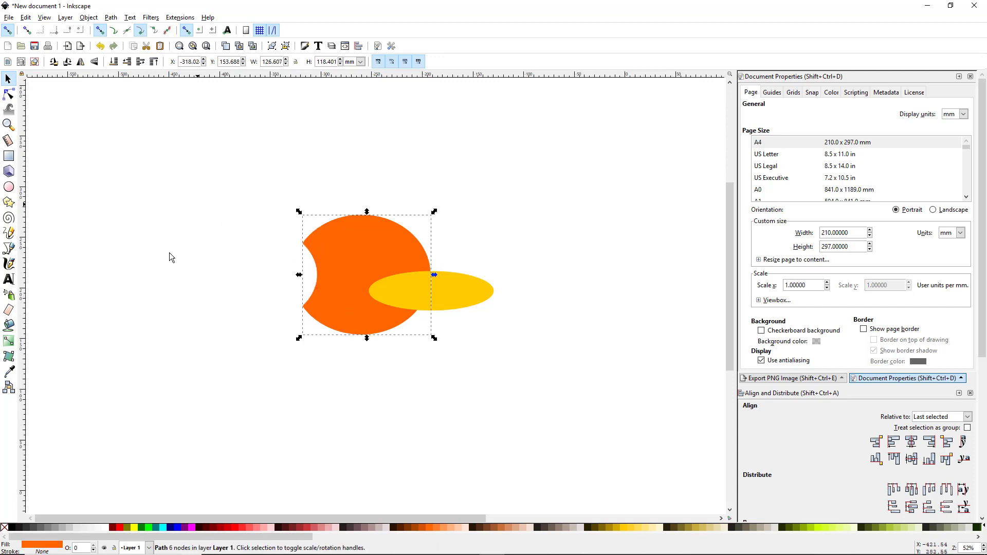
mouse_move(215, 222)
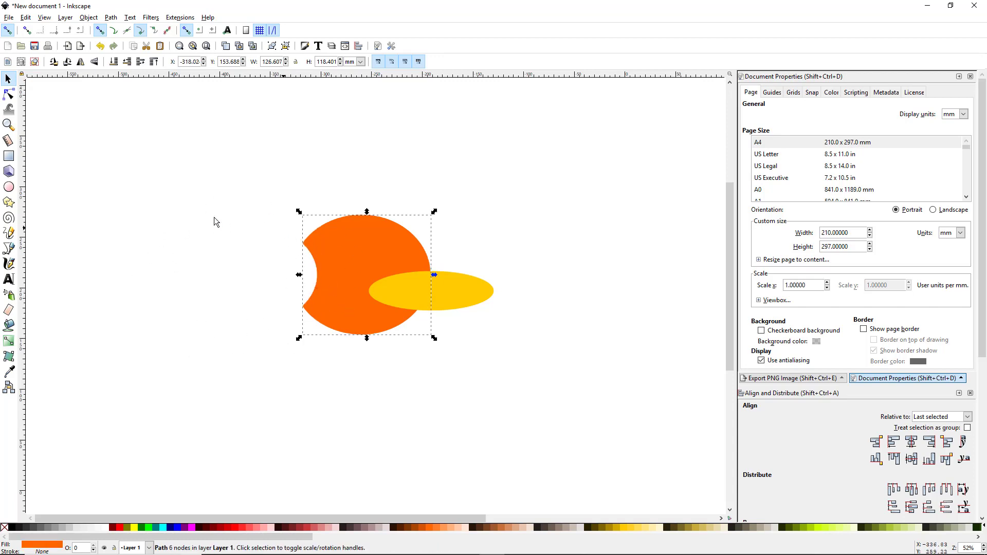
mouse_move(312, 332)
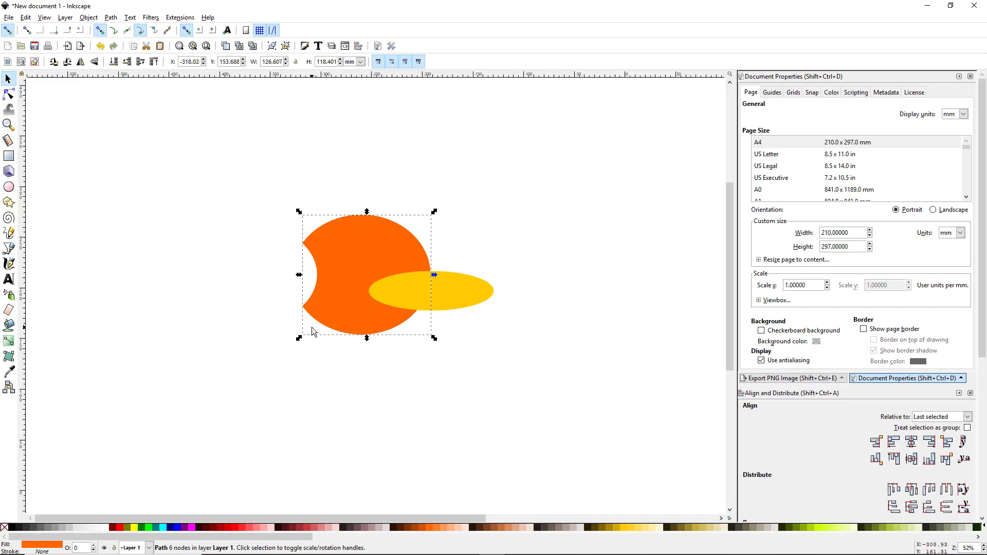
mouse_move(181, 231)
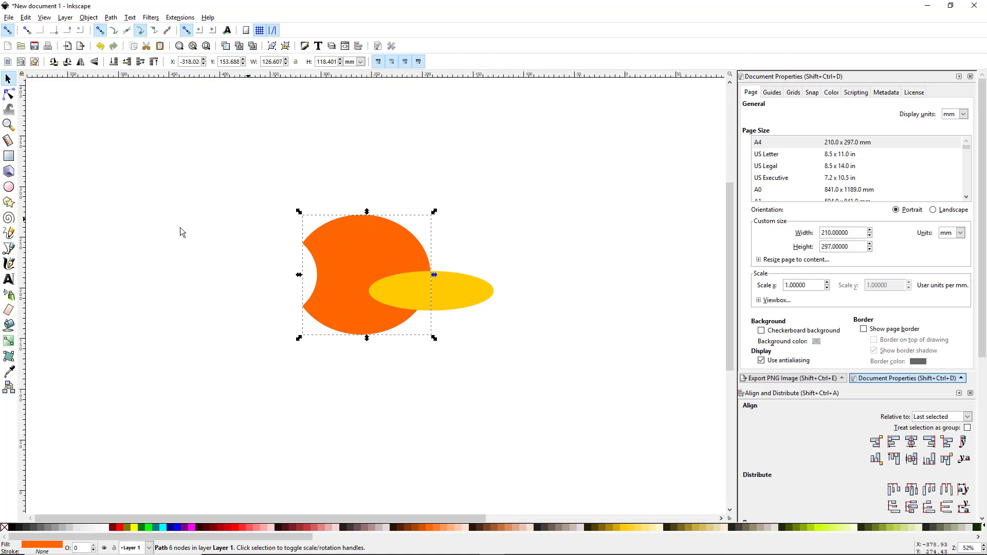
mouse_move(298, 276)
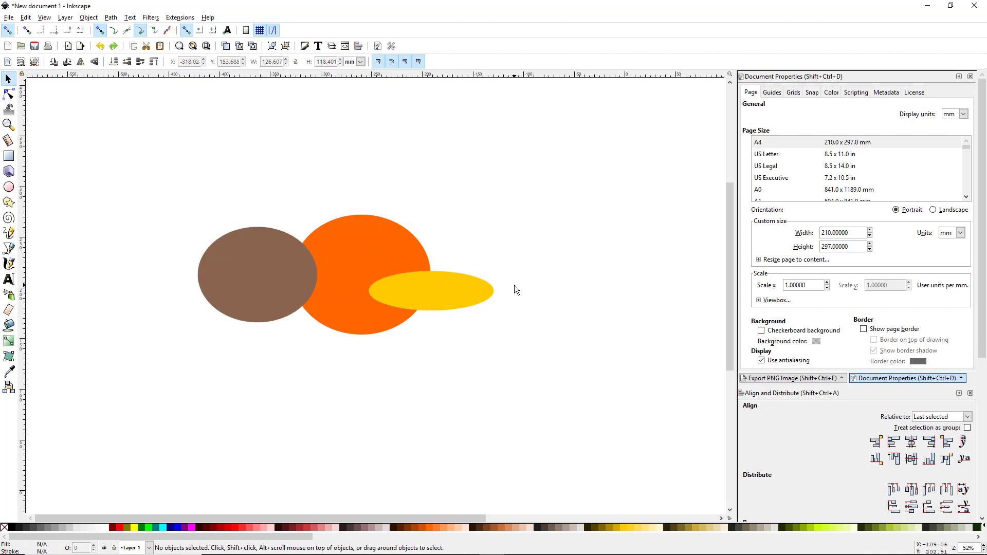
mouse_move(622, 296)
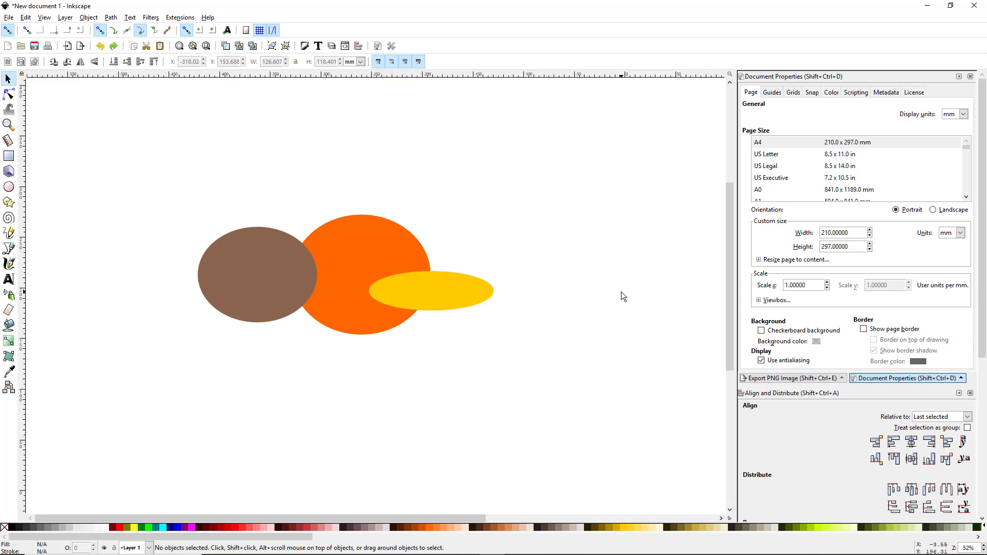
mouse_move(305, 350)
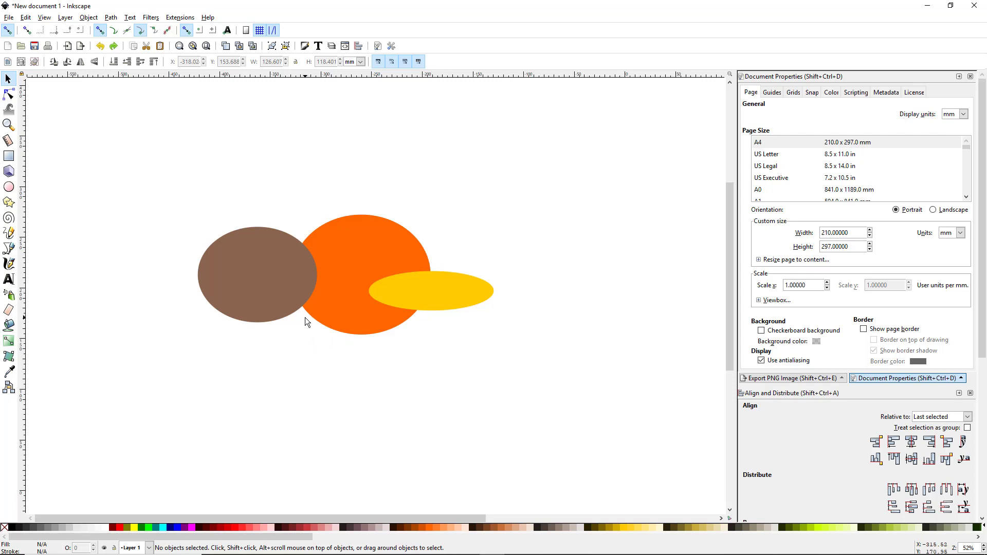
mouse_move(307, 302)
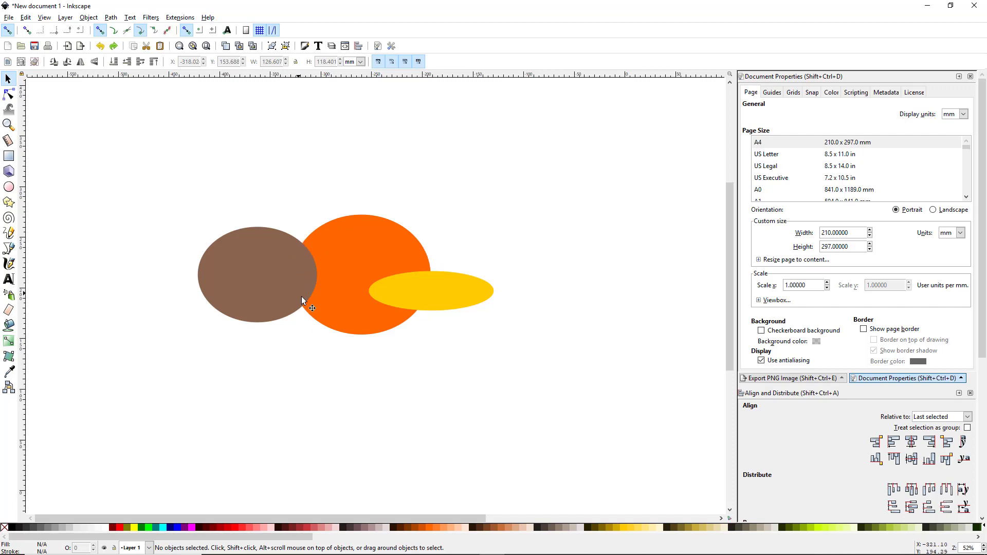
mouse_move(307, 309)
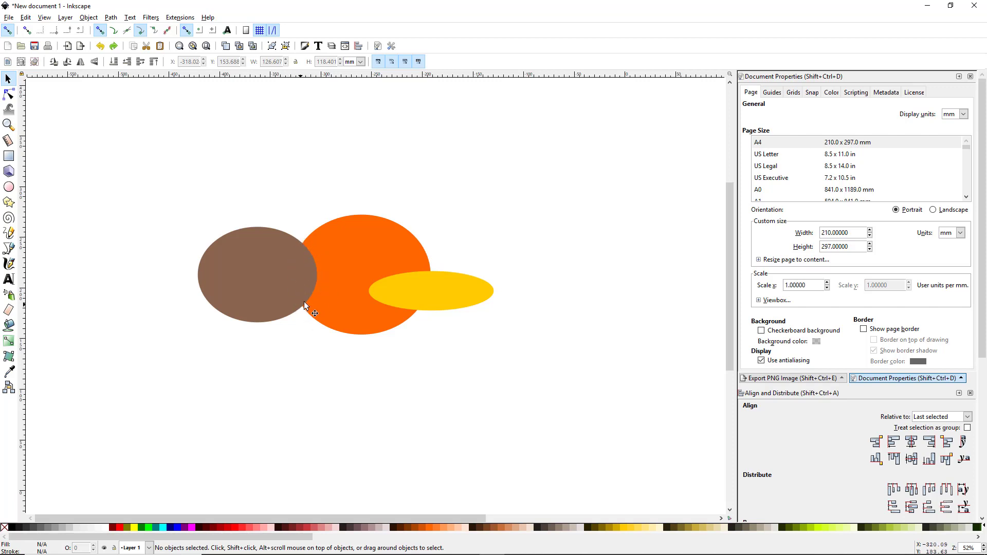
mouse_move(317, 321)
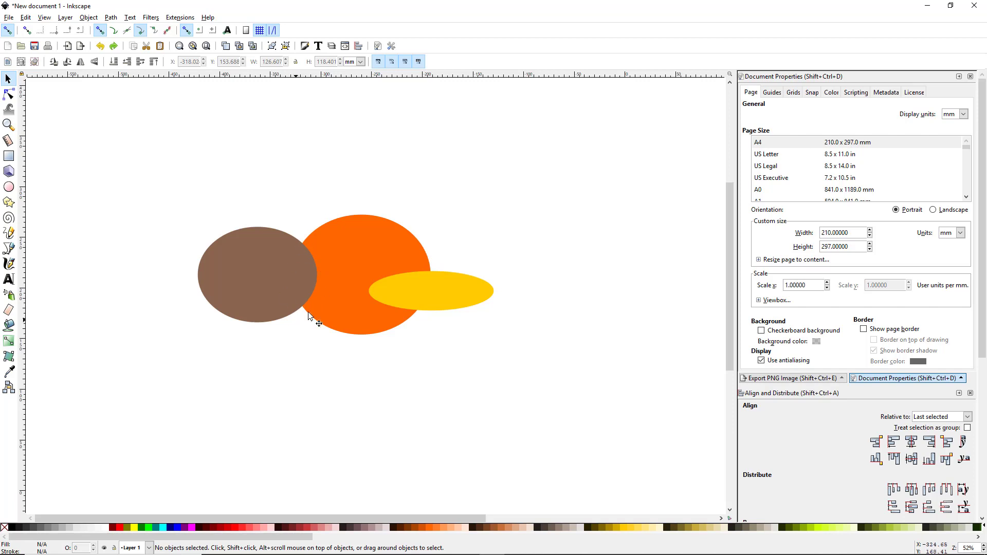
mouse_move(247, 295)
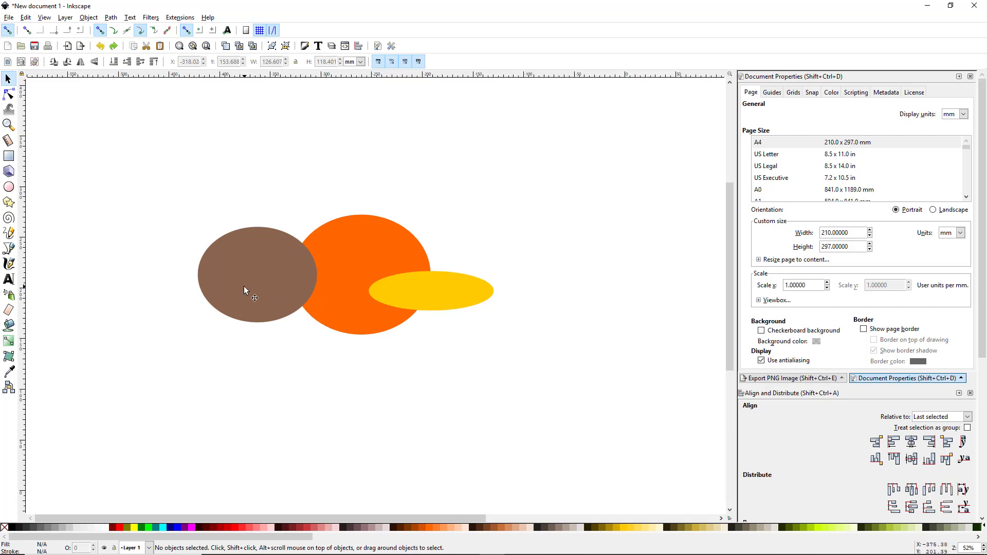
Select the brown ellipse together with the orange shape for the boolean split
left_click(252, 290)
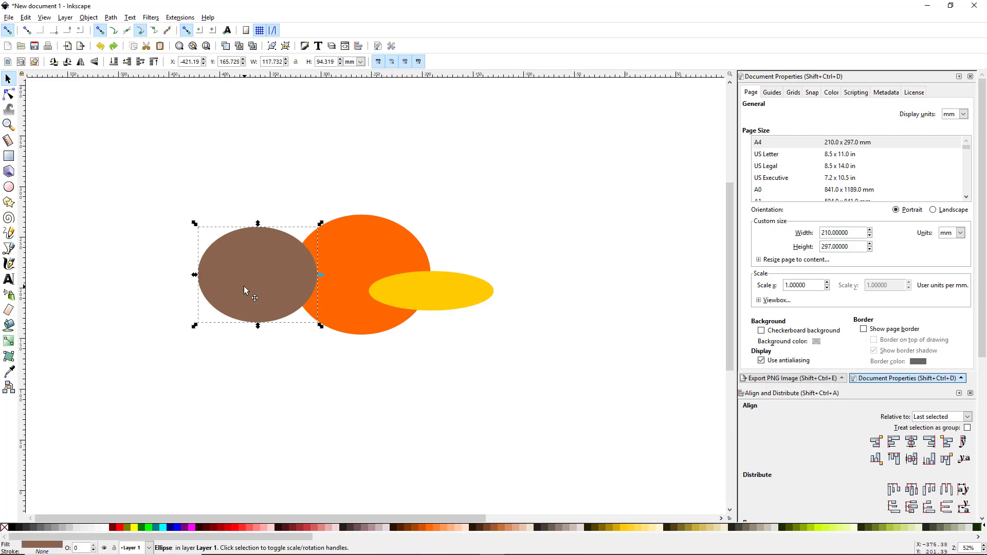
left_click(368, 276)
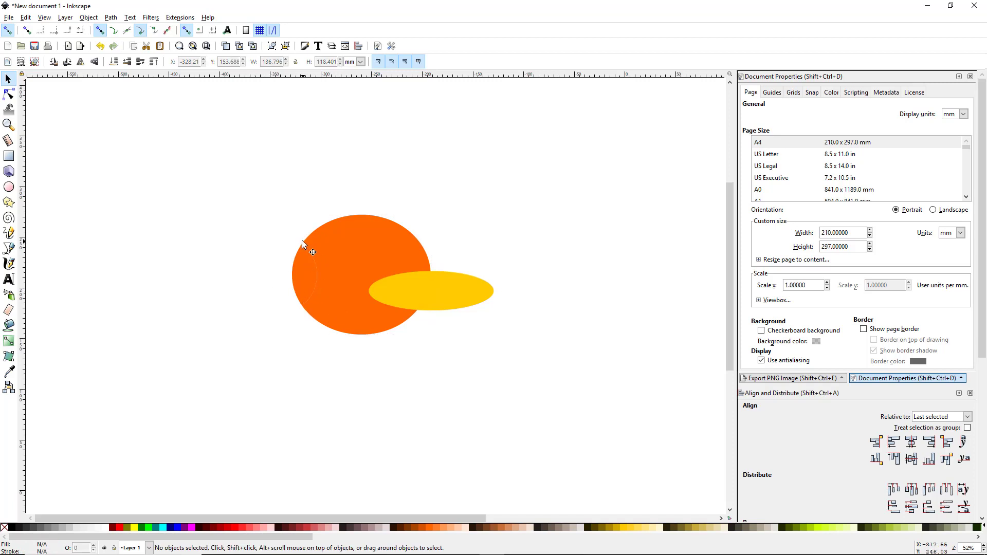
mouse_move(300, 315)
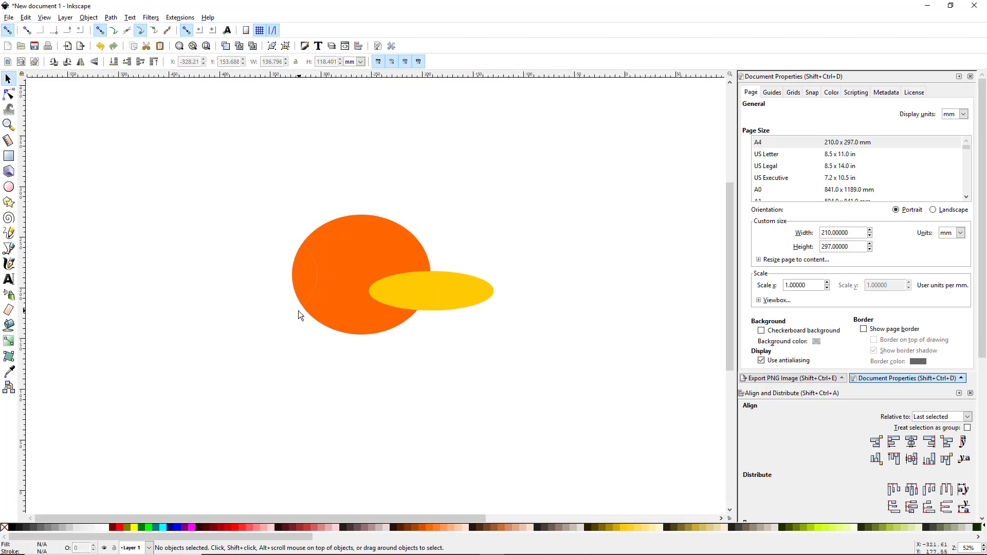
mouse_move(245, 205)
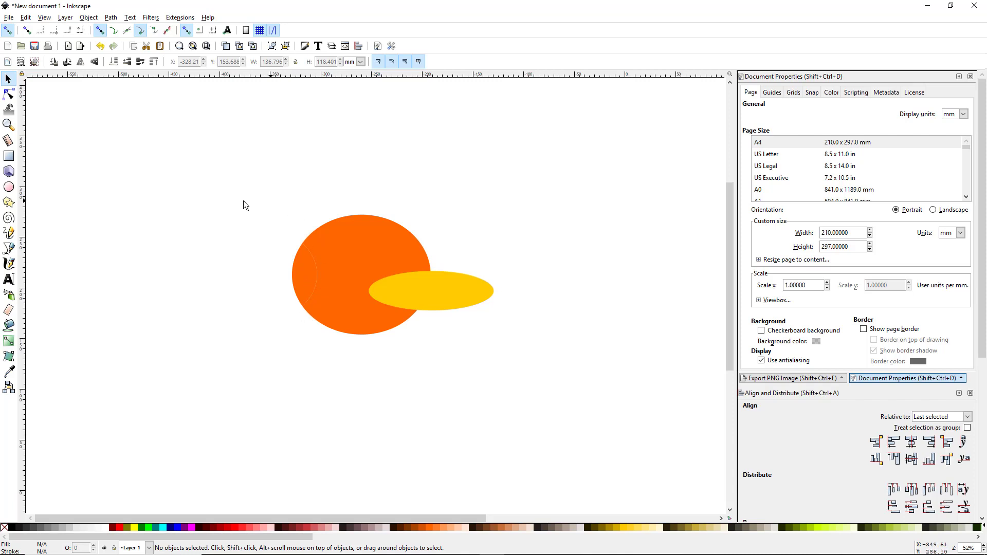
mouse_move(275, 298)
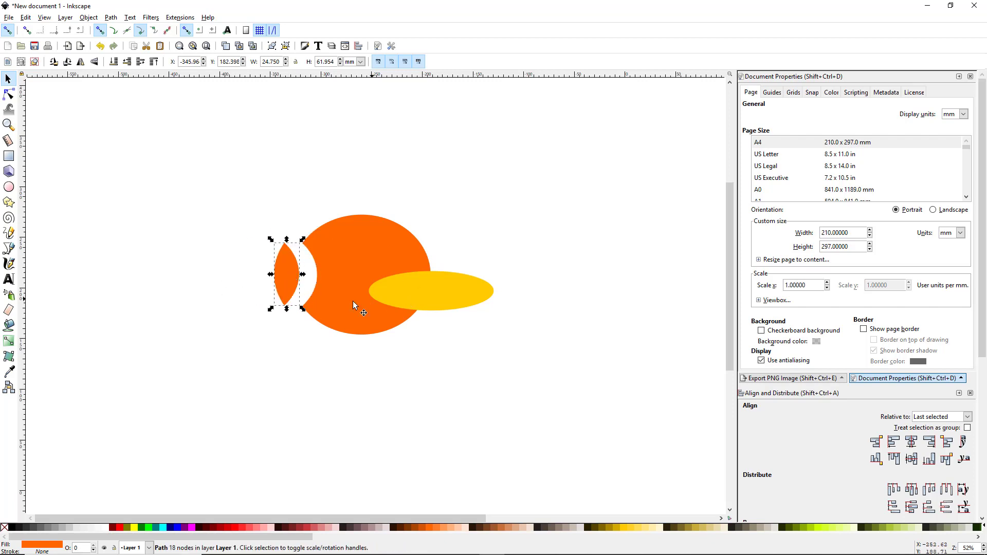
mouse_move(345, 303)
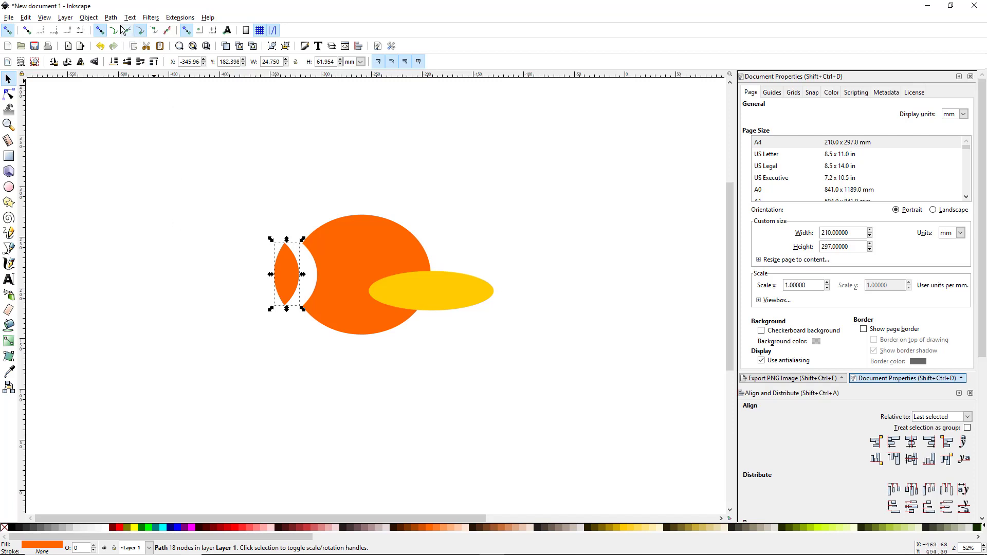
left_click(110, 18)
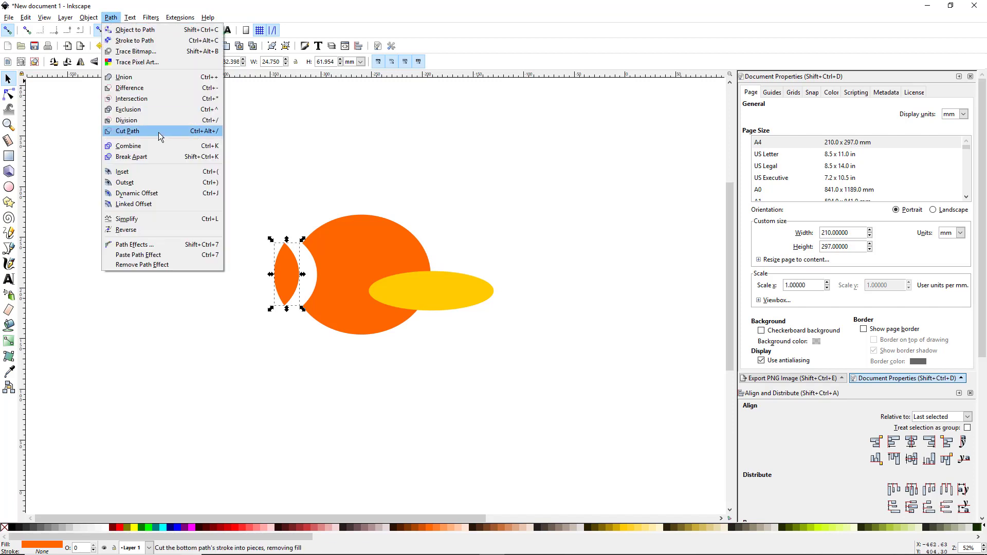
mouse_move(125, 120)
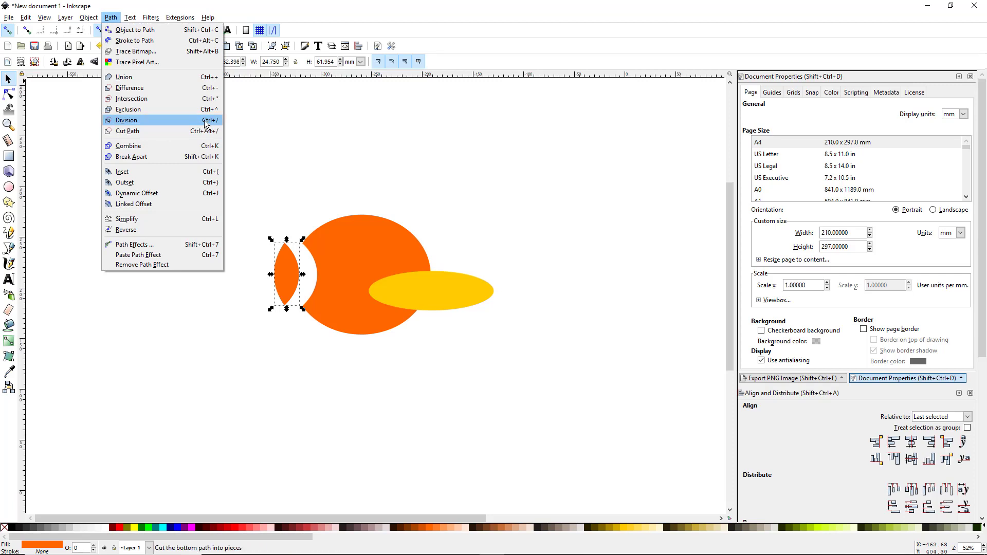
mouse_move(129, 88)
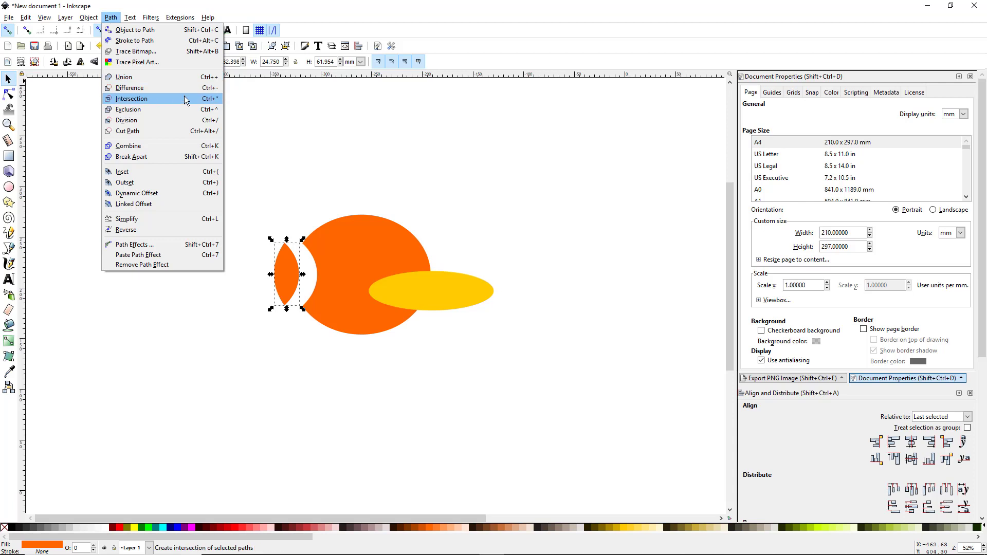
left_click(130, 17)
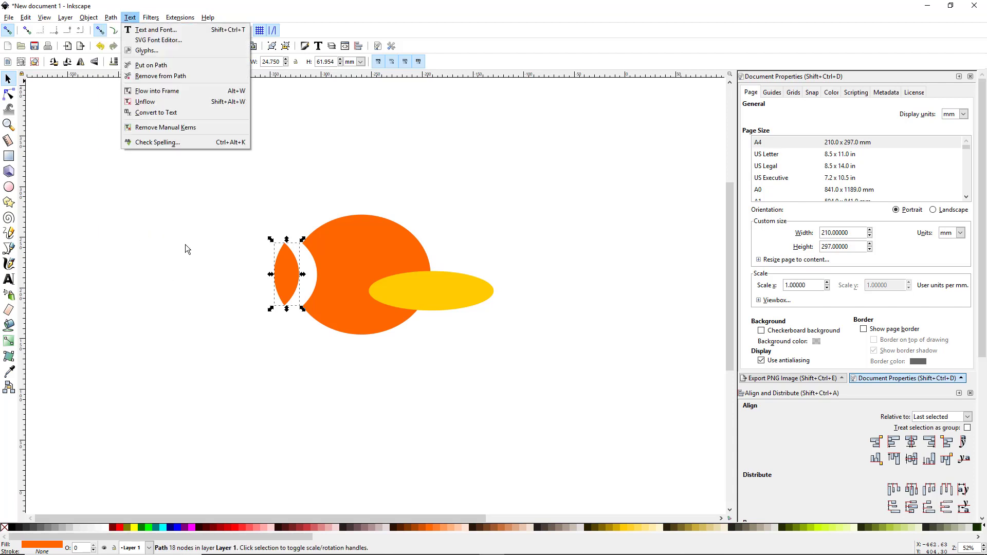
left_click(449, 346)
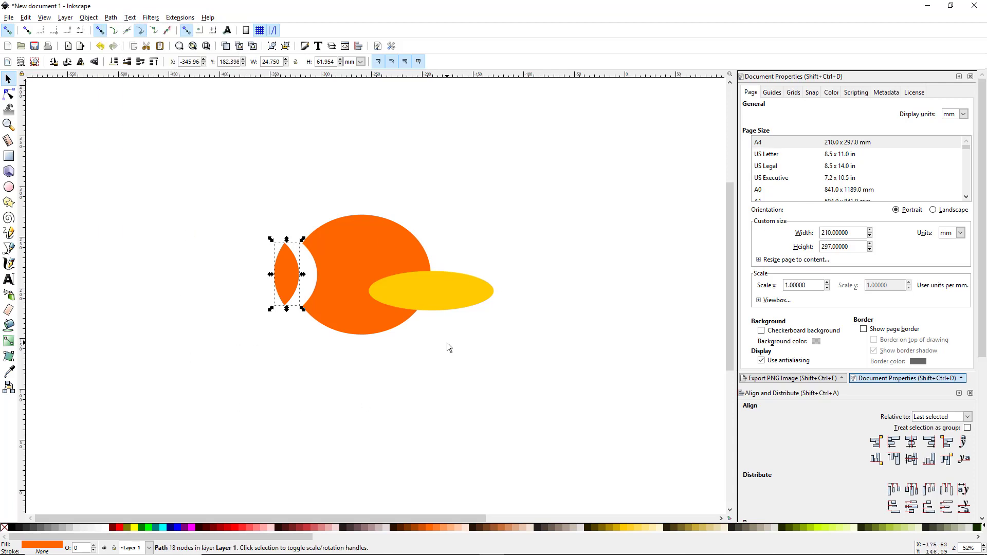
mouse_move(266, 287)
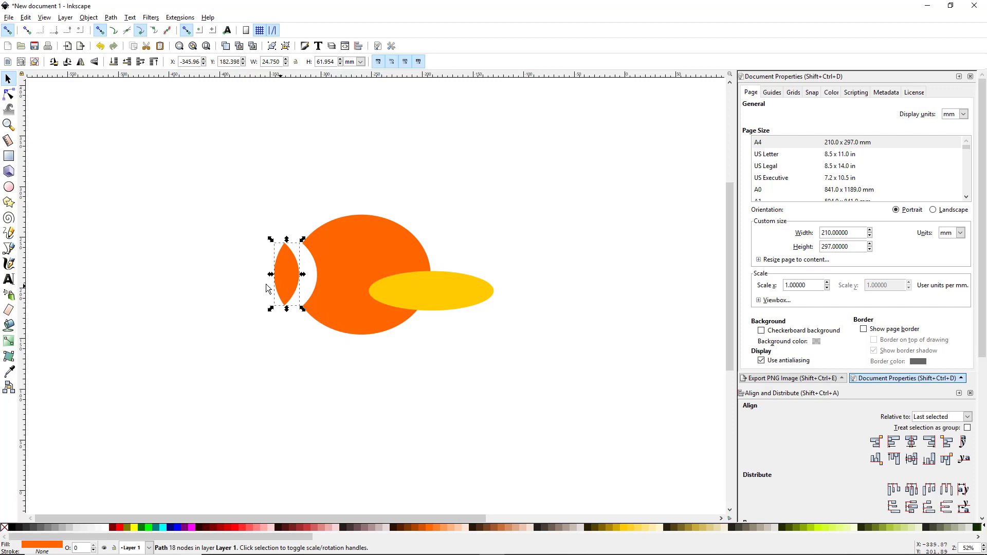
mouse_move(247, 281)
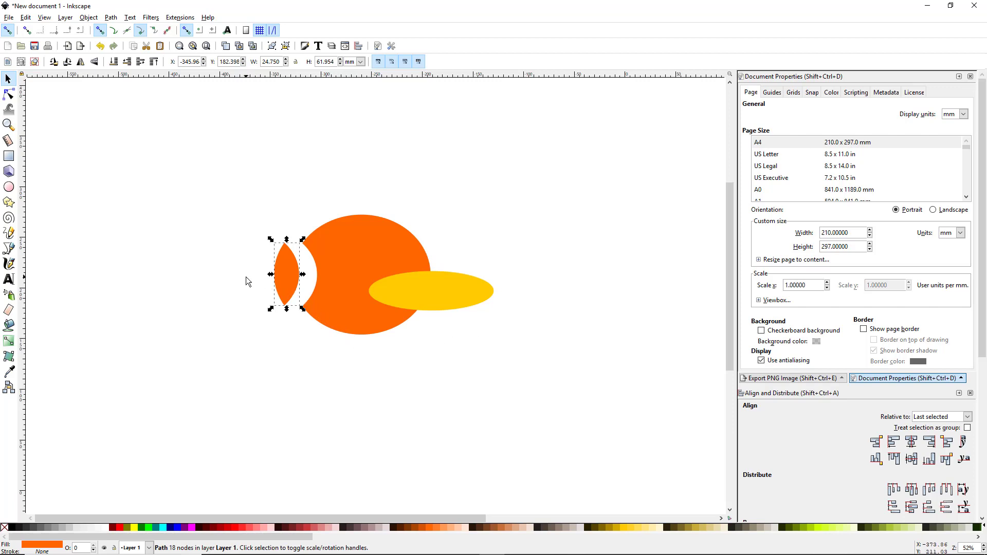
left_click(245, 281)
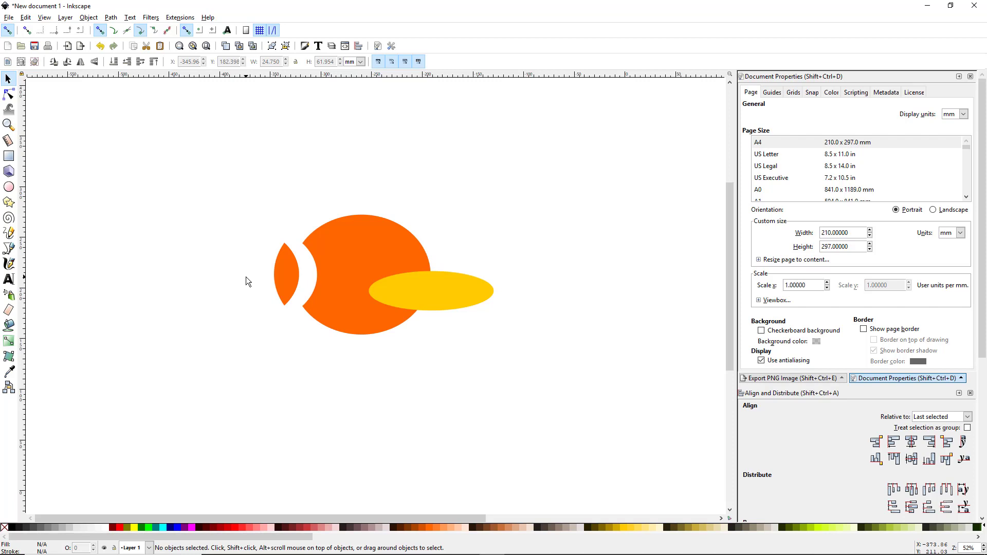
mouse_move(62, 298)
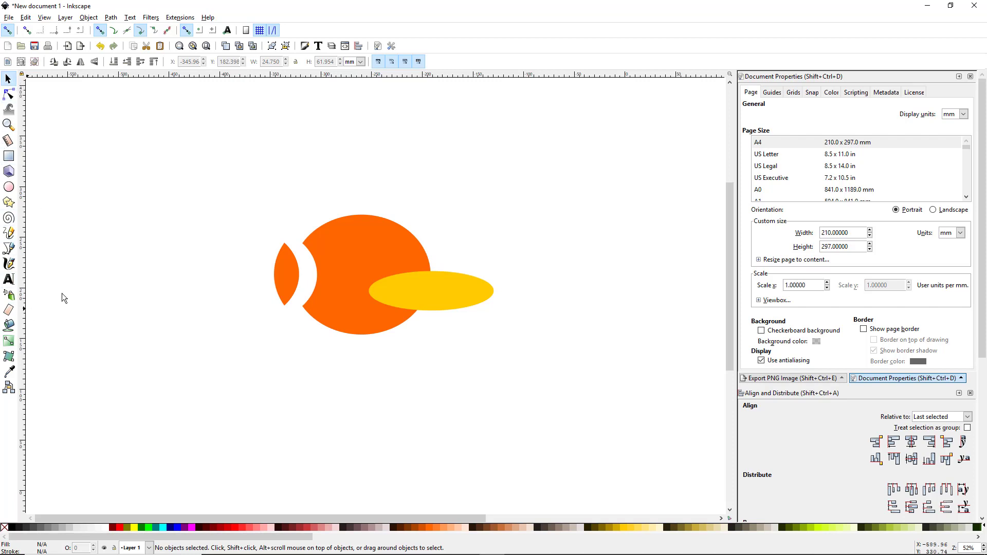
mouse_move(208, 276)
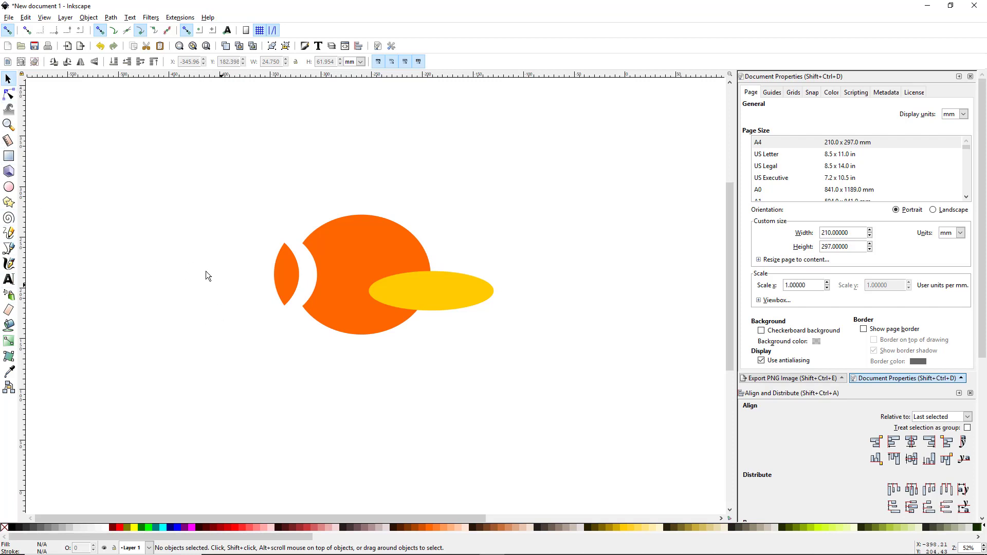
mouse_move(175, 336)
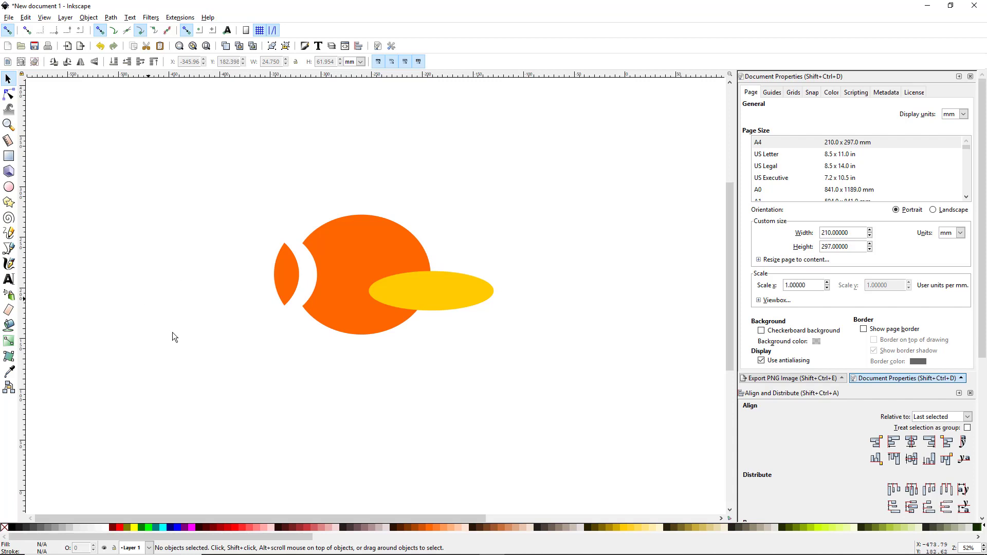
mouse_move(27, 316)
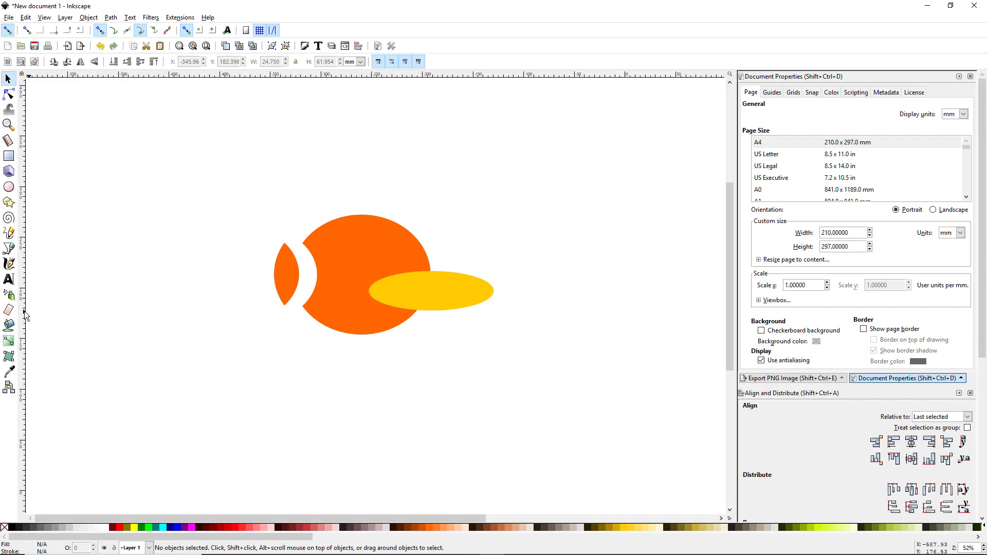
left_click(10, 309)
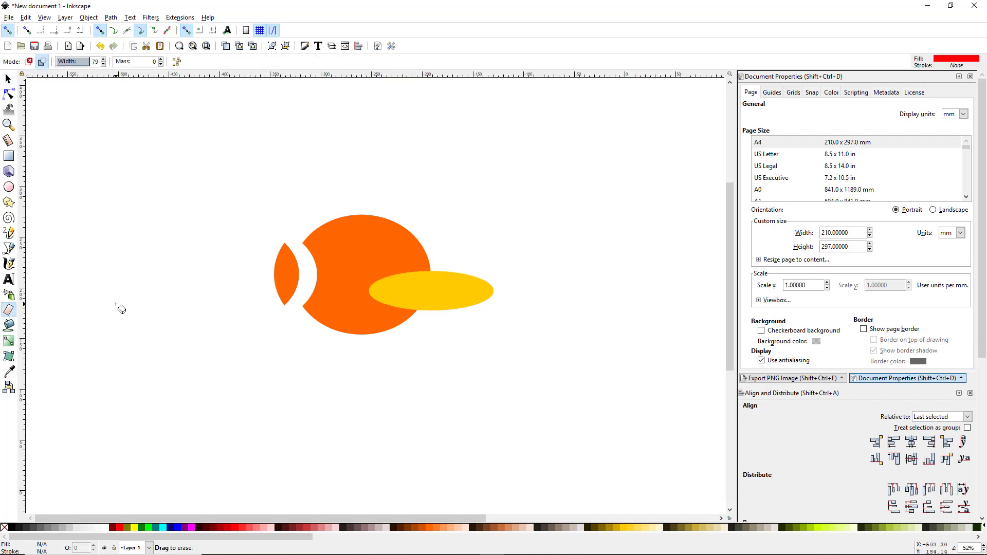
left_click(9, 78)
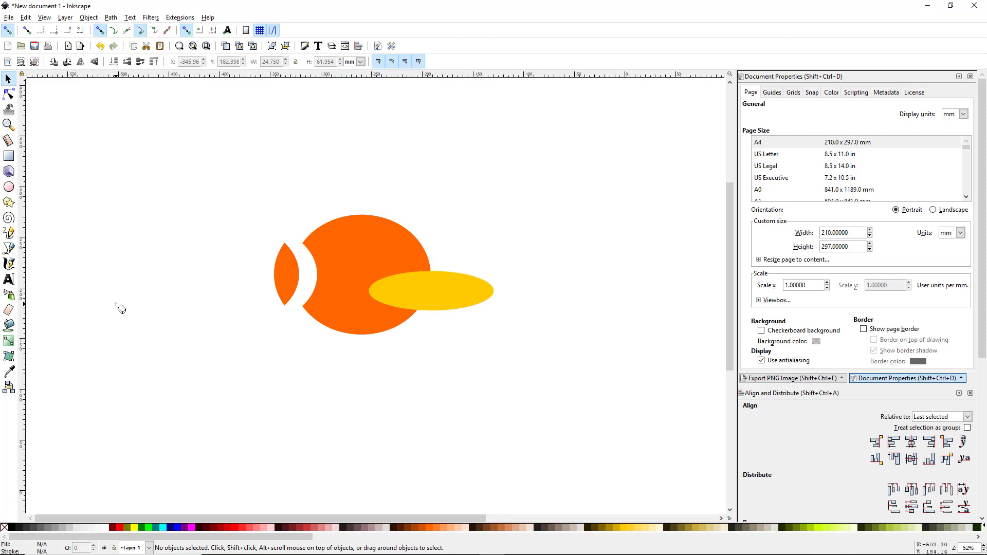
left_click(8, 248)
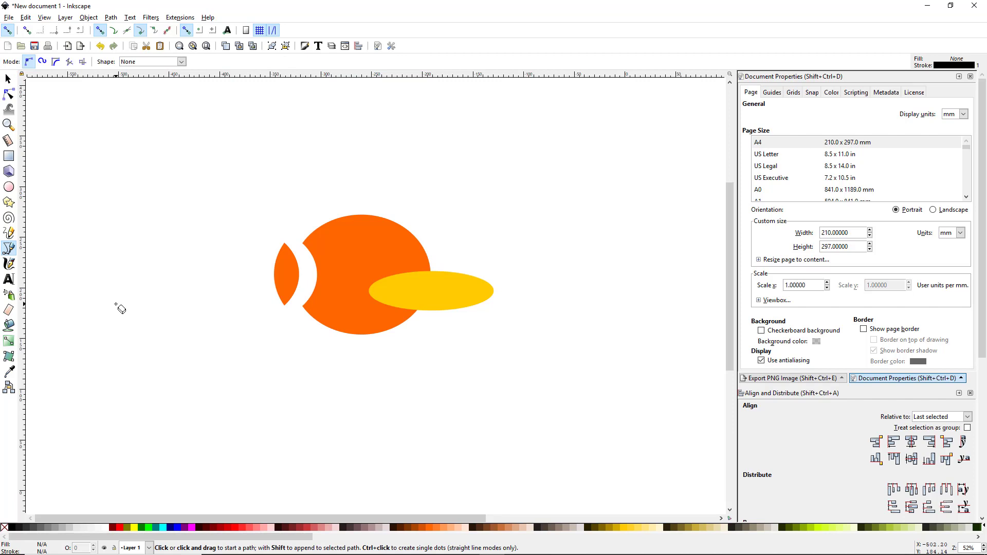
left_click(8, 79)
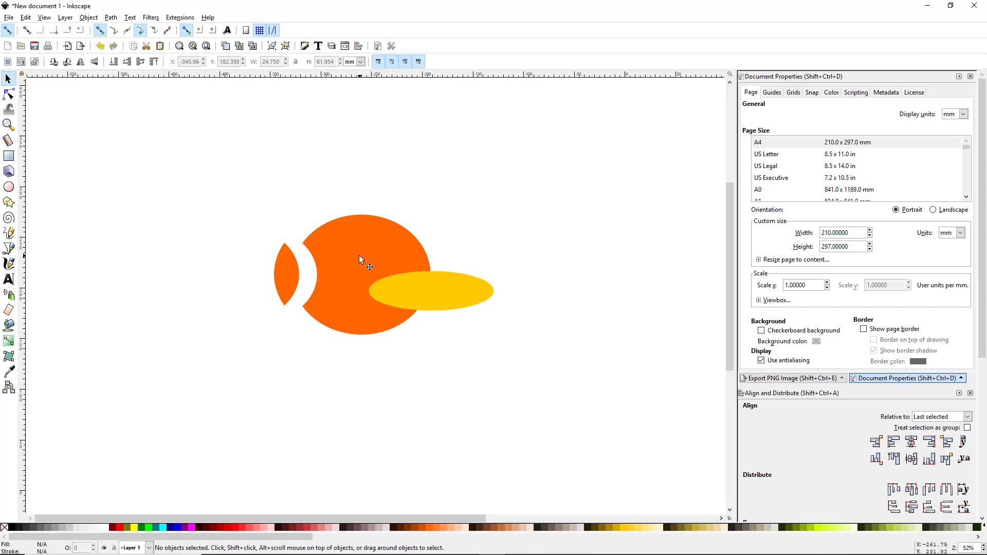
Fill the selected orange sliver with a linear gradient from the Fill tab
left_click(285, 273)
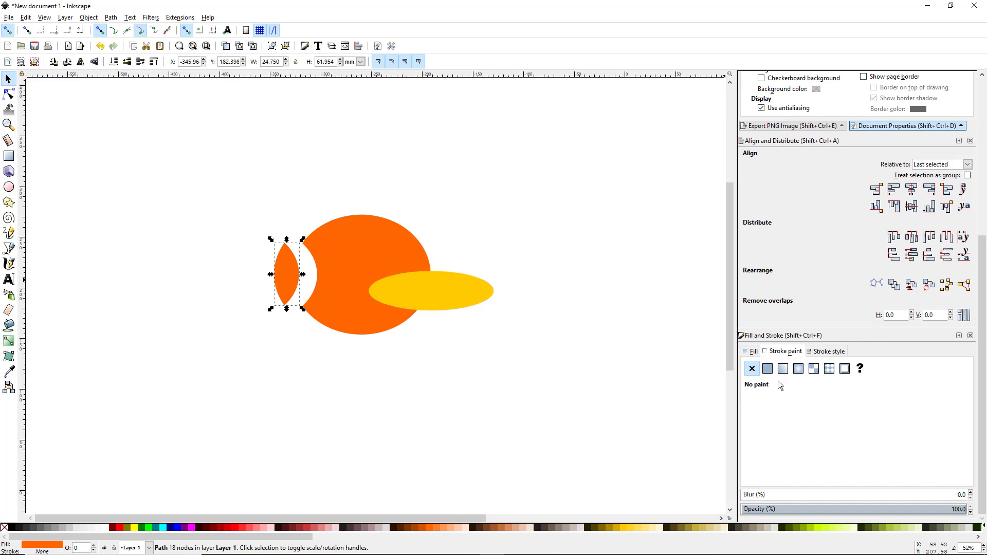
left_click(782, 368)
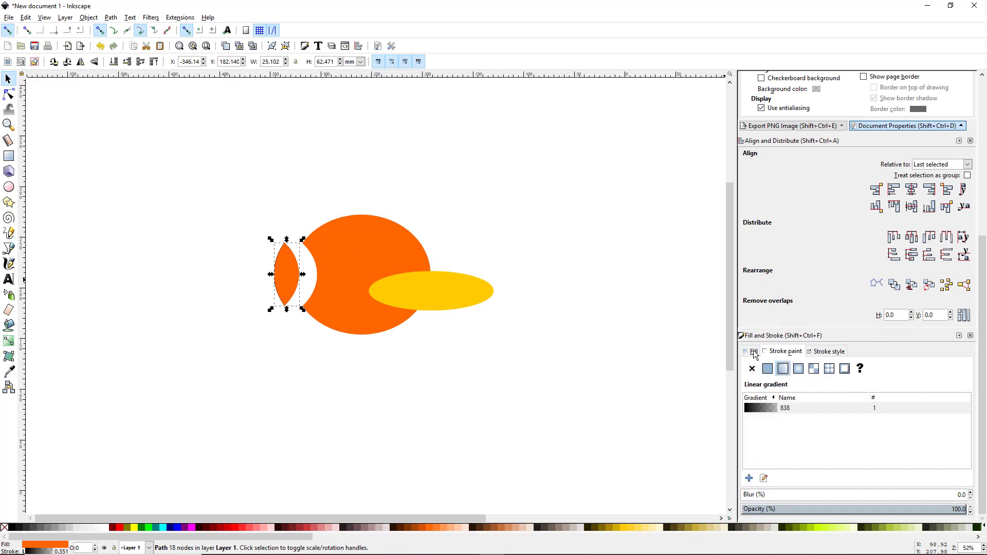
left_click(782, 368)
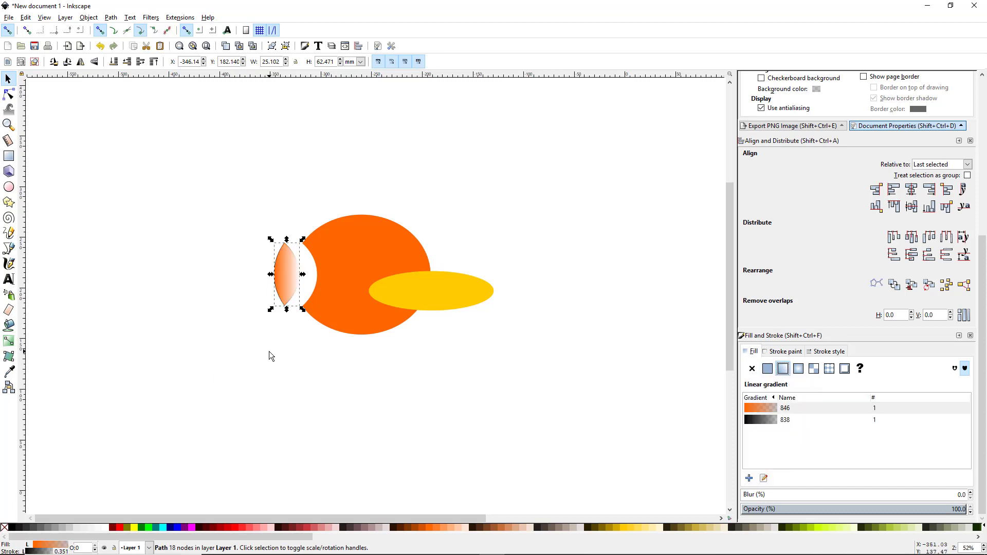
mouse_move(293, 268)
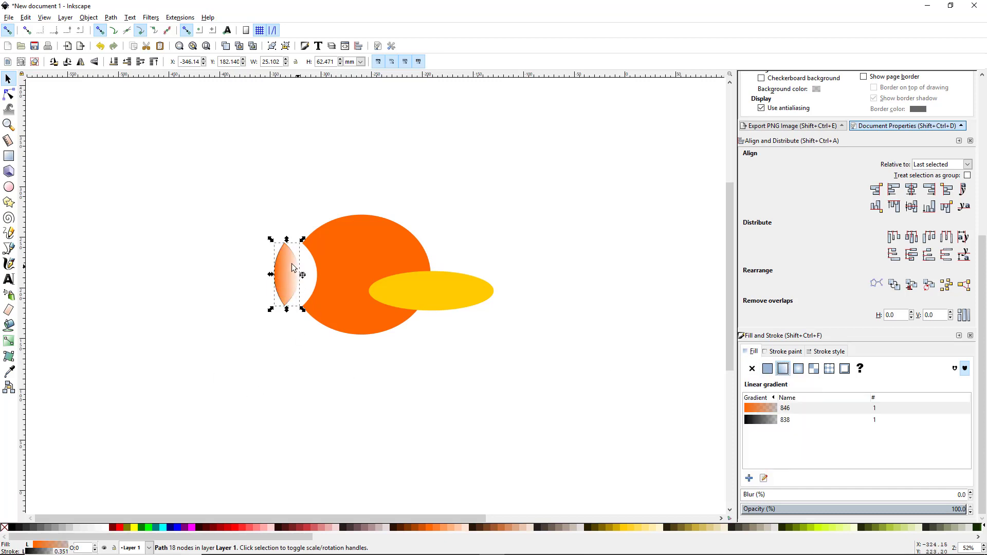
mouse_move(271, 341)
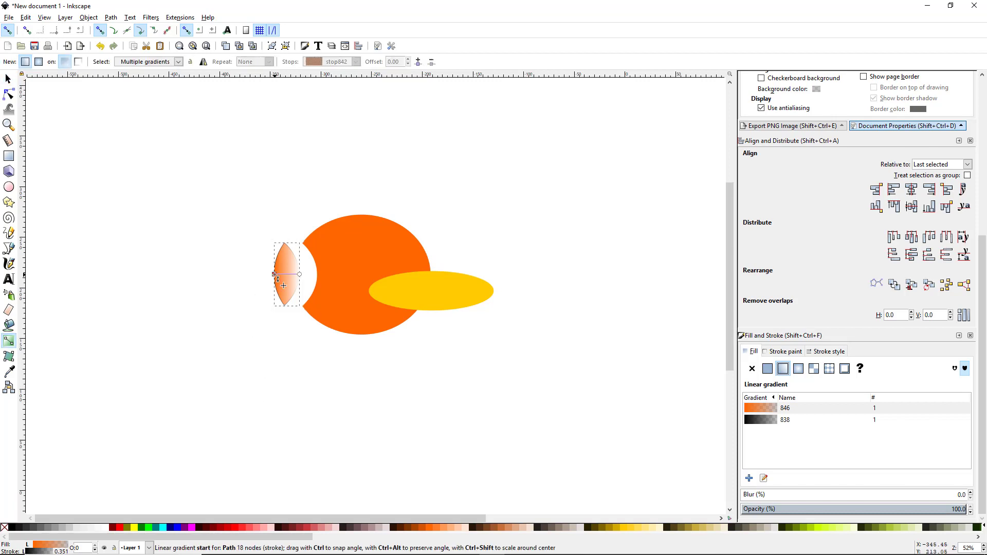
Reposition the gradient so it runs diagonally up the sliver, orange at the bottom
left_click(273, 280)
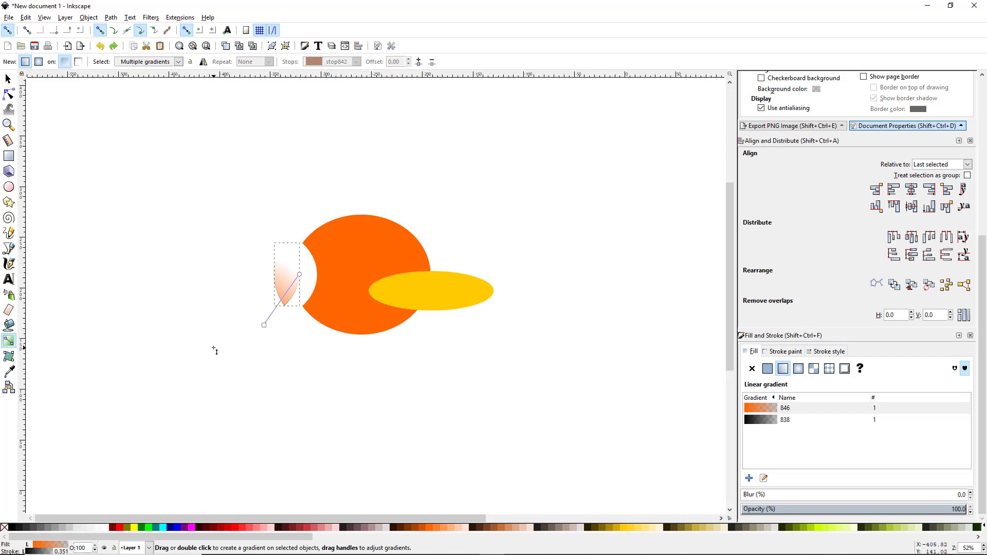
mouse_move(309, 351)
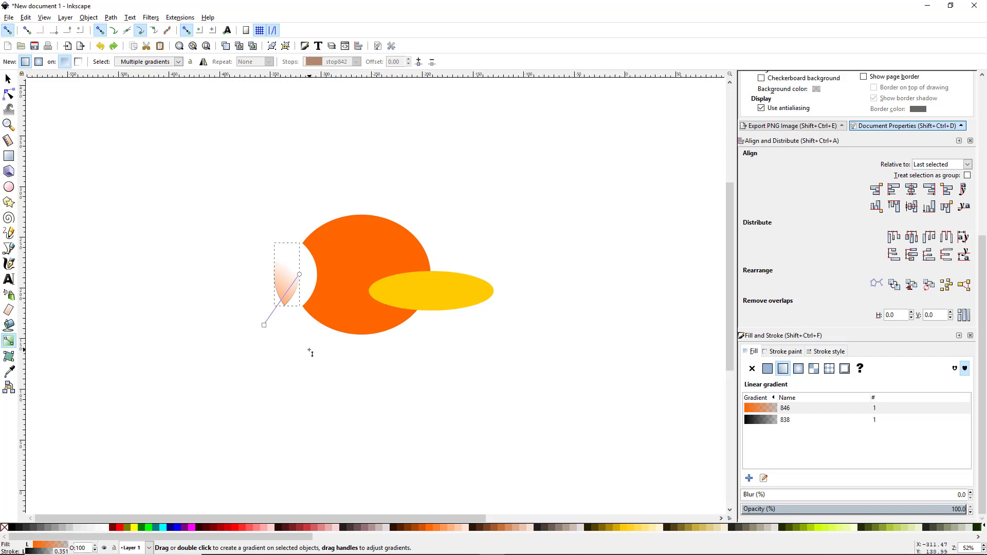
mouse_move(296, 294)
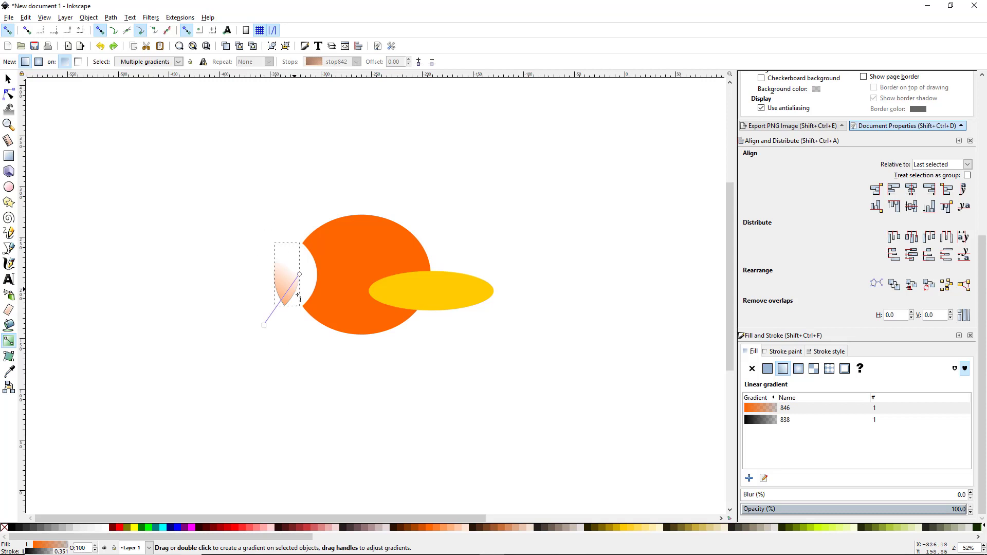
mouse_move(291, 332)
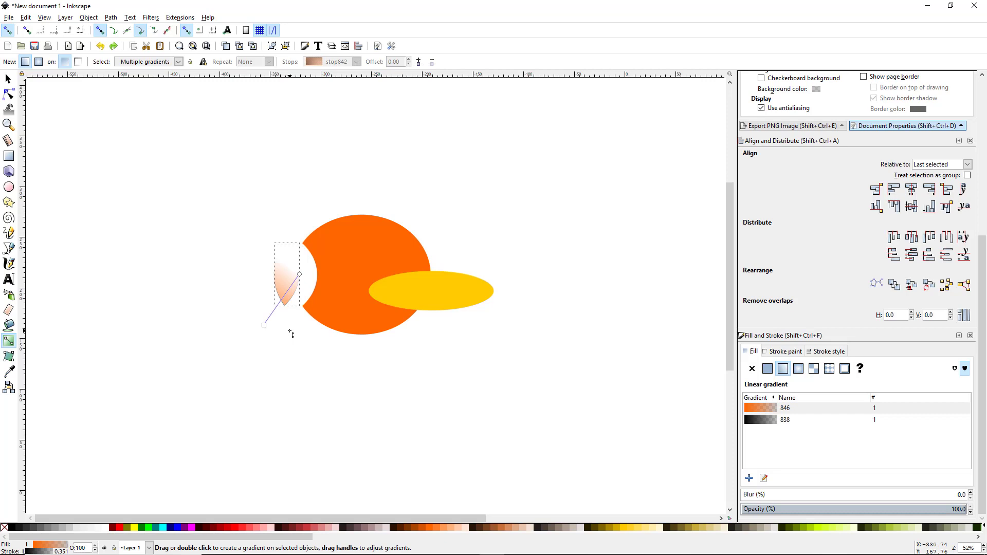
Switch to the Dropper tool to pick the ellipse's flat yellow for the sliver
left_click(9, 371)
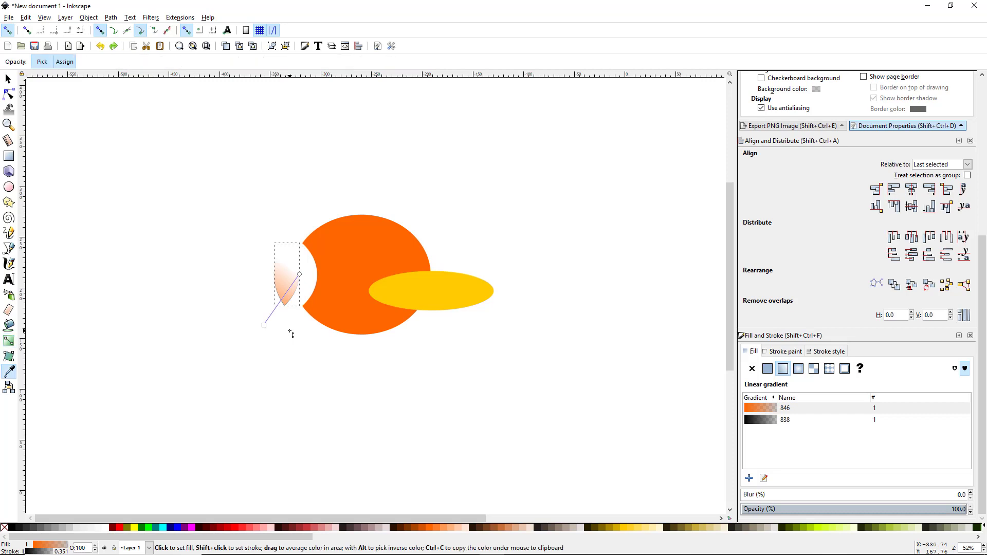
mouse_move(296, 335)
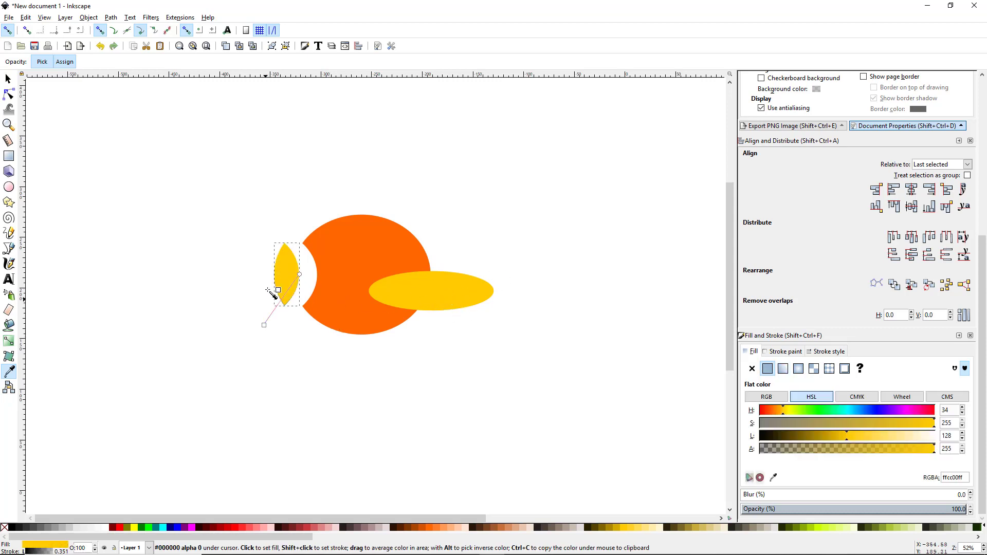
mouse_move(454, 299)
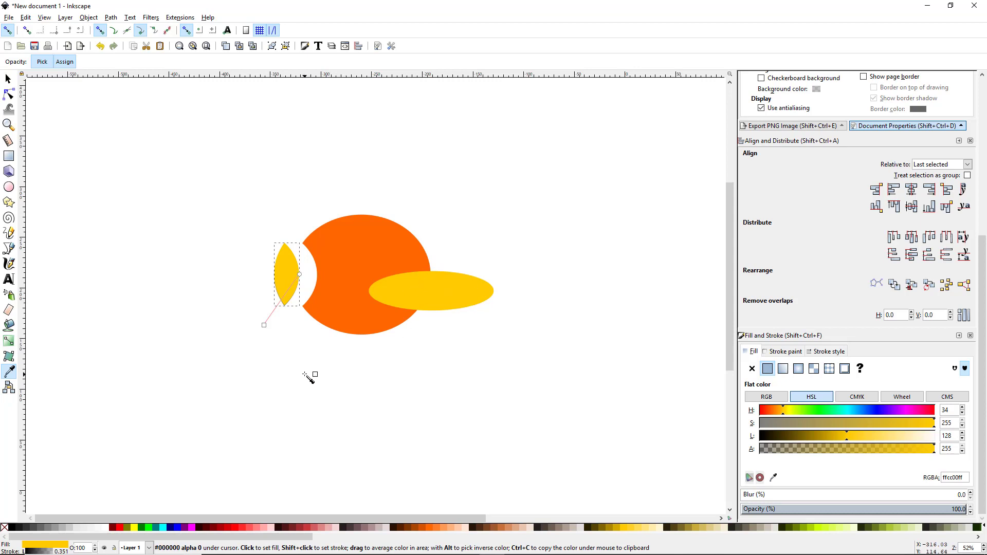
mouse_move(356, 296)
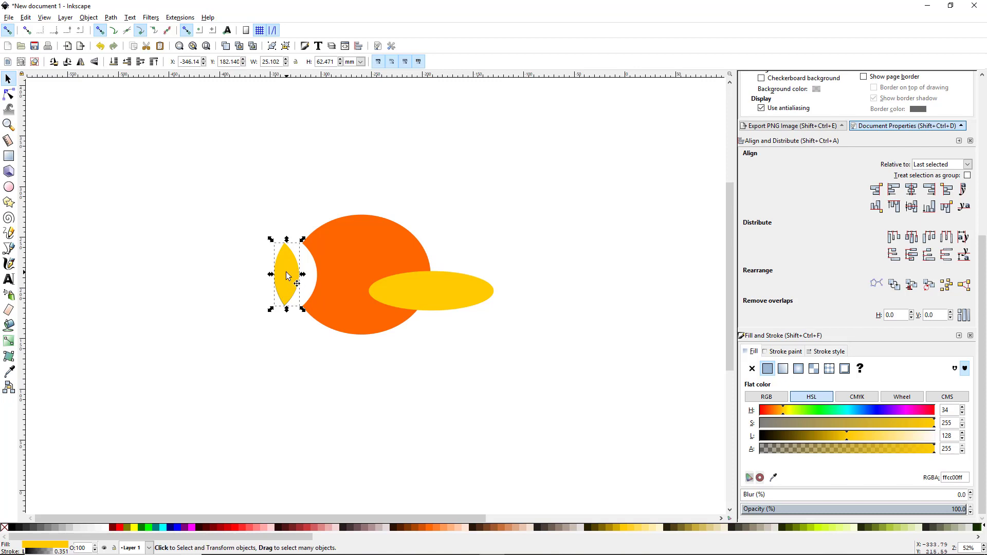
mouse_move(279, 273)
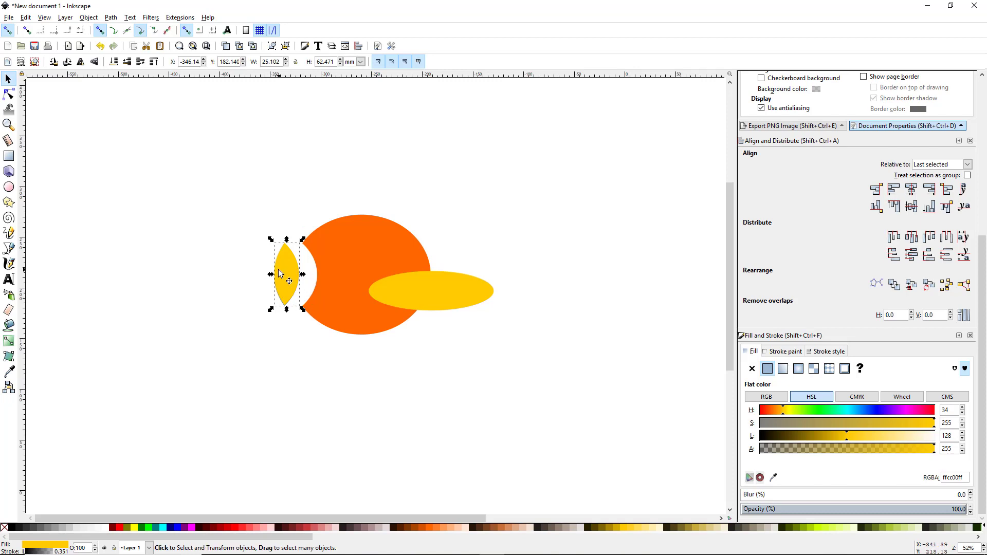
mouse_move(287, 277)
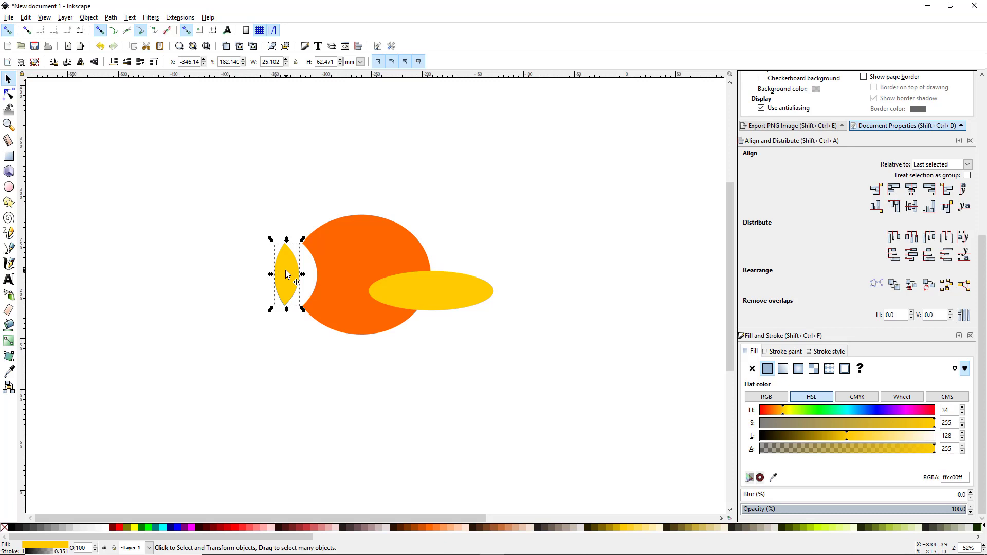
mouse_move(282, 268)
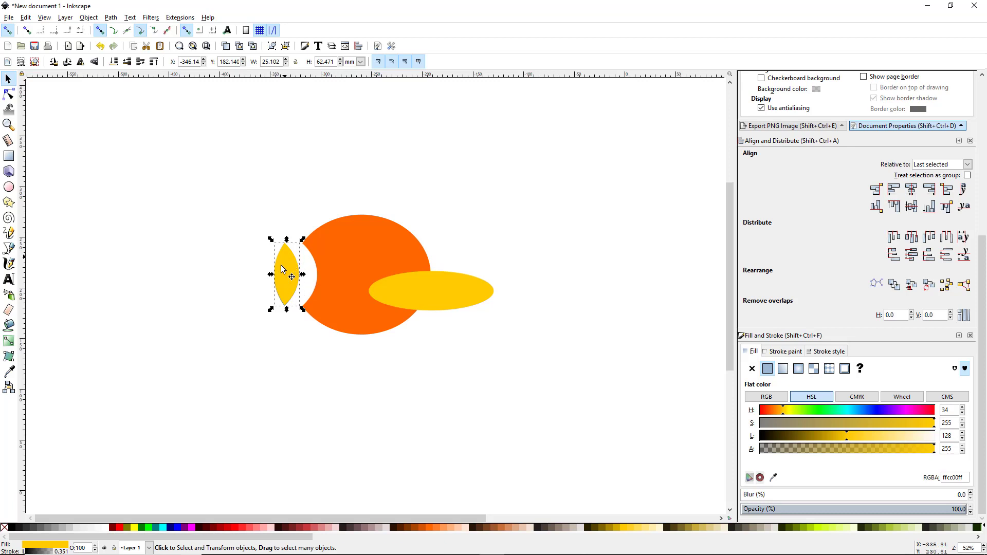
mouse_move(285, 274)
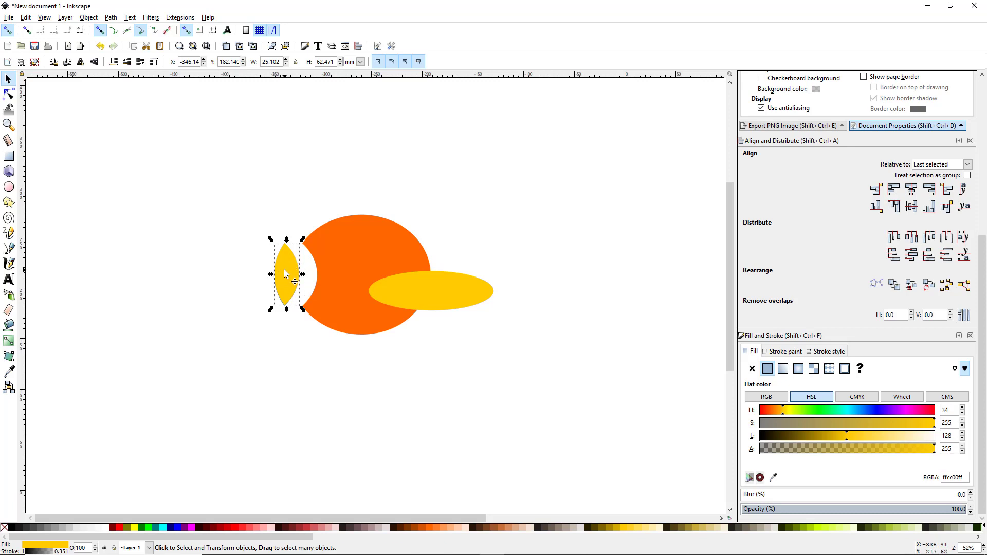
left_click(9, 371)
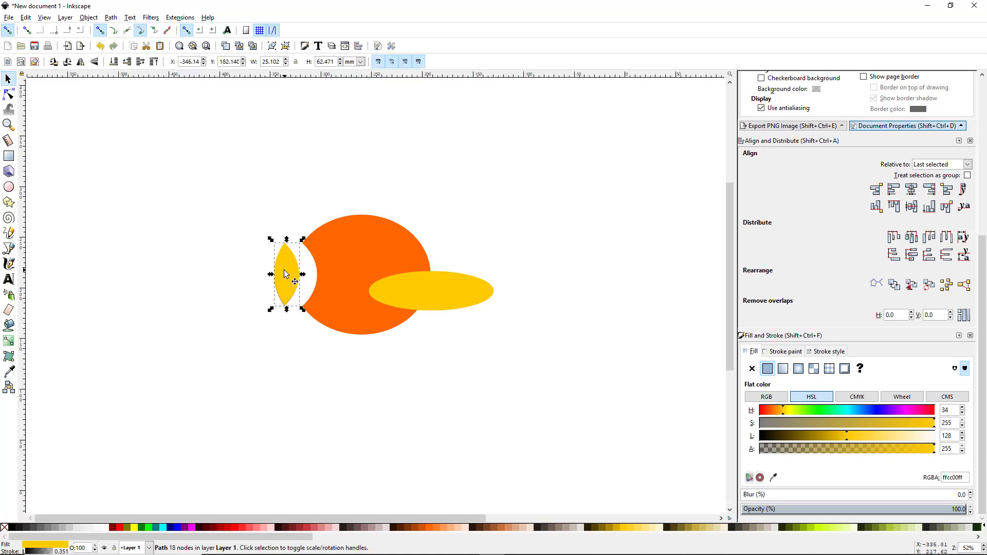
left_click(9, 371)
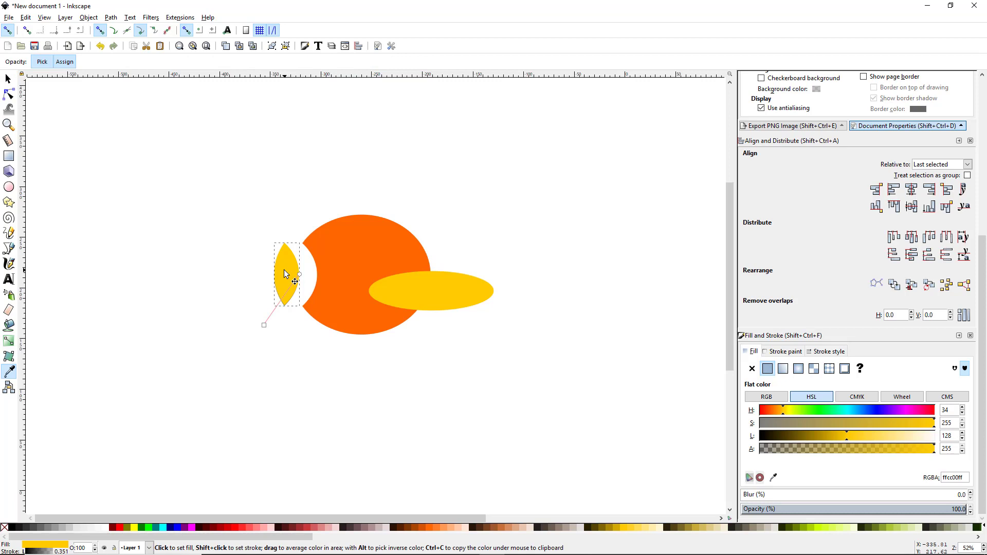
left_click(8, 78)
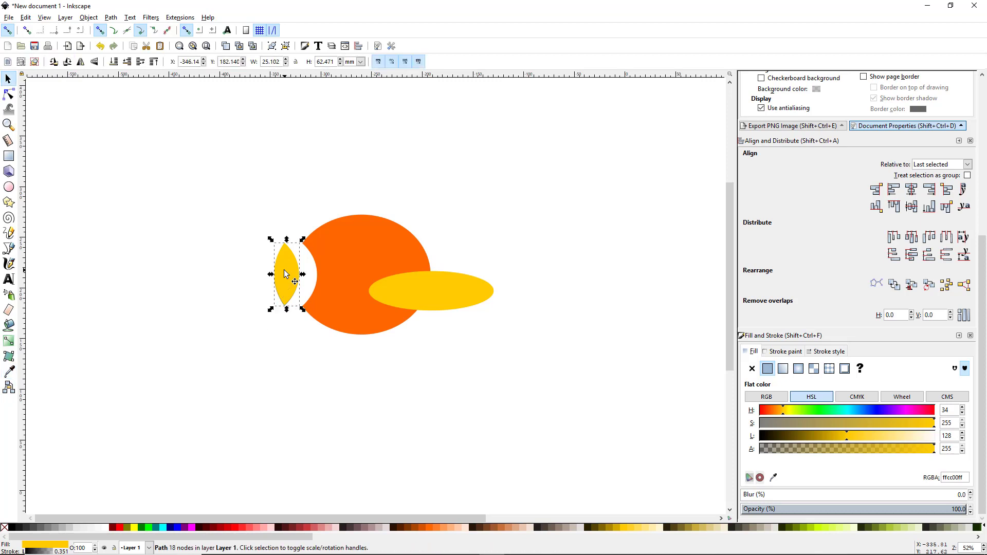
mouse_move(419, 333)
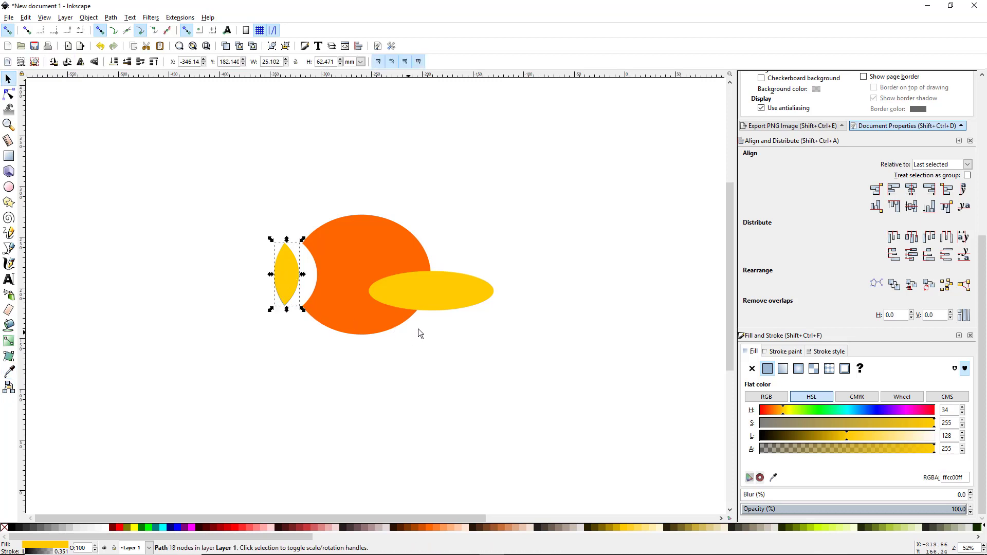
mouse_move(436, 383)
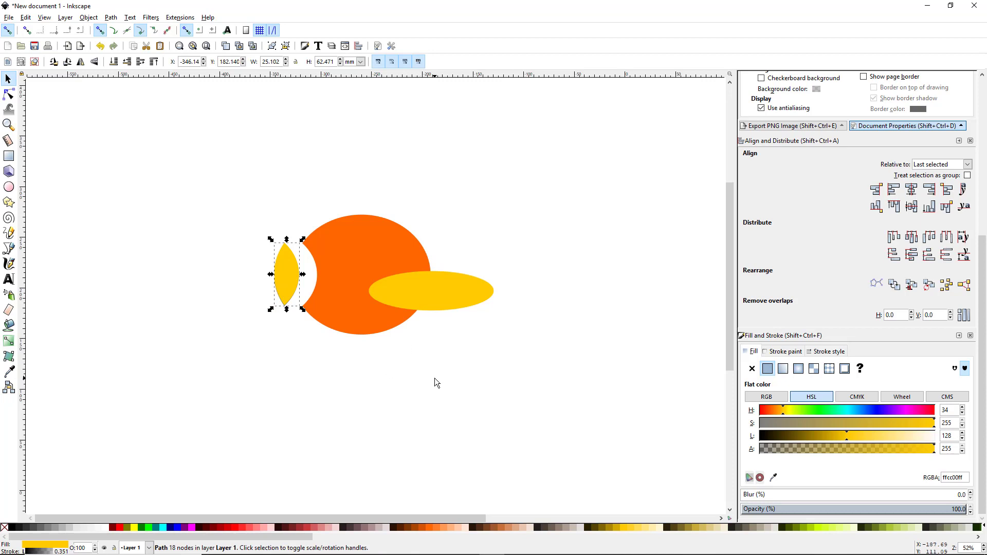
mouse_move(403, 360)
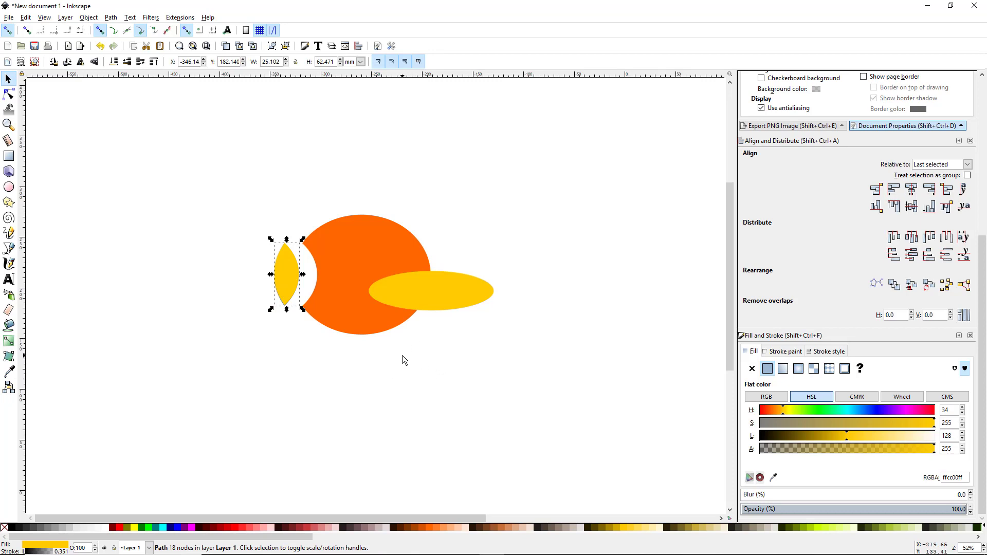
mouse_move(353, 375)
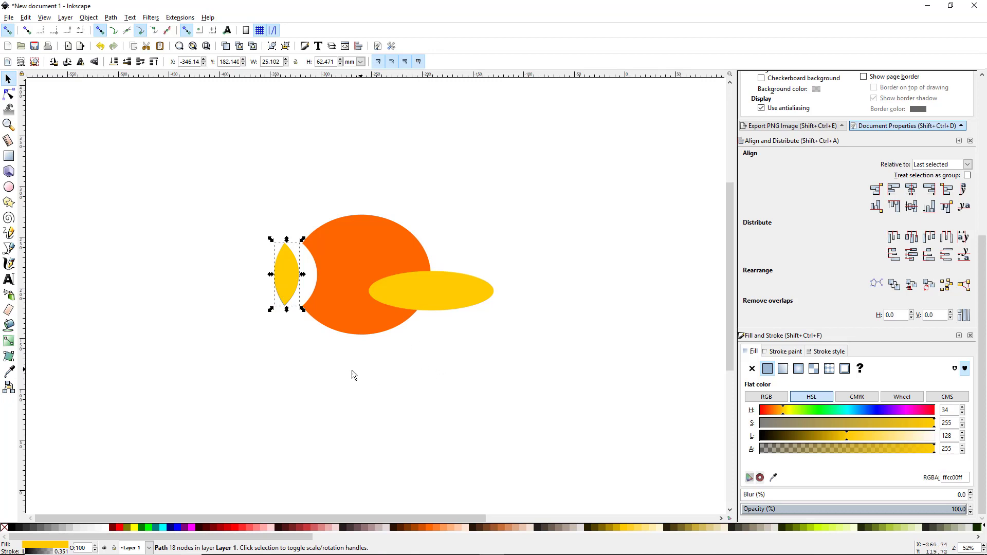
mouse_move(409, 284)
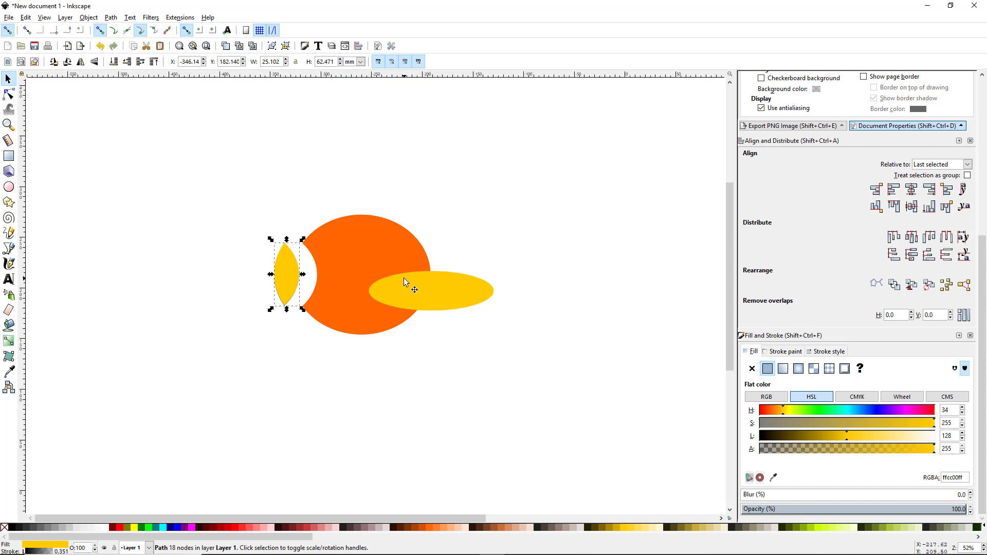
mouse_move(530, 326)
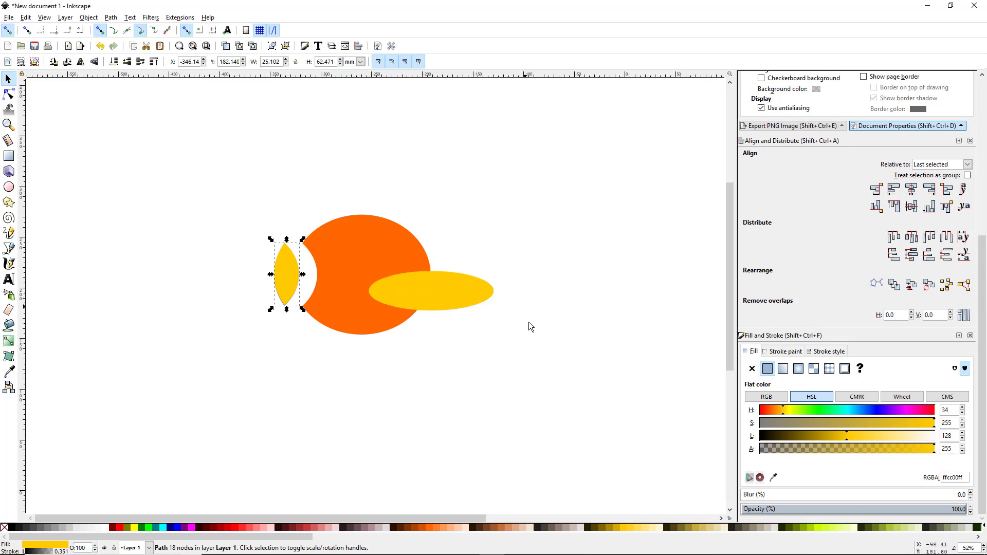
Select the yellow ellipse for the Difference cut, after which Inkscape reports an internal error
left_click(441, 294)
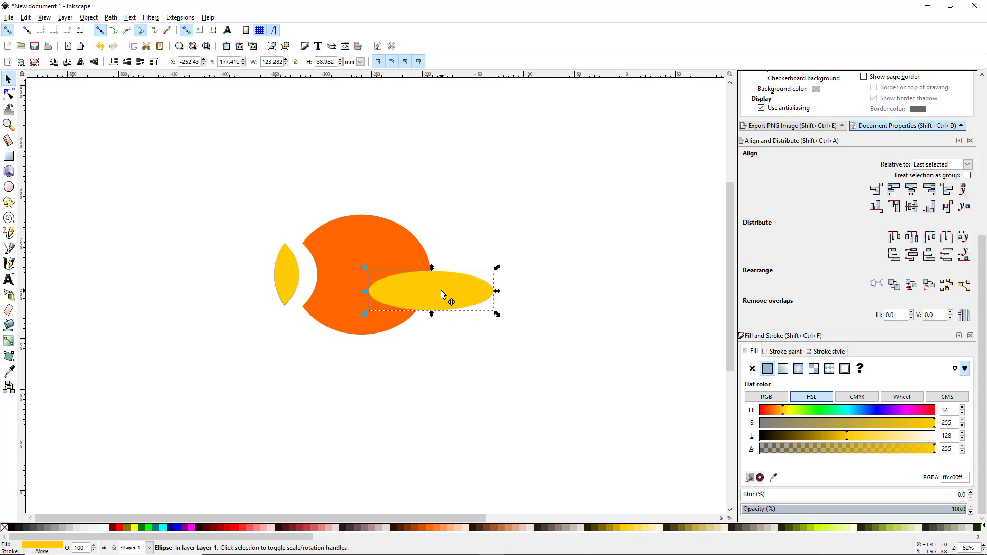
mouse_move(397, 289)
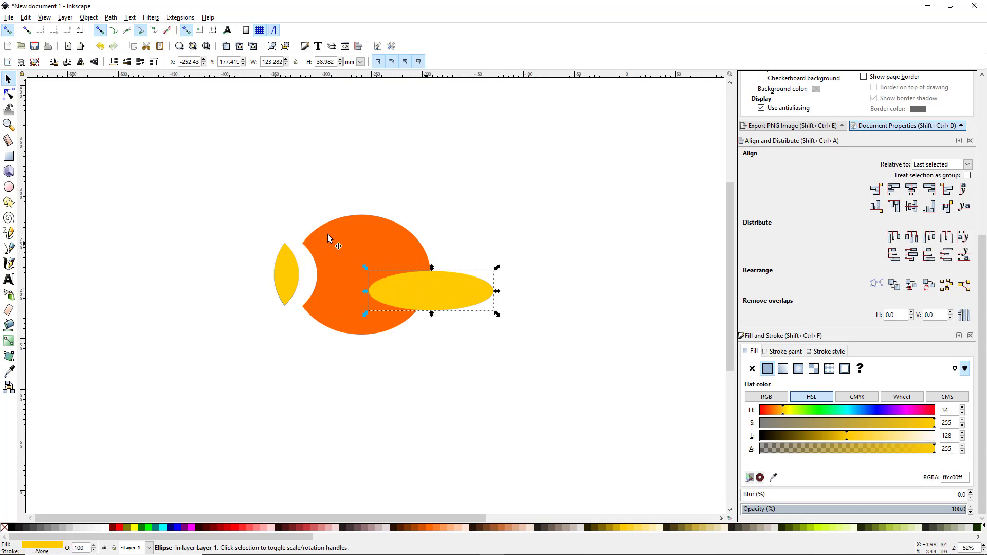
mouse_move(409, 301)
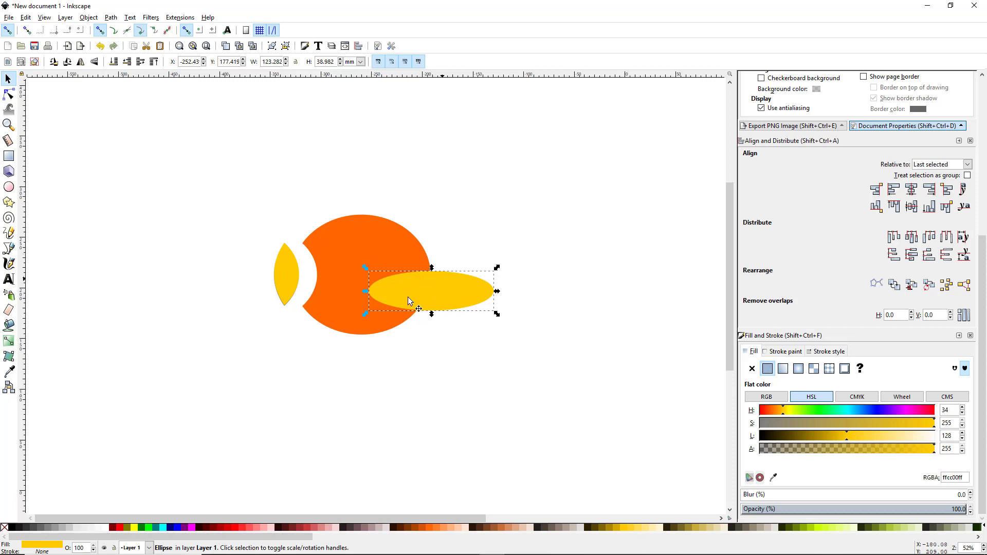
mouse_move(439, 296)
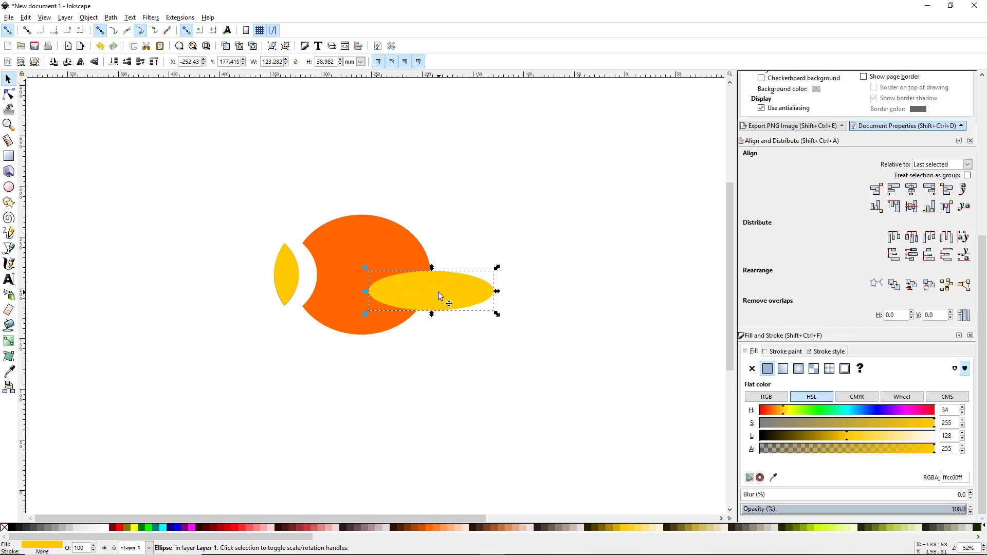
mouse_move(431, 304)
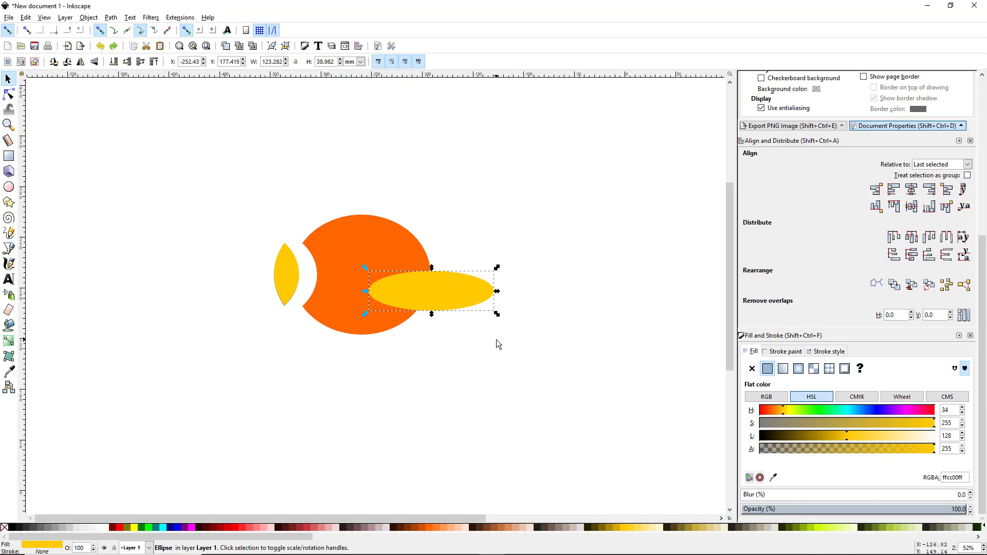
mouse_move(346, 296)
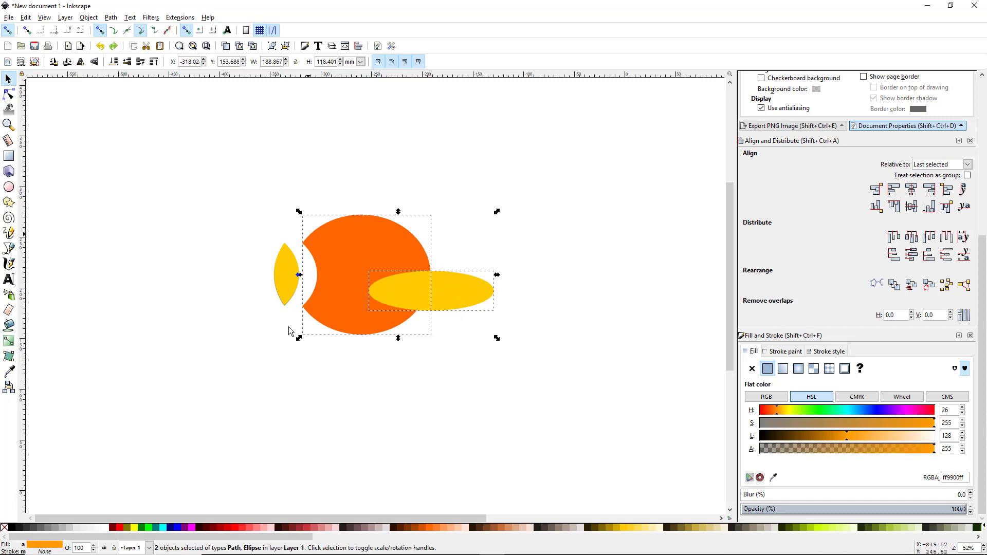
mouse_move(437, 356)
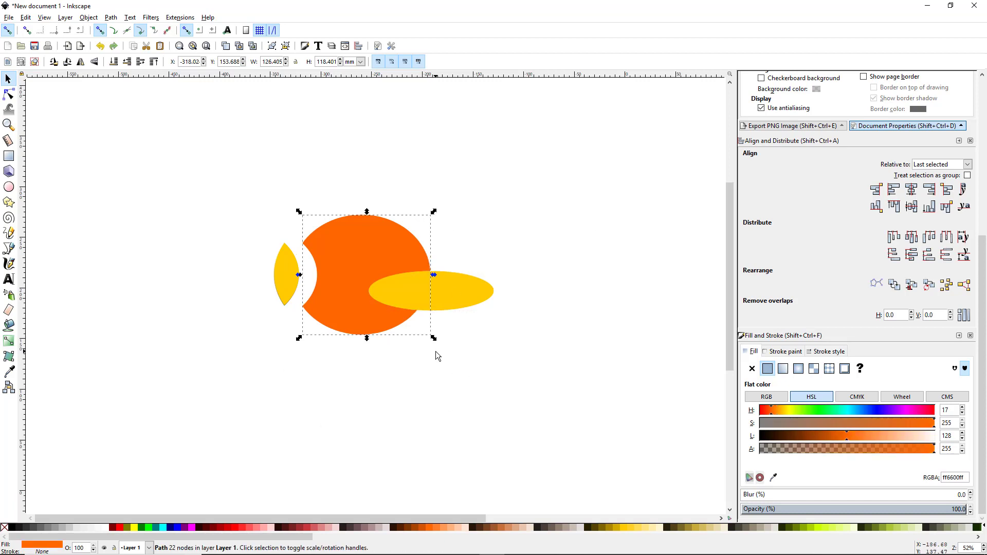
mouse_move(492, 374)
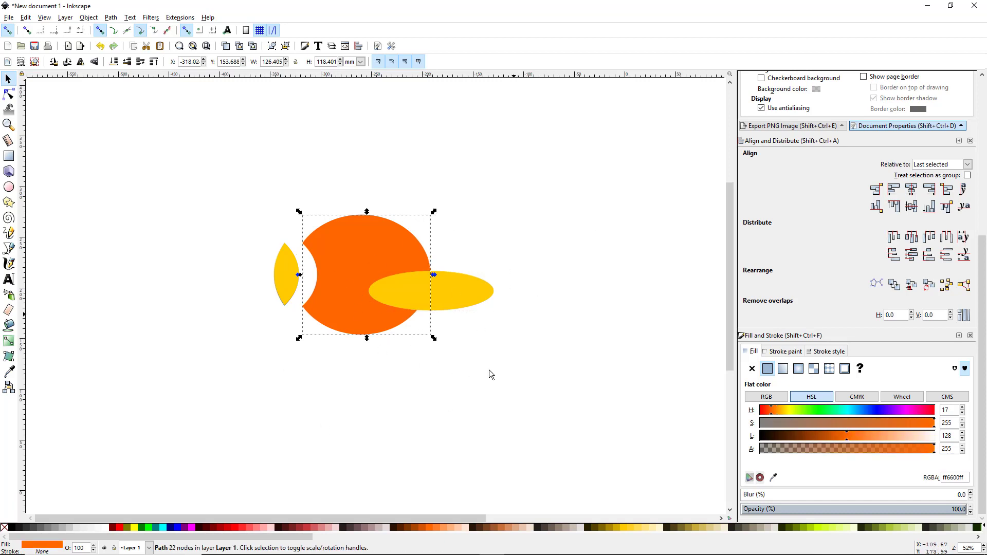
left_click(466, 290)
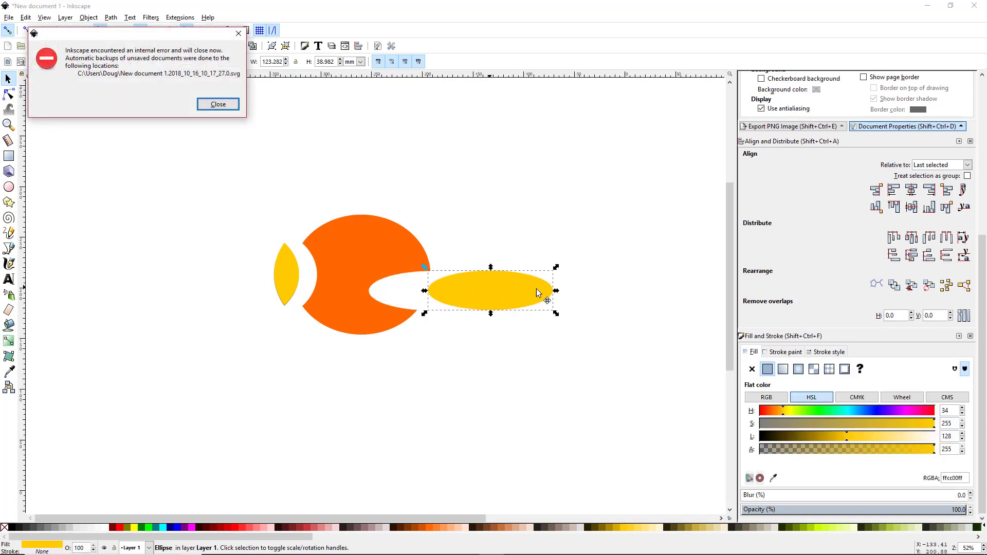
Dismiss the internal error notice so the auto-saved backup can be reopened
left_click(217, 104)
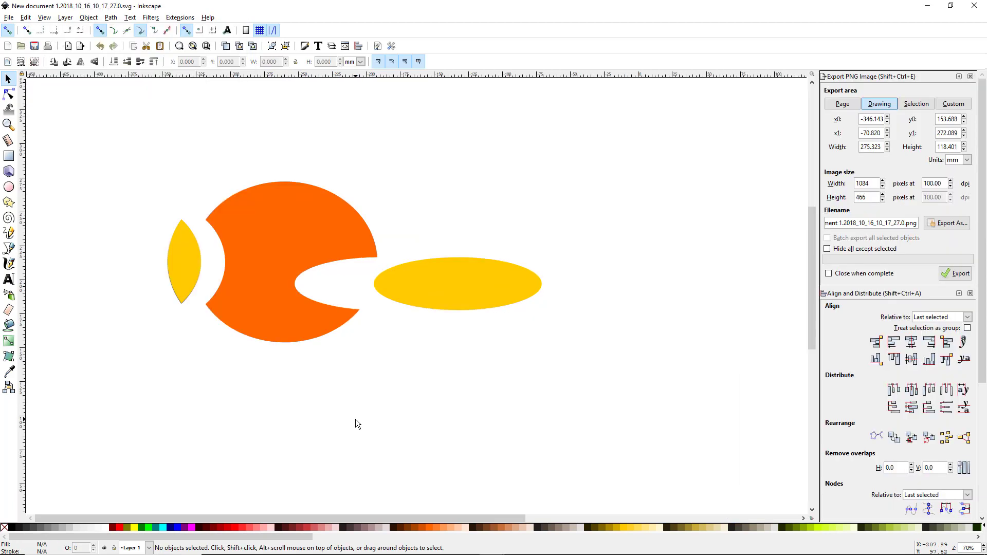
mouse_move(359, 421)
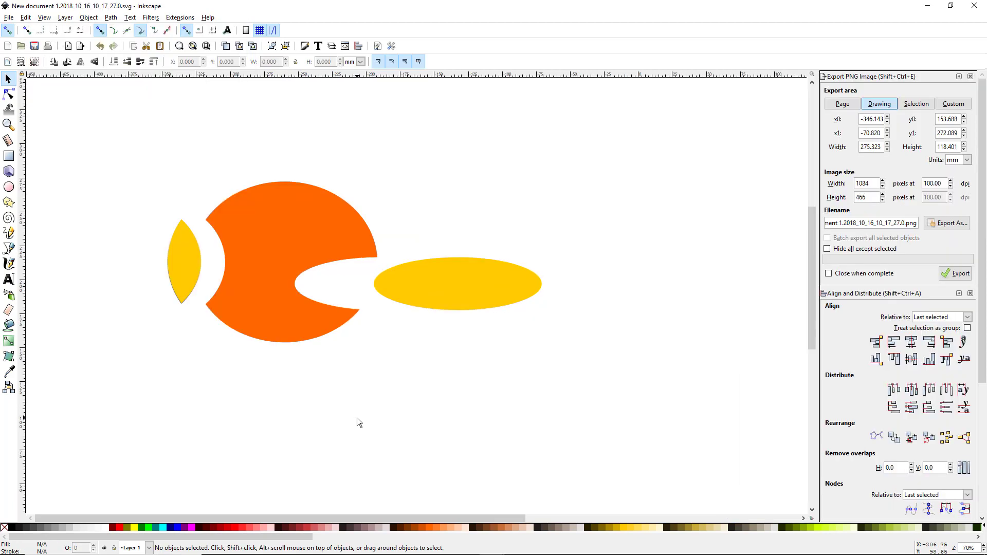
mouse_move(462, 394)
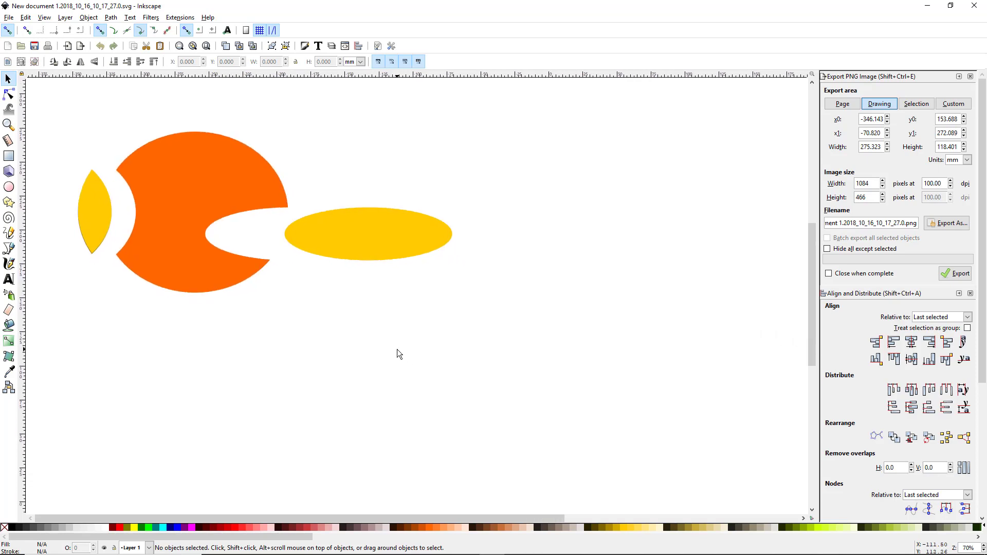
mouse_move(368, 246)
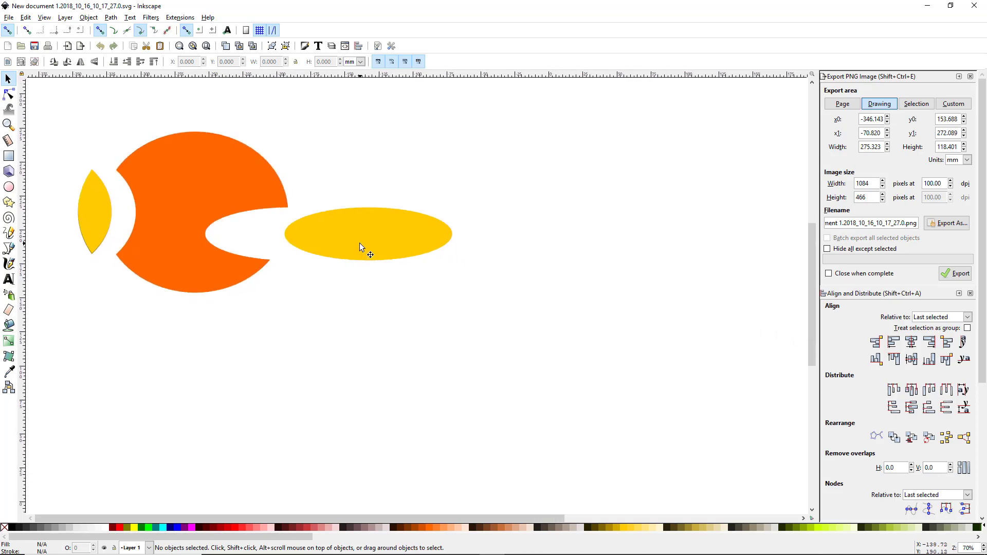
left_click(368, 235)
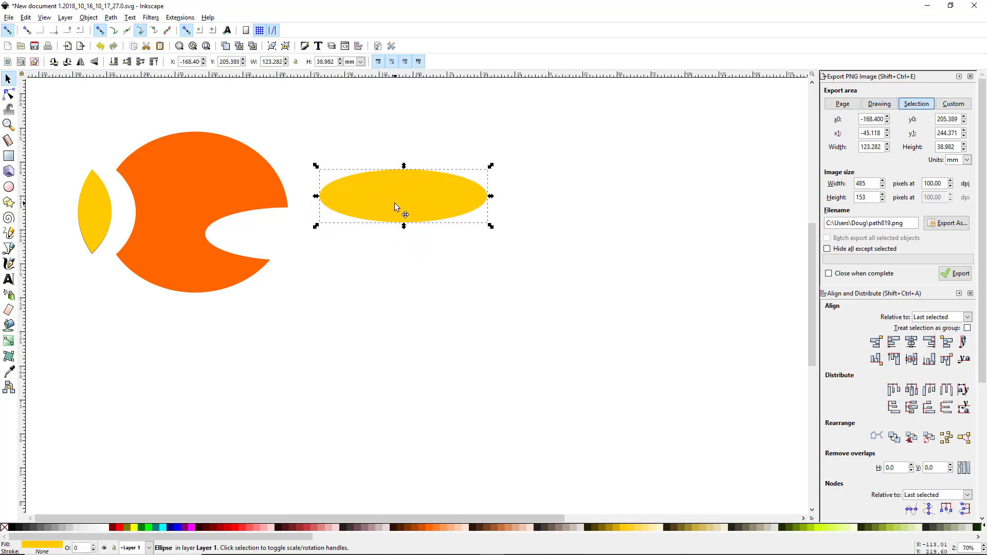
mouse_move(427, 219)
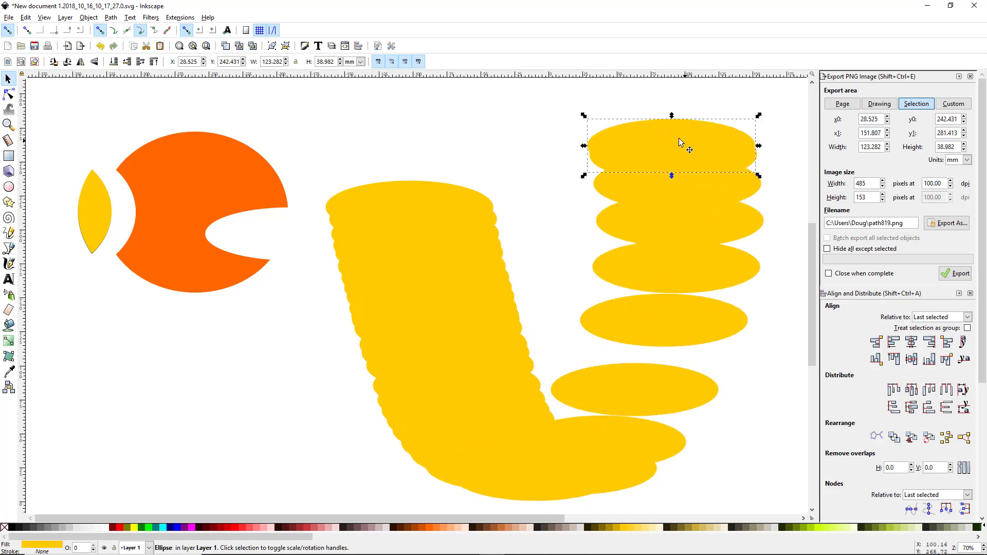
mouse_move(415, 154)
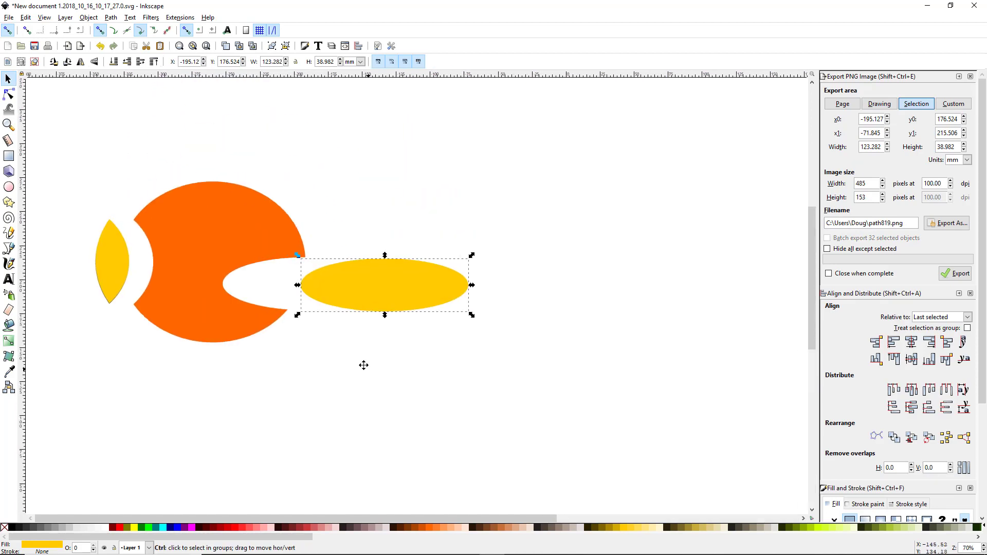
Pull the yellow ellipse up from the notch and place a duplicate further right
scroll("up", 3)
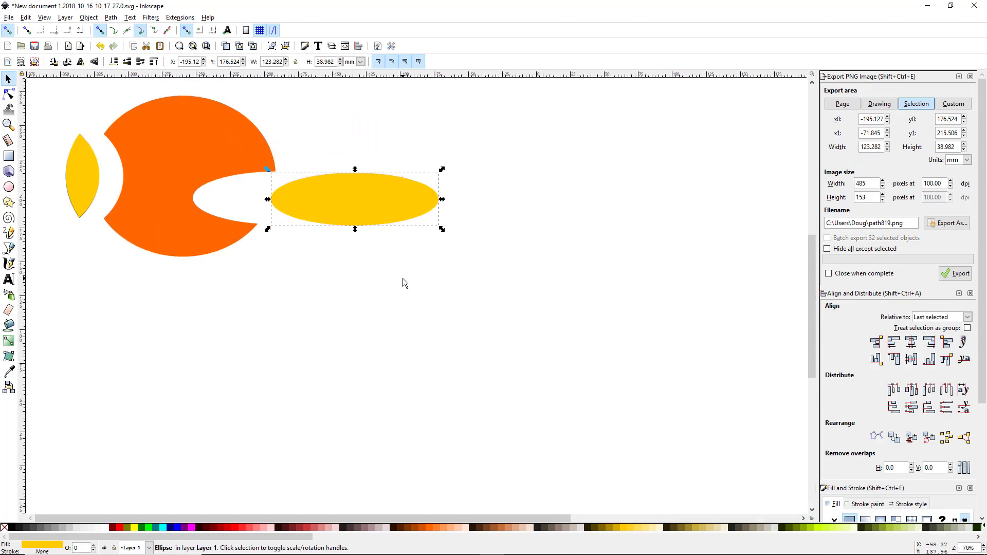
left_click_drag(355, 199, 371, 169)
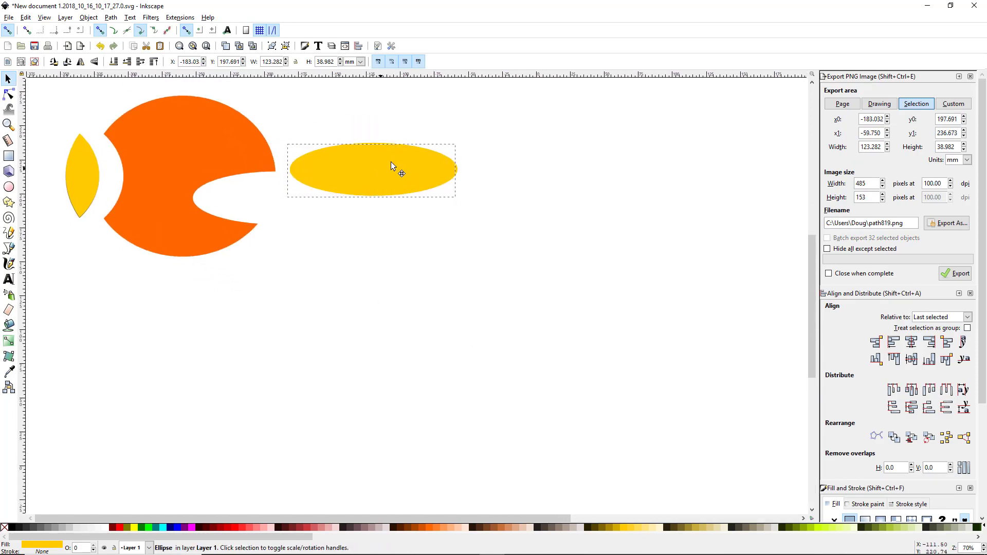
left_click_drag(390, 166, 398, 174)
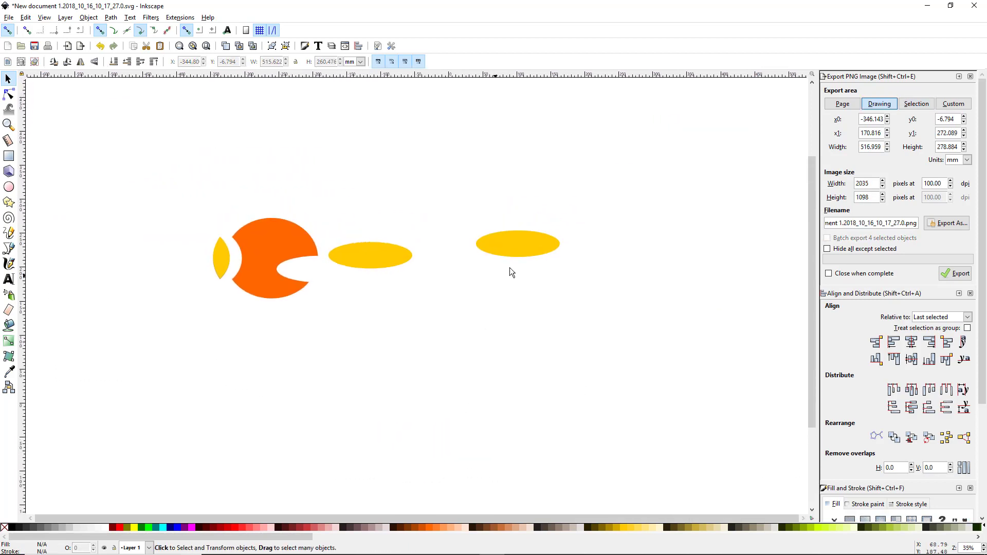
Delete the spare far-right yellow ellipse, leaving one beside the orange shape
key("Delete")
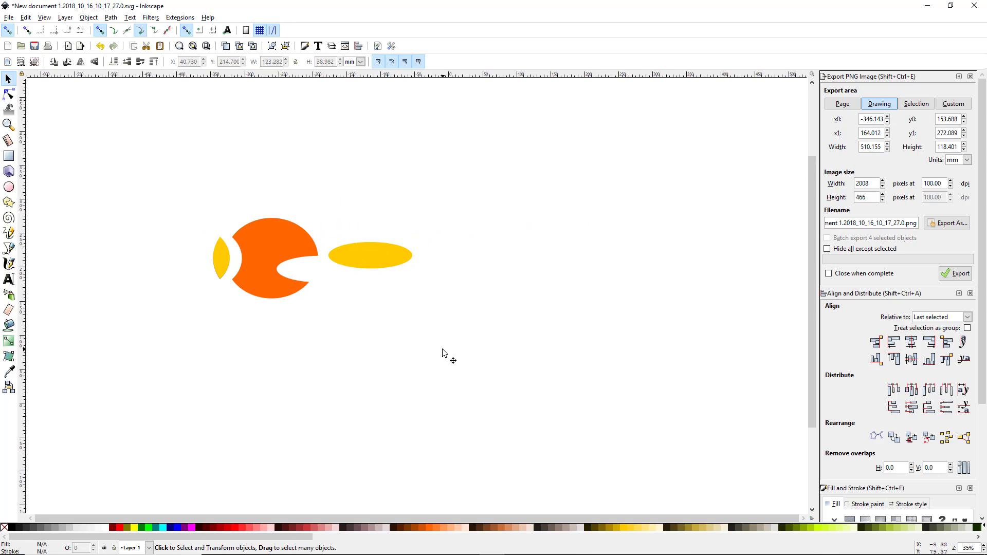
mouse_move(453, 335)
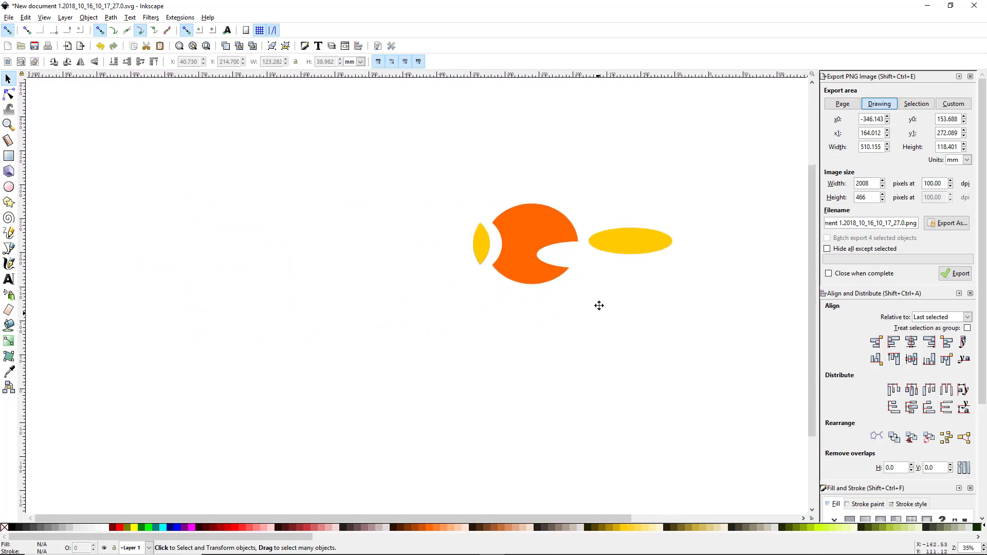
scroll("down", 3)
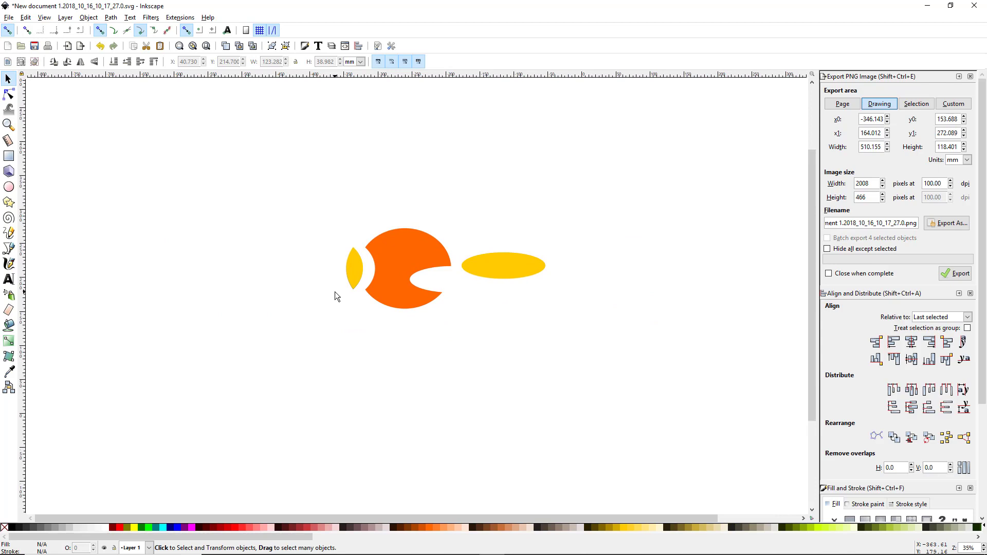
mouse_move(340, 350)
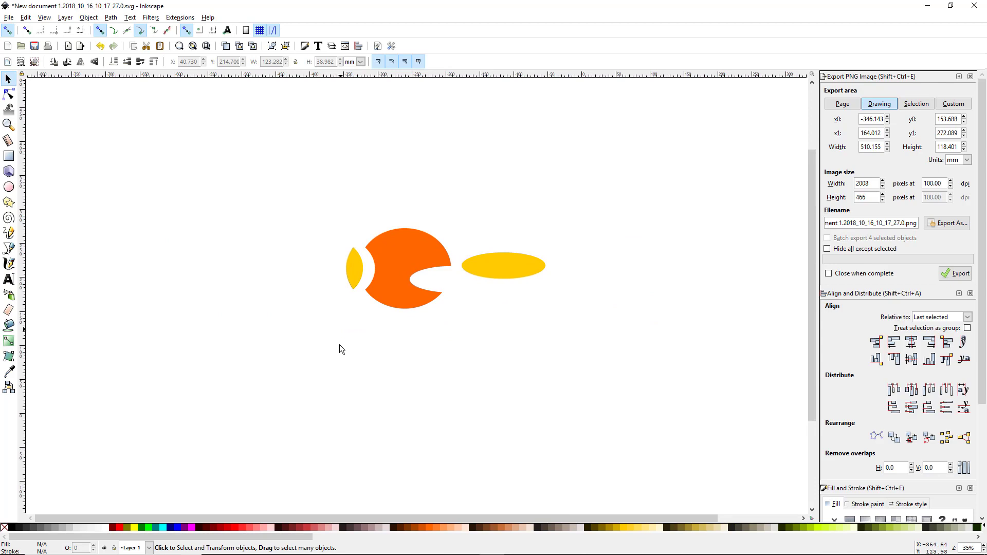
mouse_move(338, 359)
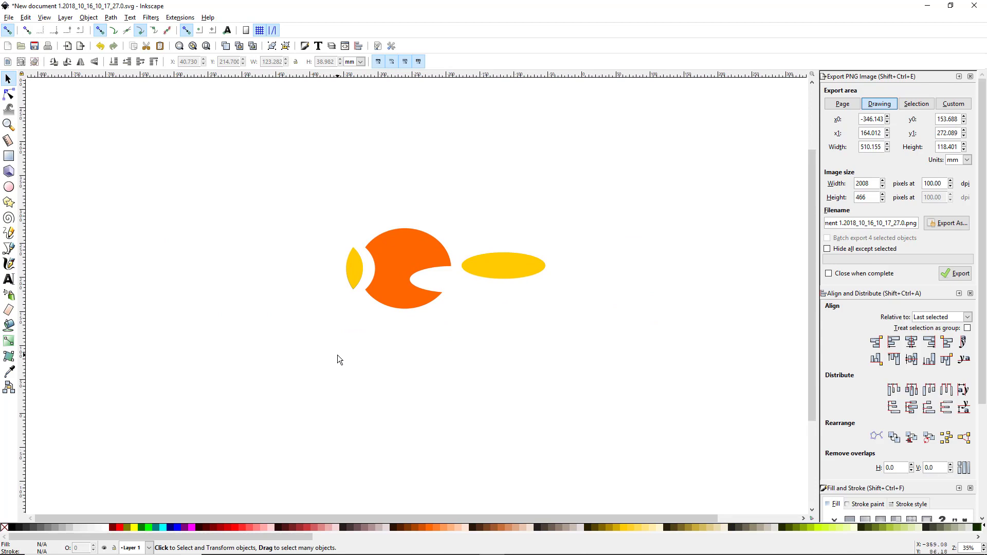